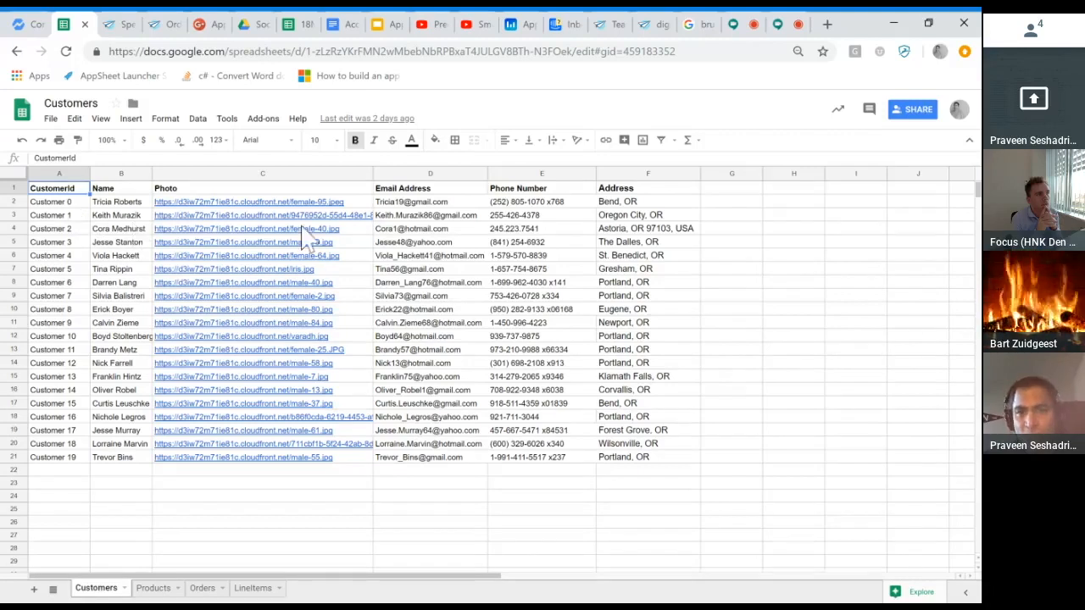
mouse_move(148, 495)
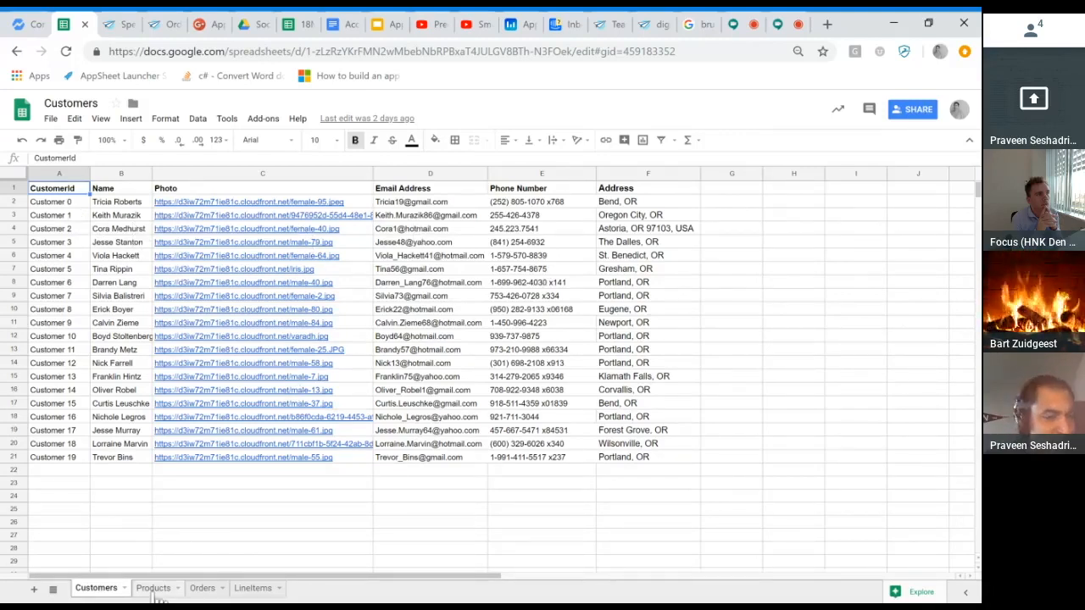
Step: Look through the Products, Orders and LineItems sheets, then return to Customers
click(152, 587)
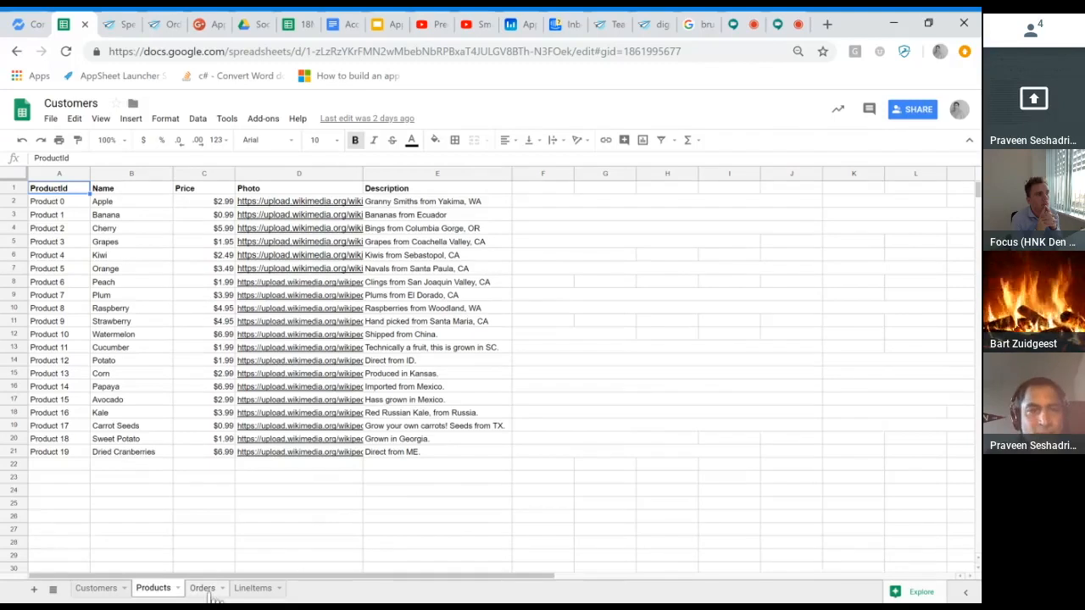
click(202, 587)
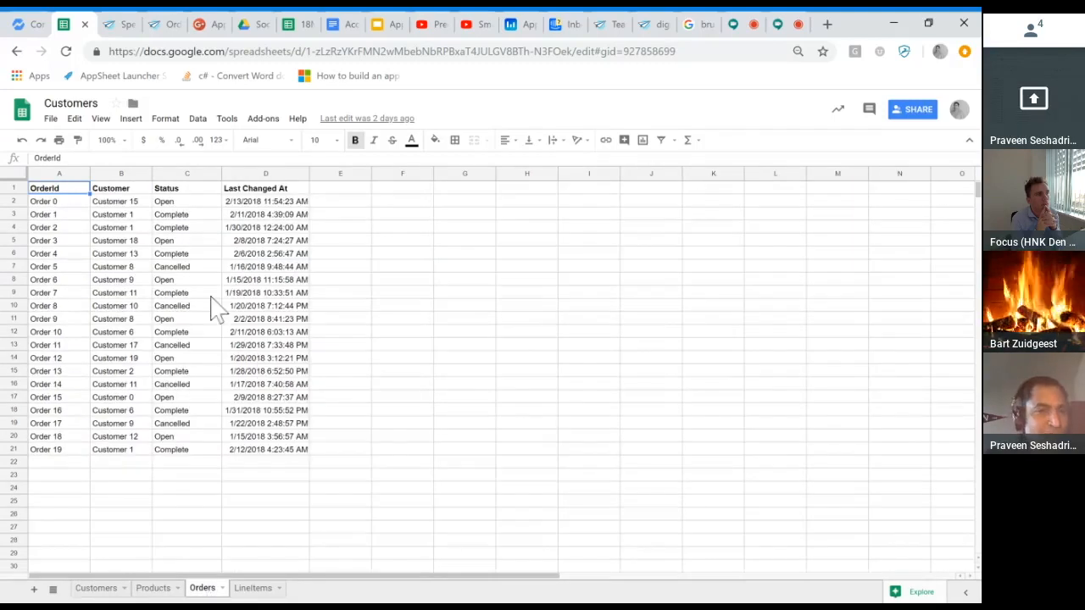
mouse_move(209, 241)
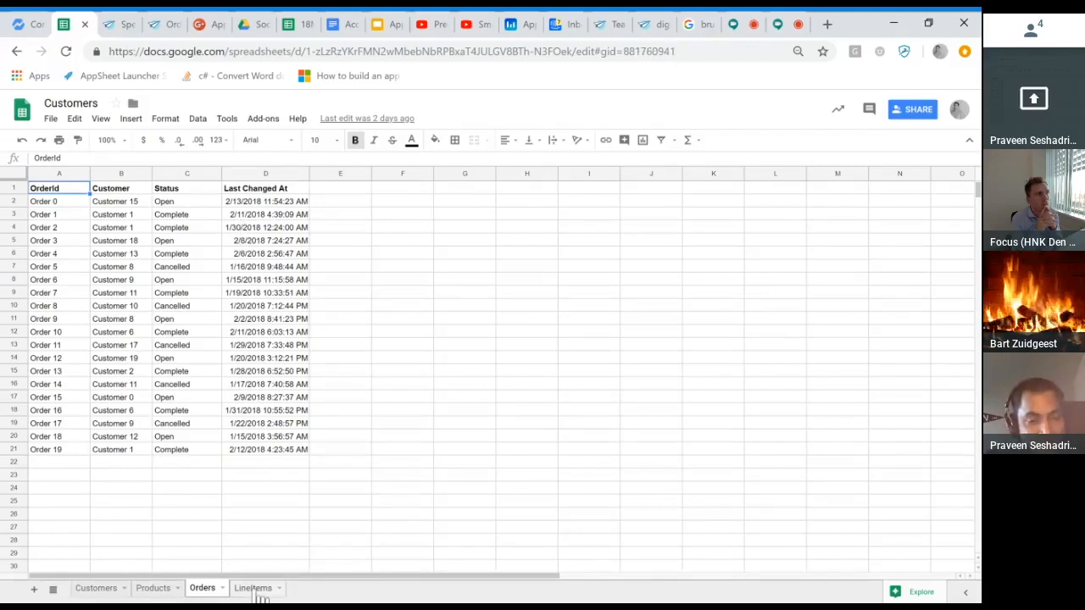
click(252, 587)
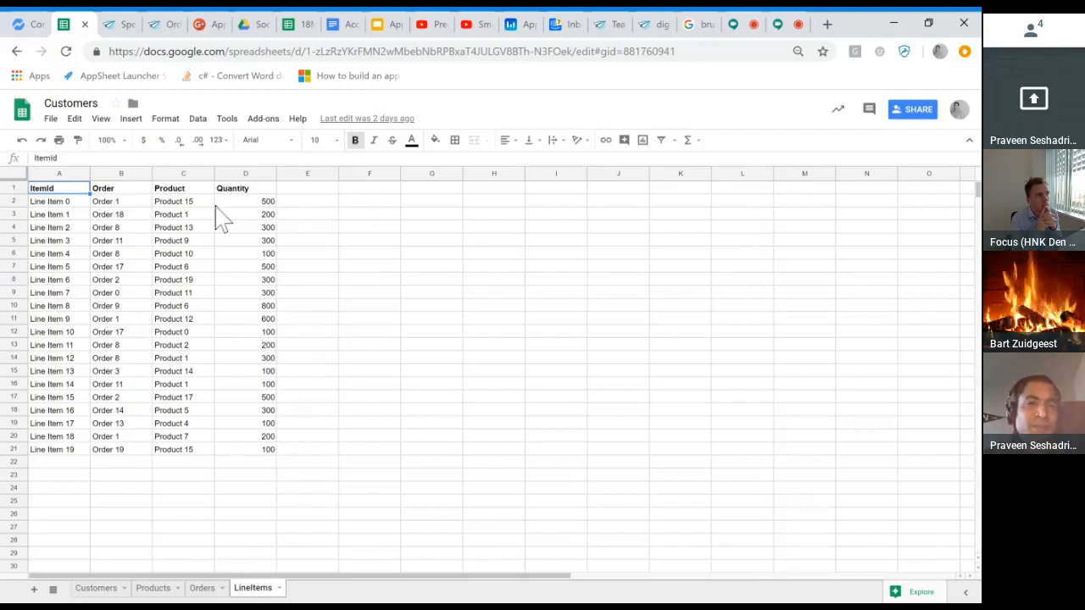
mouse_move(127, 577)
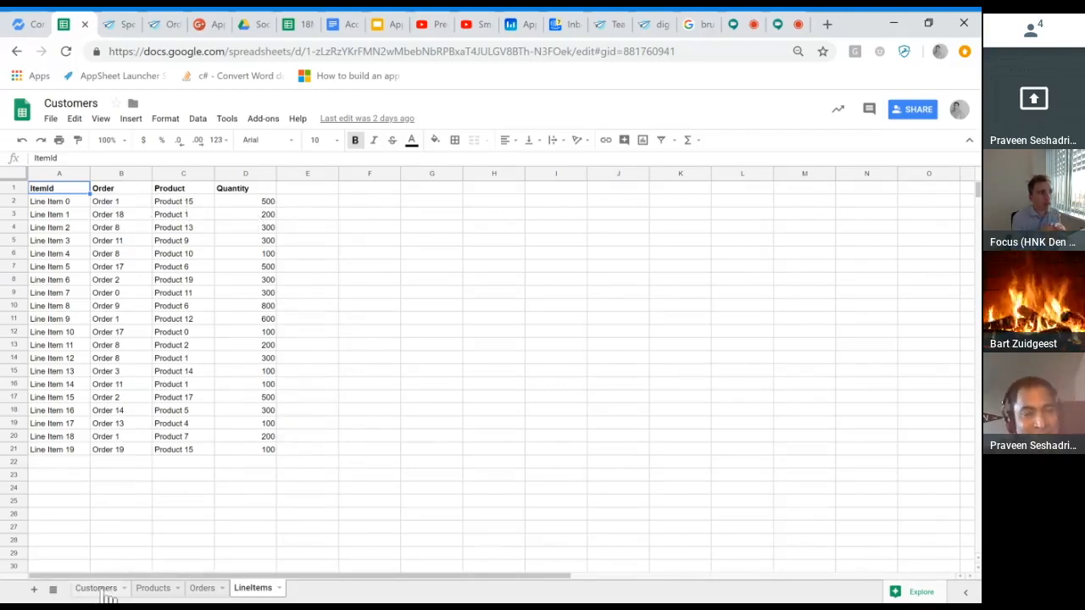
click(96, 587)
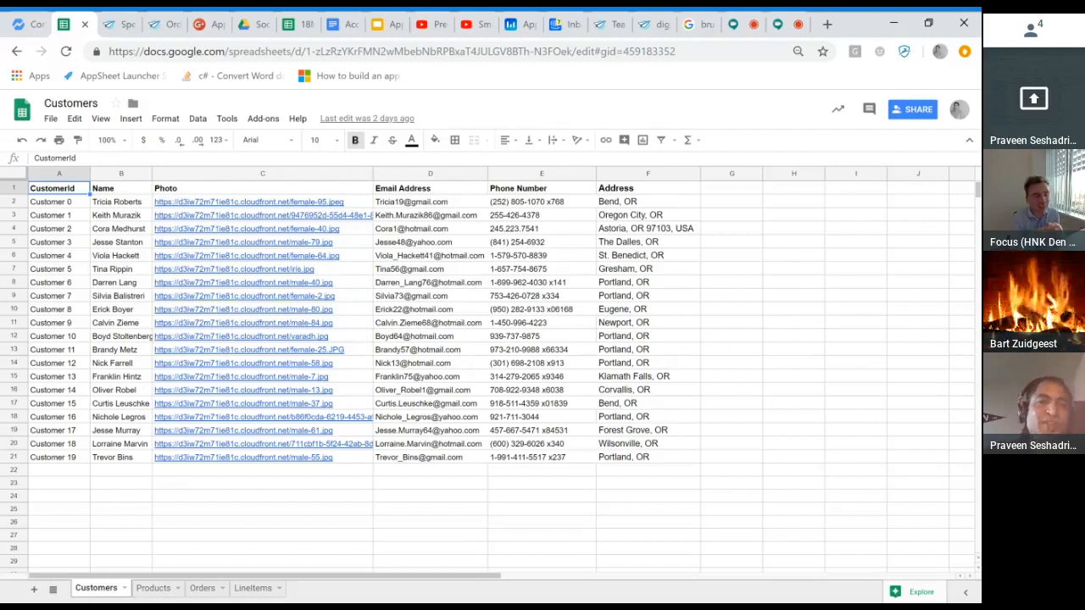
mouse_move(267, 135)
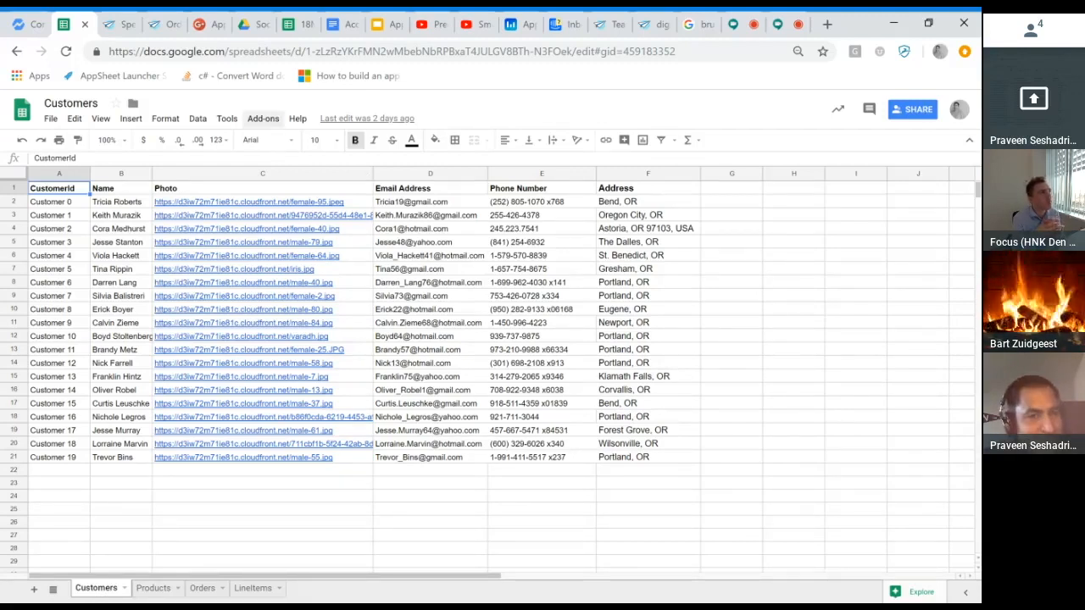
Step: Launch the AppSheet add-on and start building a mobile app from the spreadsheet
click(263, 118)
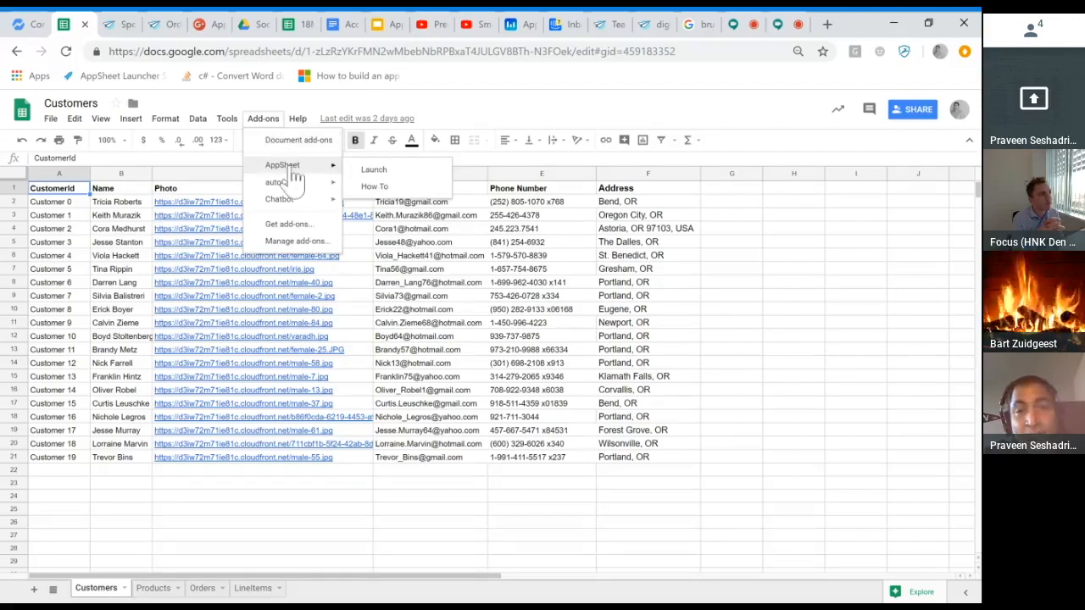
click(372, 169)
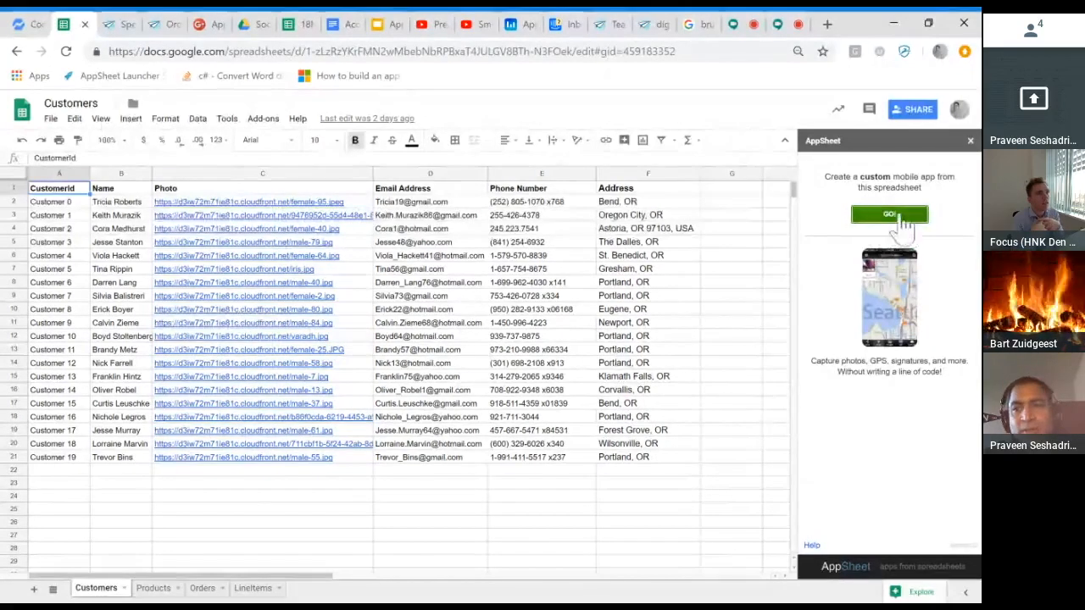
click(889, 214)
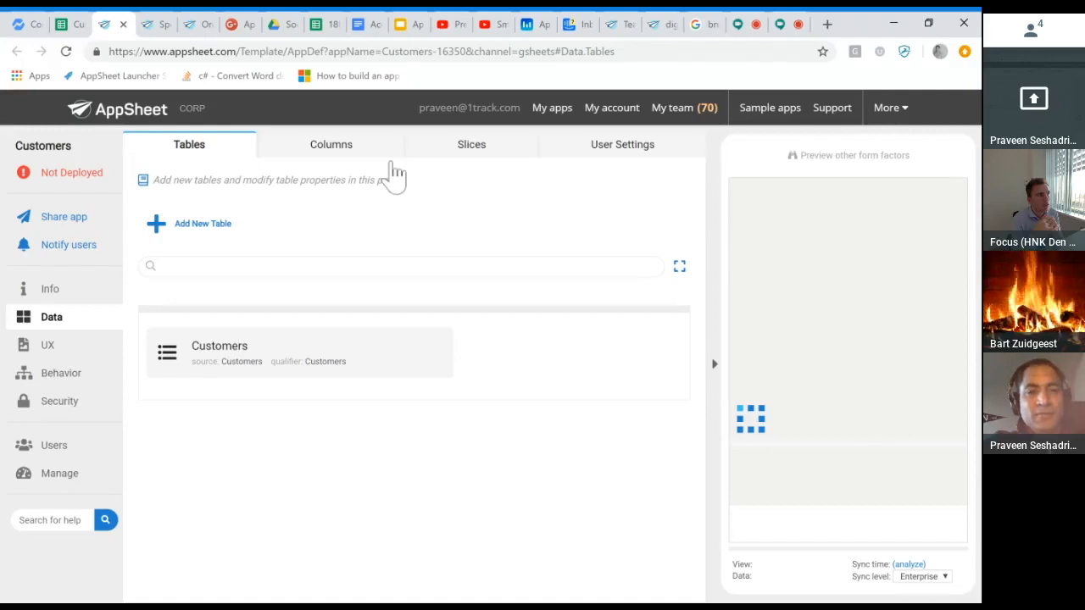
mouse_move(627, 348)
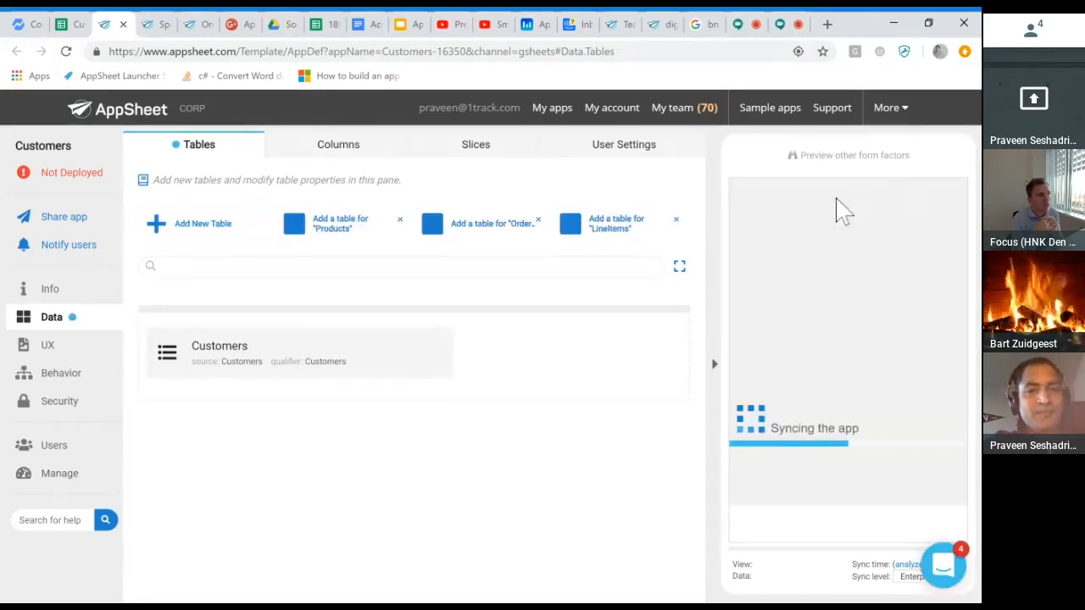
mouse_move(292, 406)
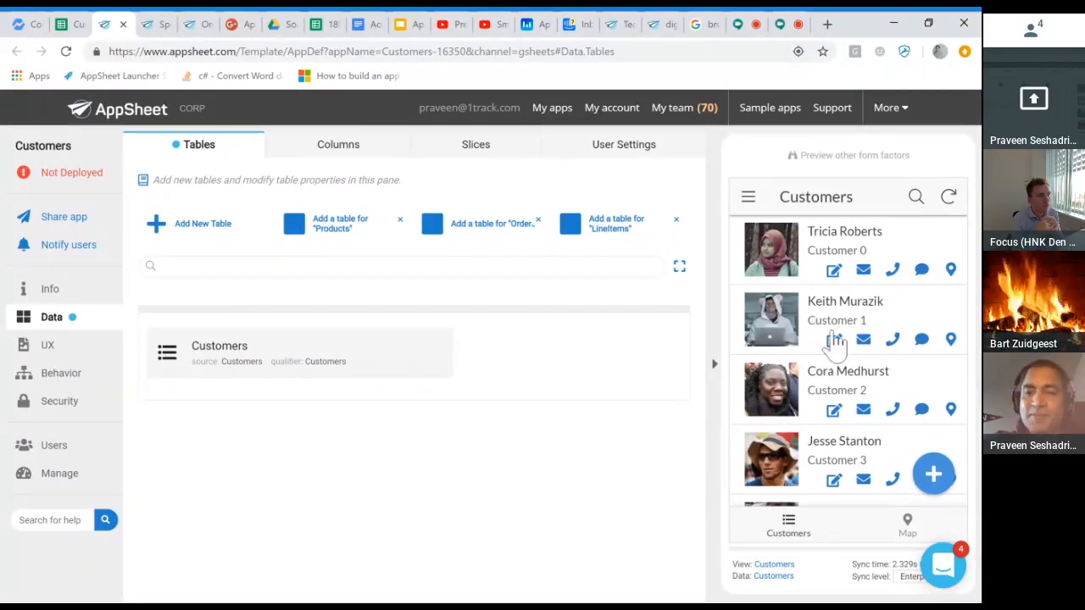
Step: Scroll through the synced customer list with photos and customer numbers in the preview
scroll(down, 3)
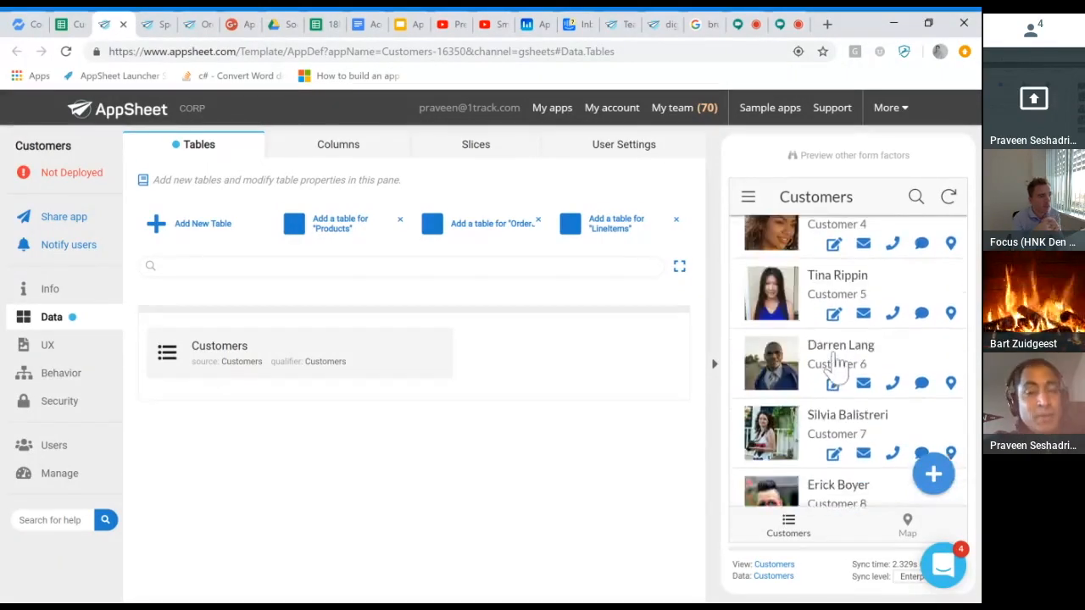
scroll(up, 3)
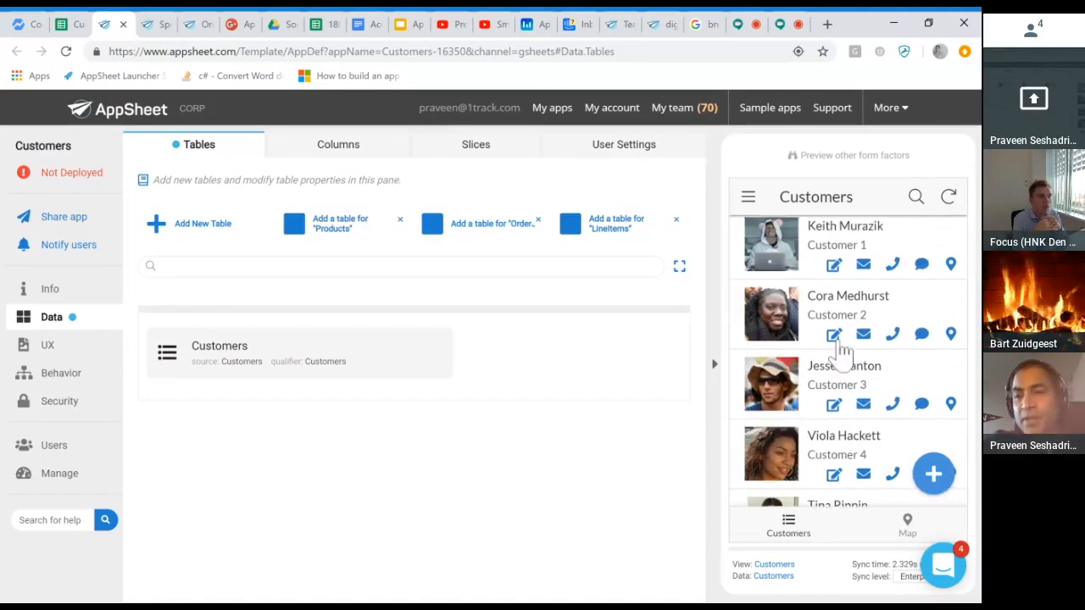
scroll(up, 3)
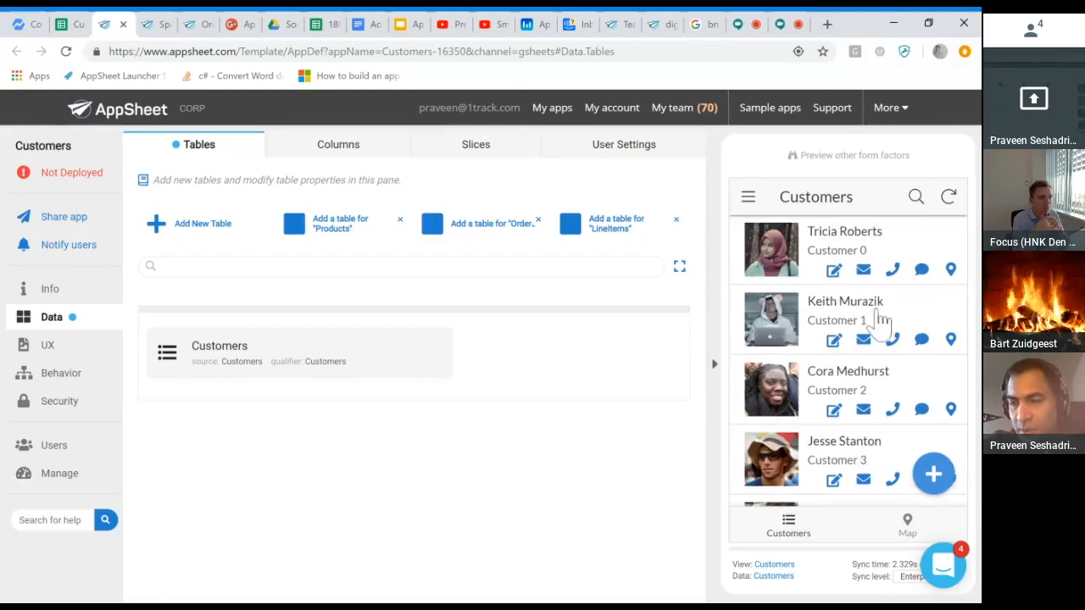
mouse_move(894, 356)
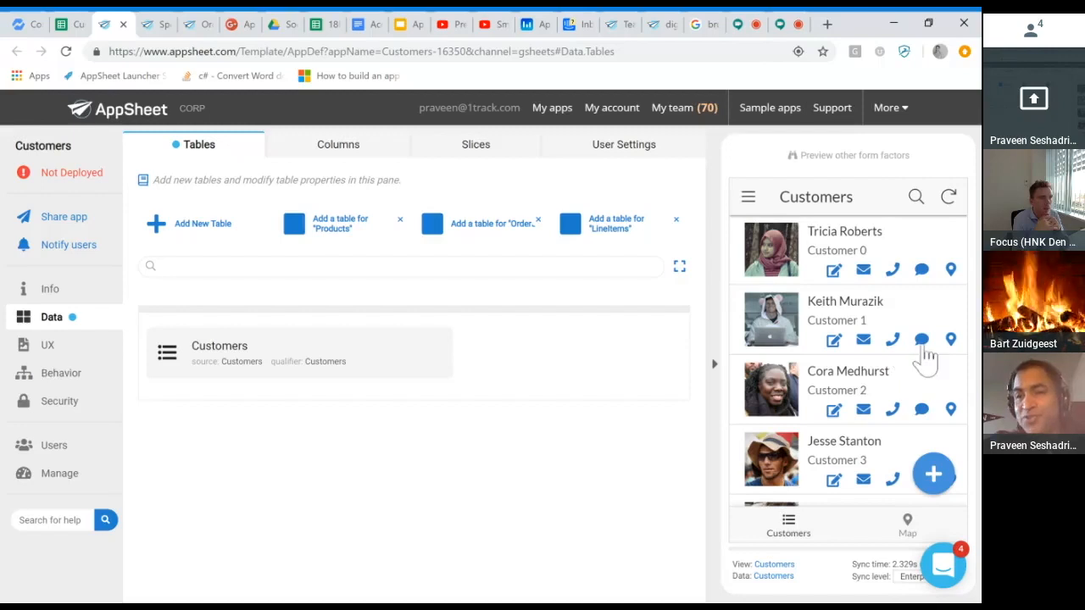
mouse_move(949, 346)
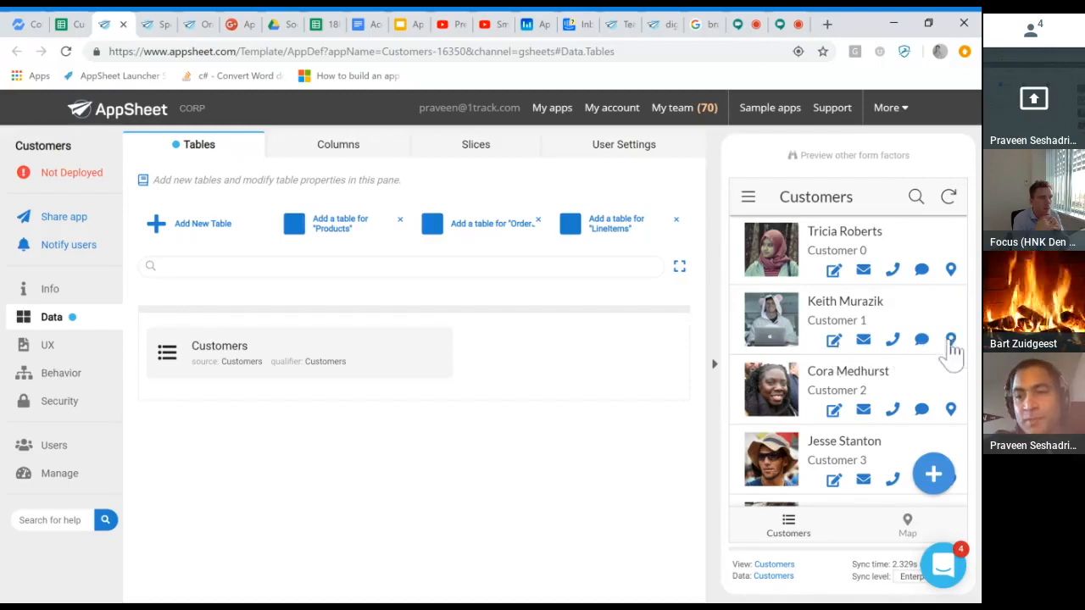
Step: Show a customer on the map, then select the Eugene, OR marker
click(950, 339)
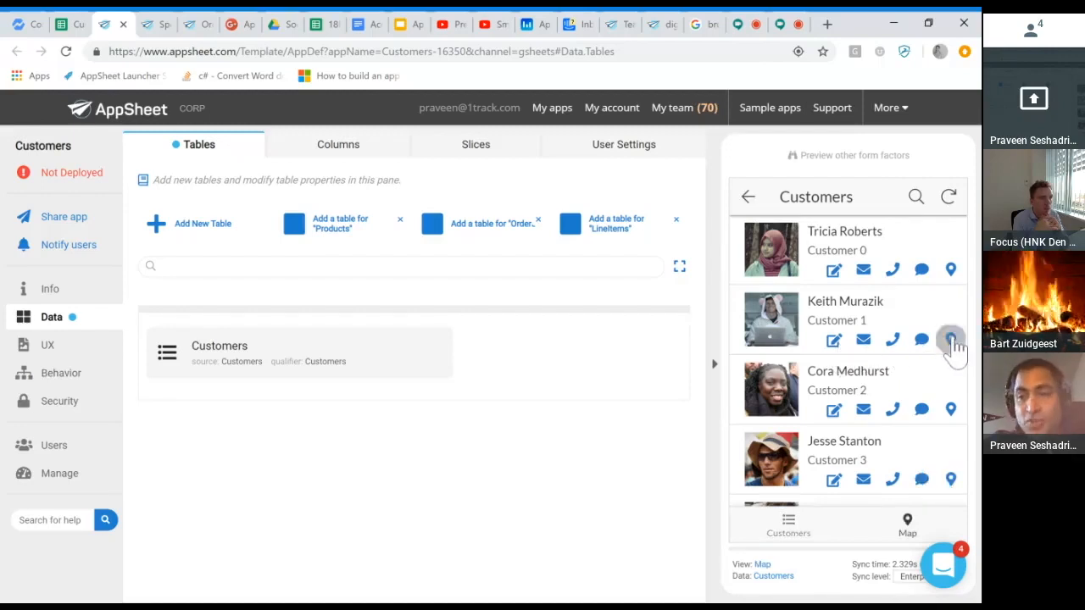
click(950, 339)
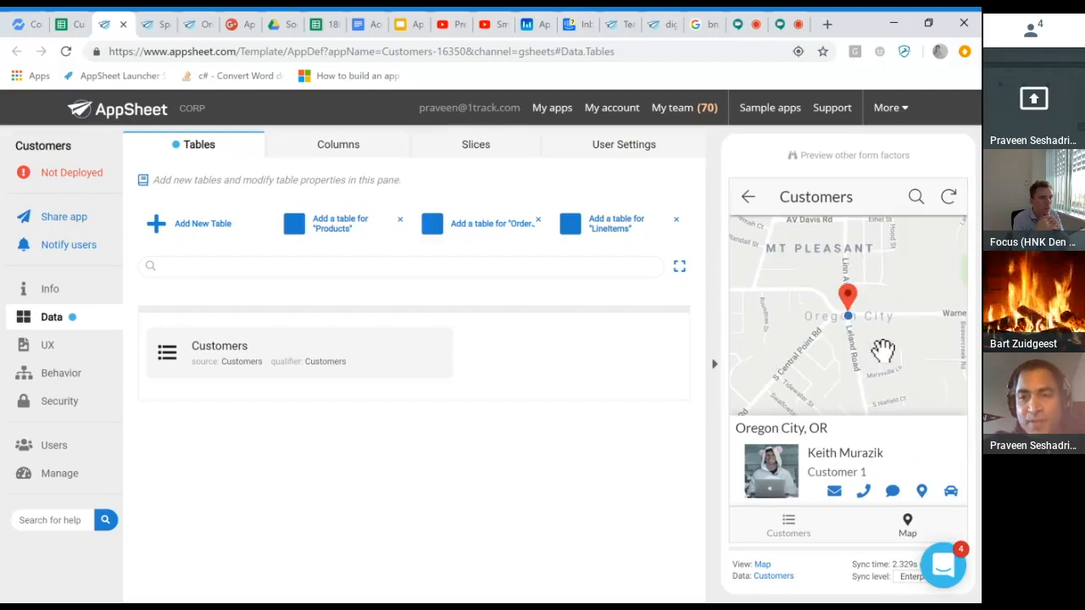
click(747, 195)
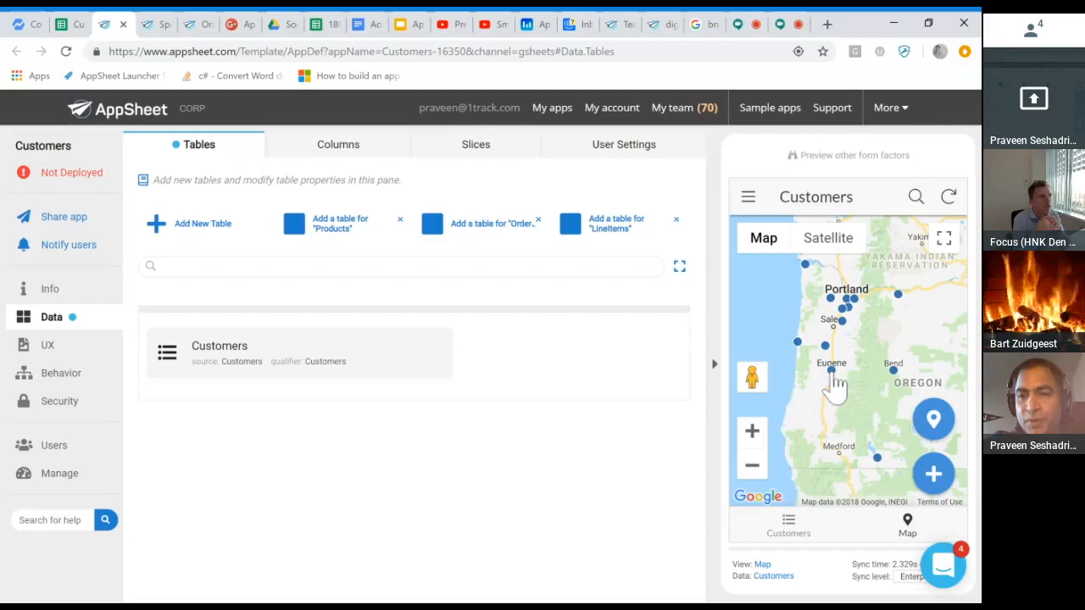
click(830, 370)
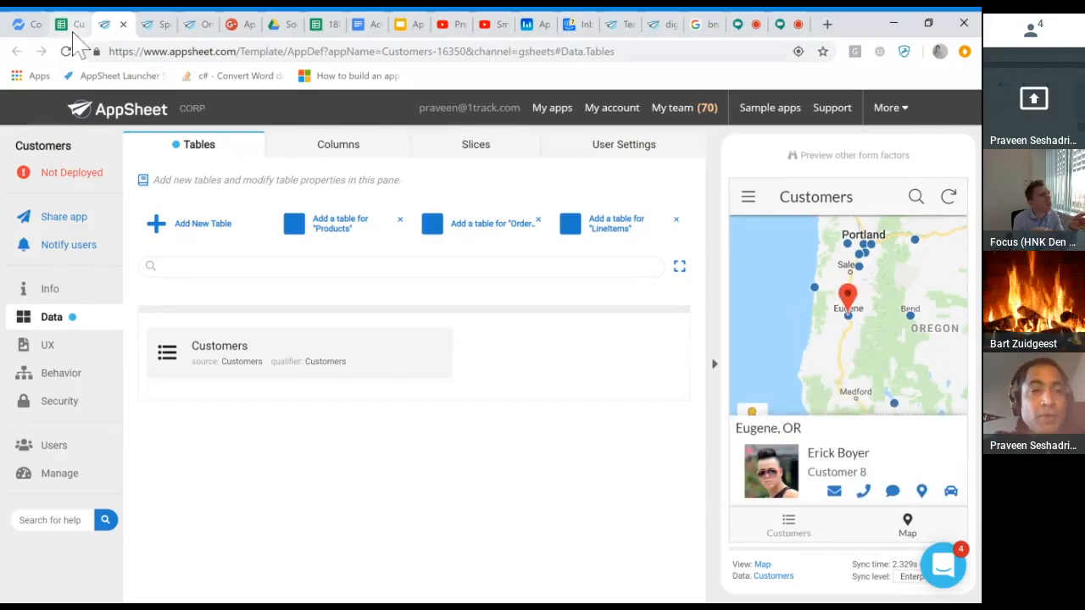
Step: Return to the Customers spreadsheet in Google Sheets
click(61, 24)
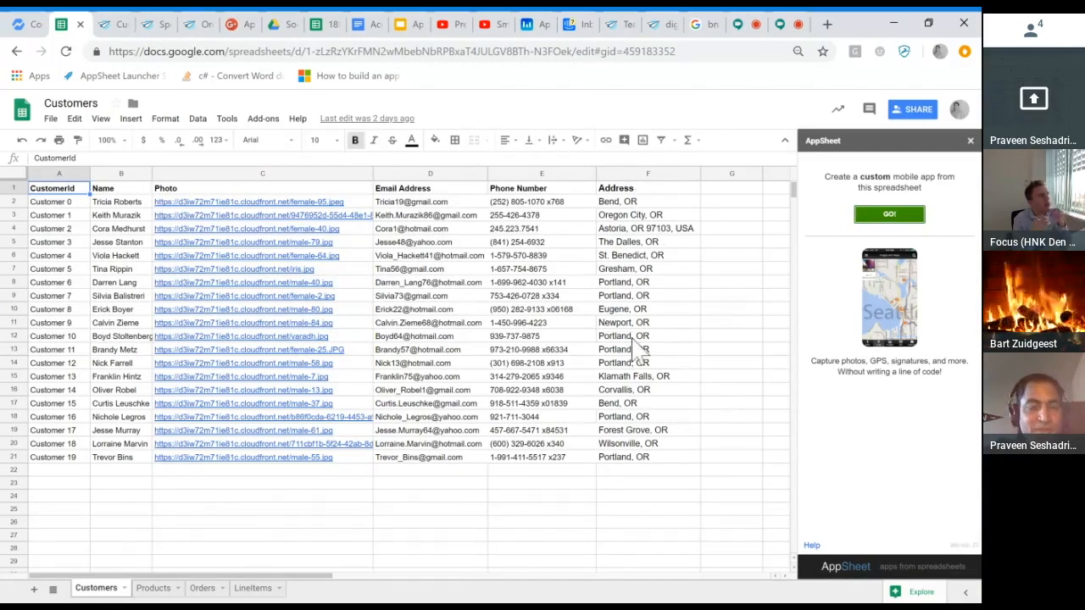
mouse_move(534, 305)
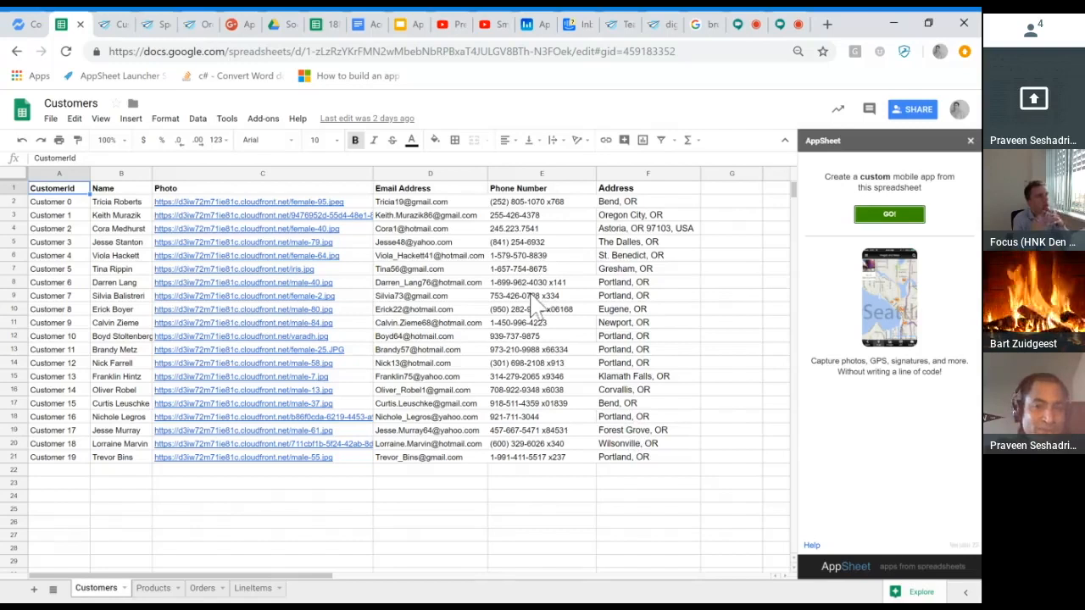
mouse_move(411, 318)
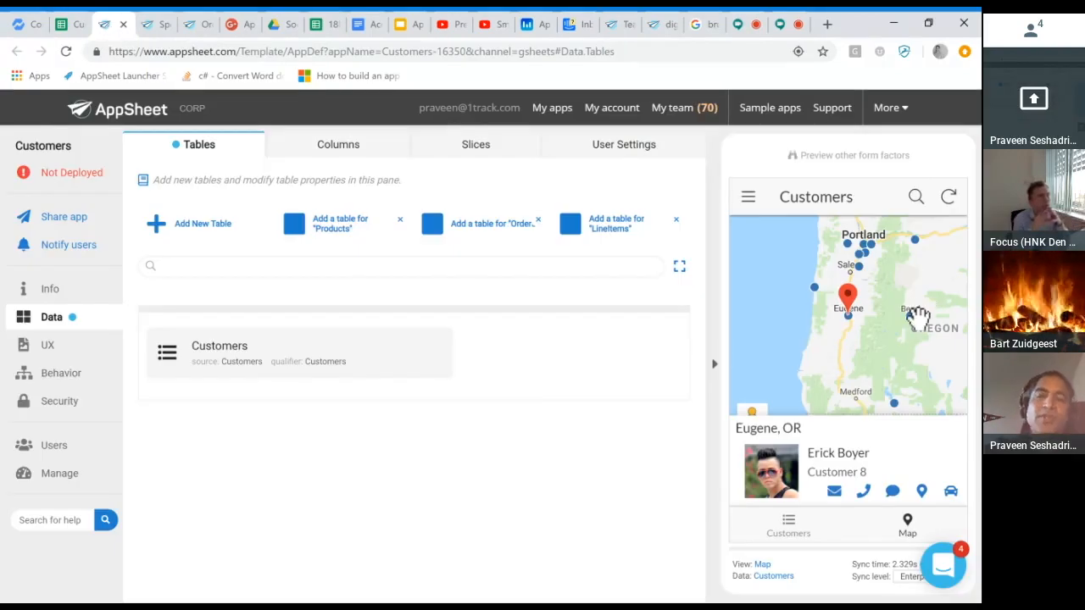
mouse_move(858, 472)
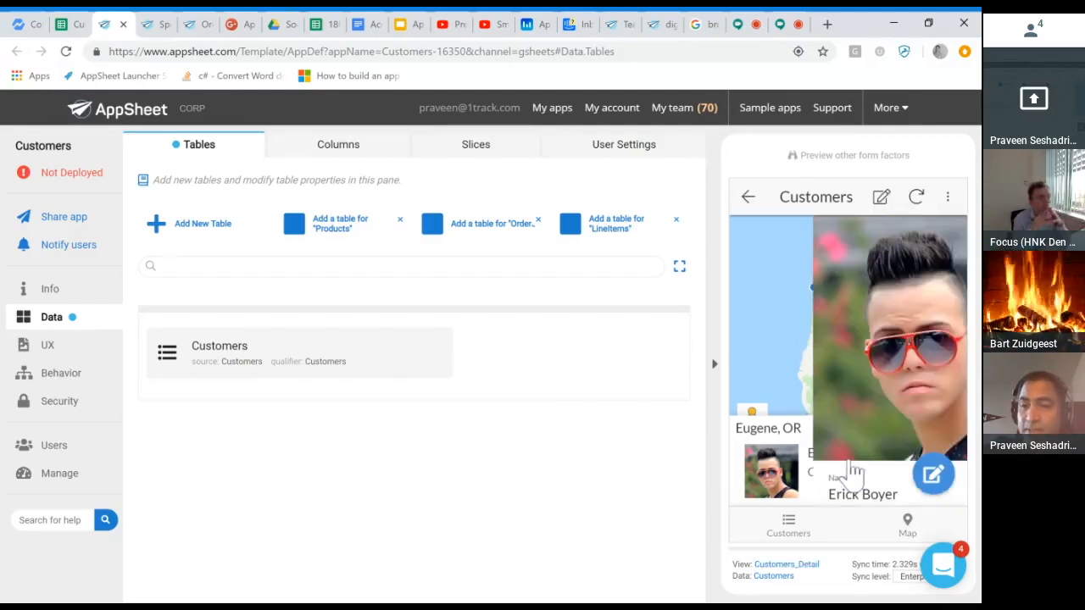
click(932, 473)
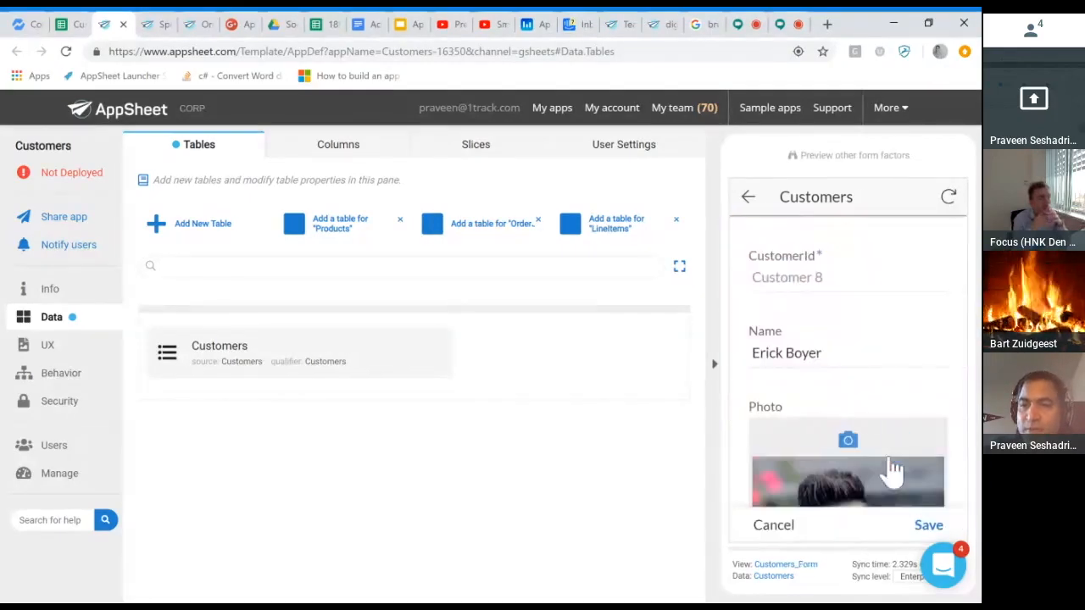
scroll(down, 3)
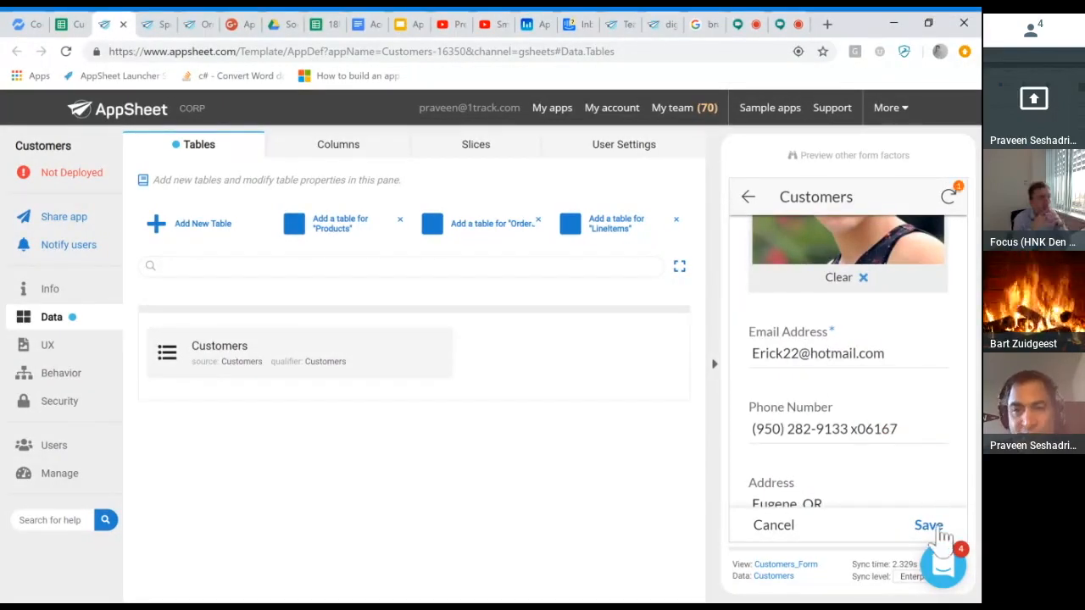
click(928, 525)
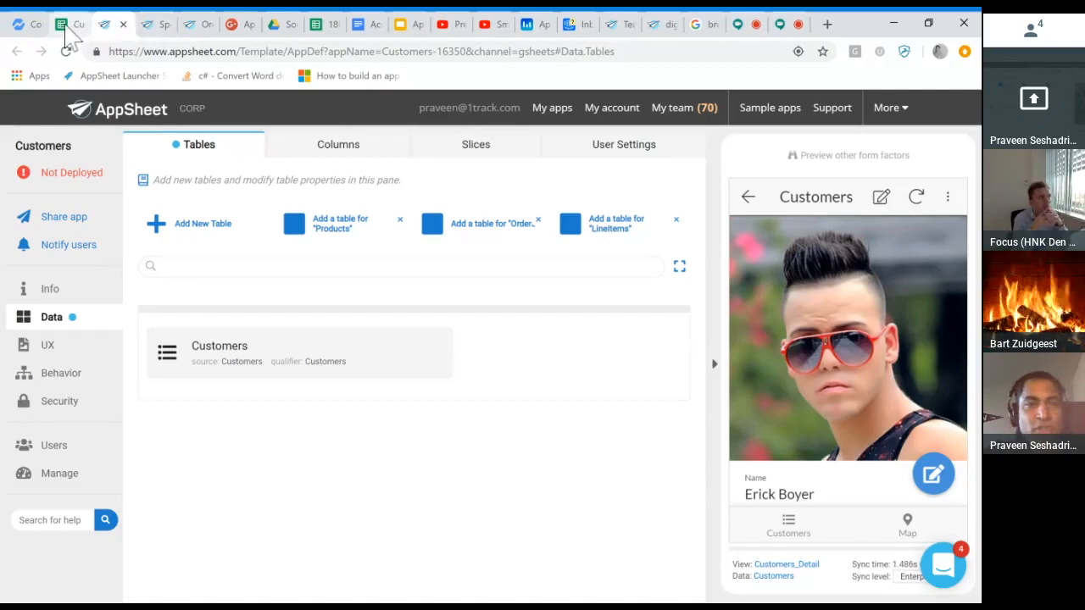
click(61, 24)
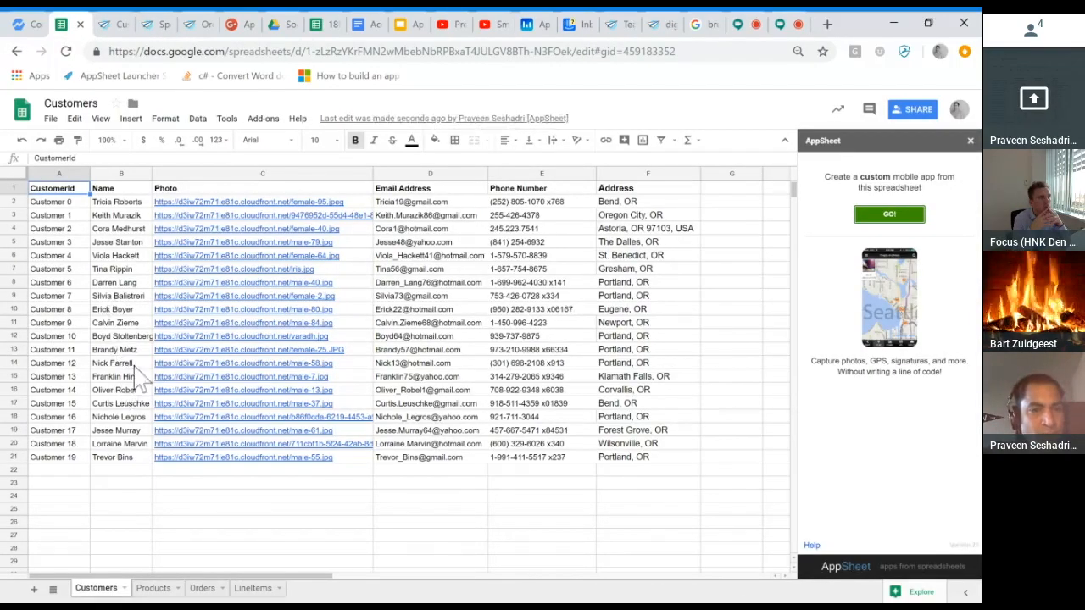
mouse_move(204, 335)
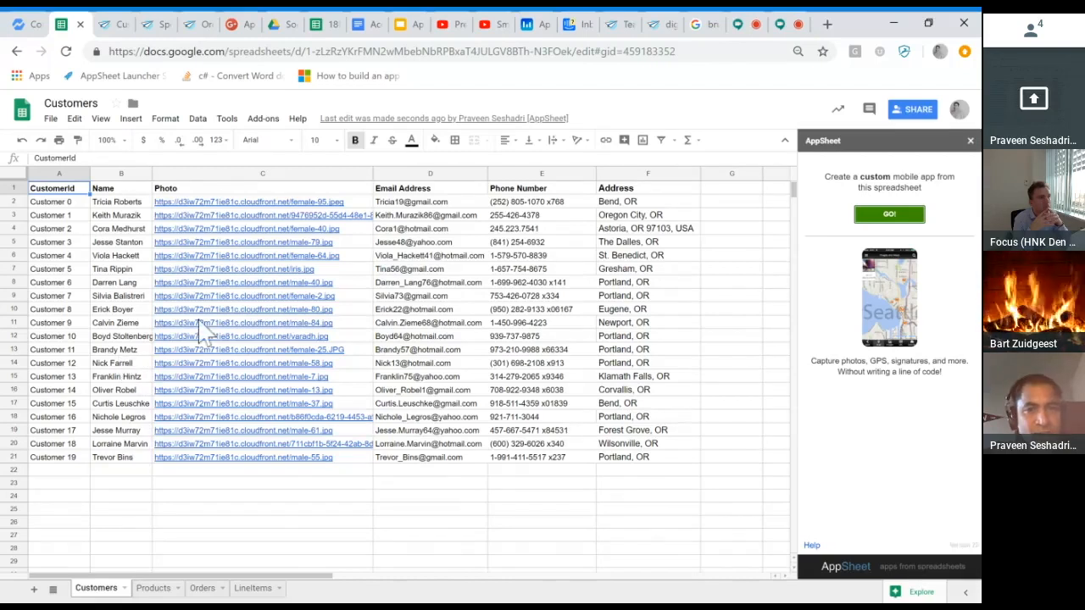
click(541, 308)
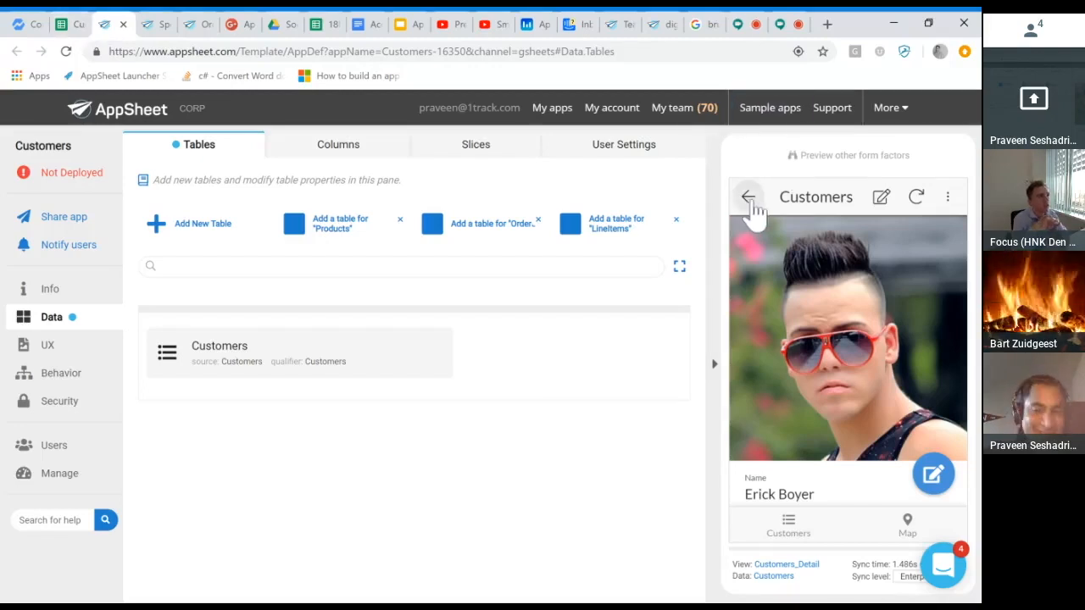
Step: Go back from the detail page to the full Customers list in the preview
click(907, 526)
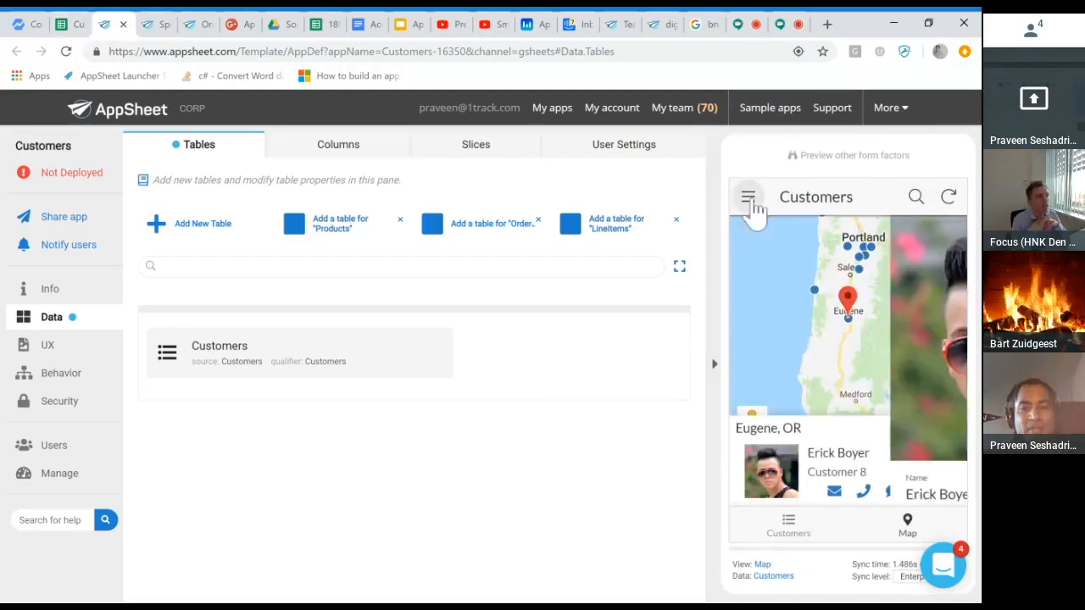
click(788, 524)
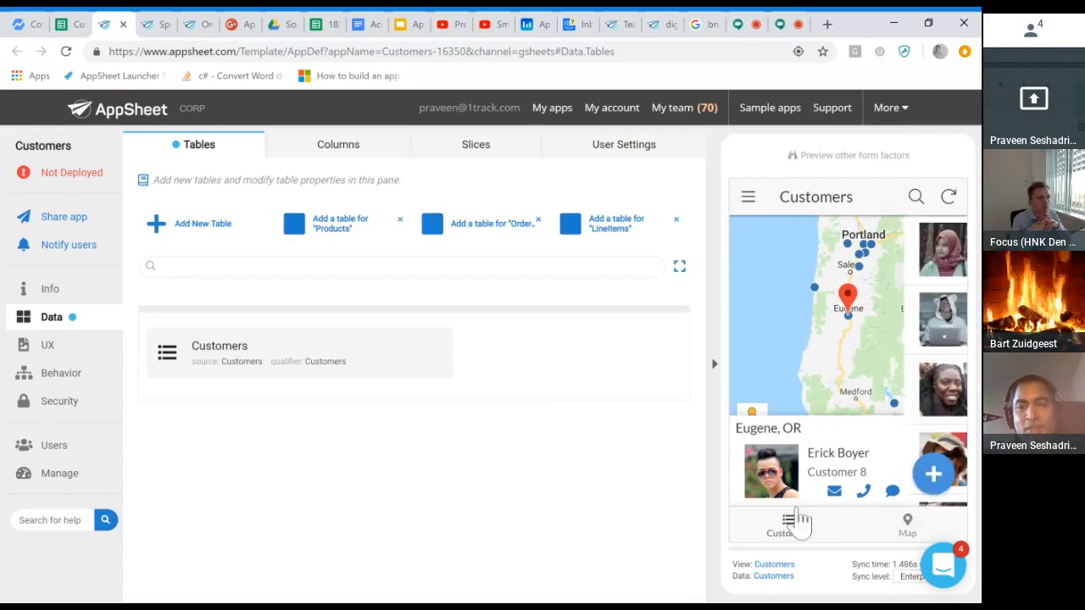
click(789, 524)
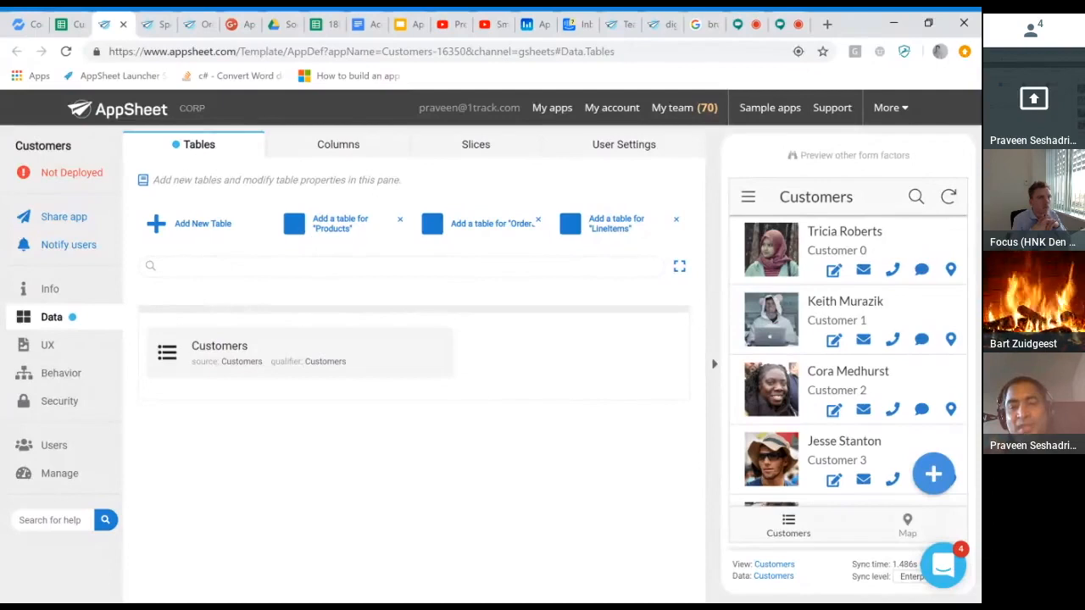
mouse_move(68, 445)
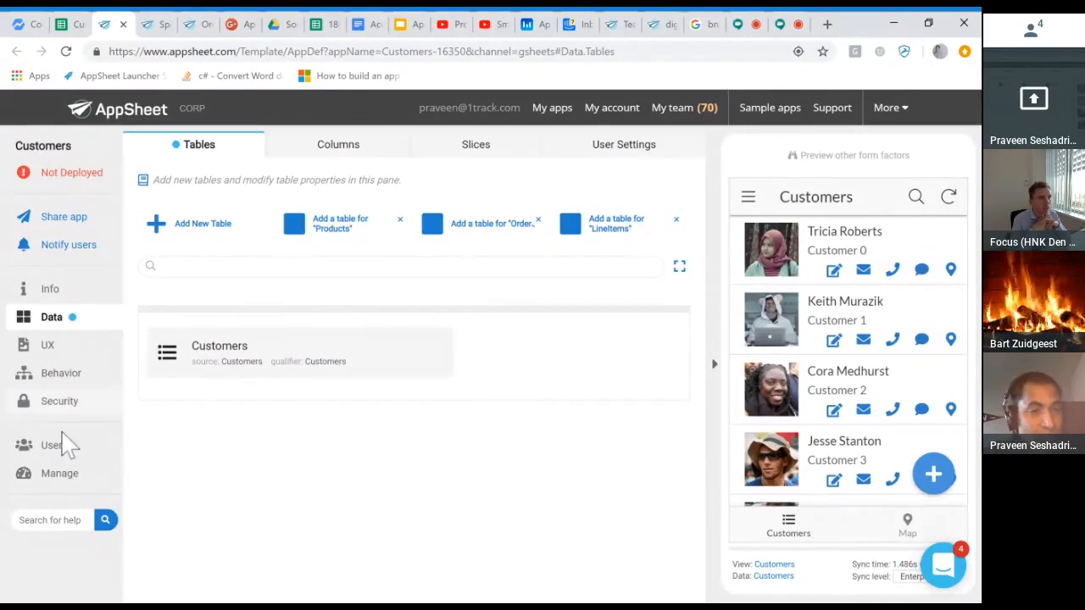
click(53, 445)
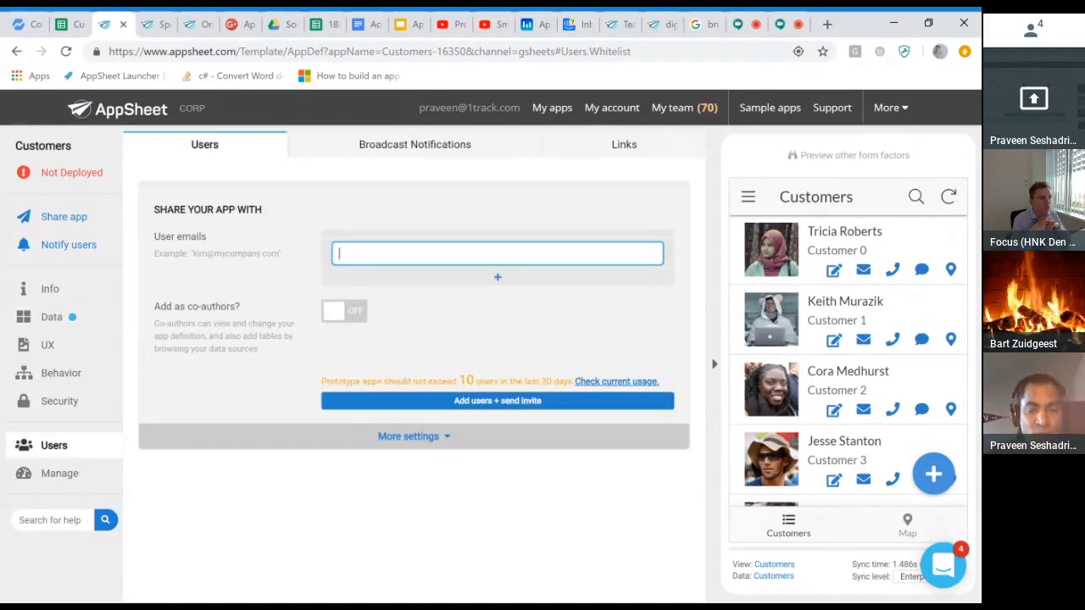
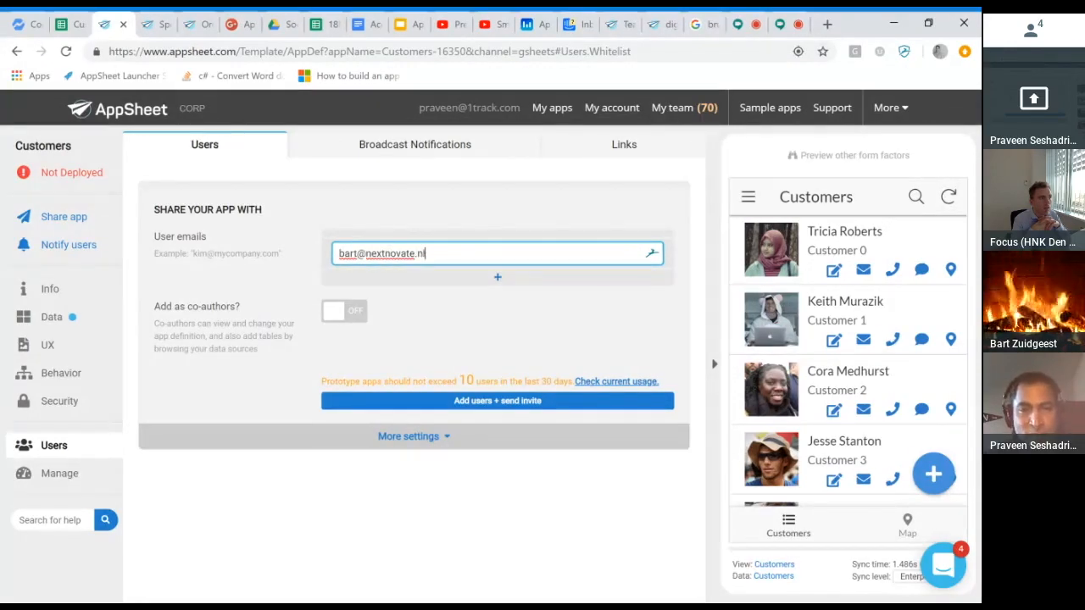
click(497, 400)
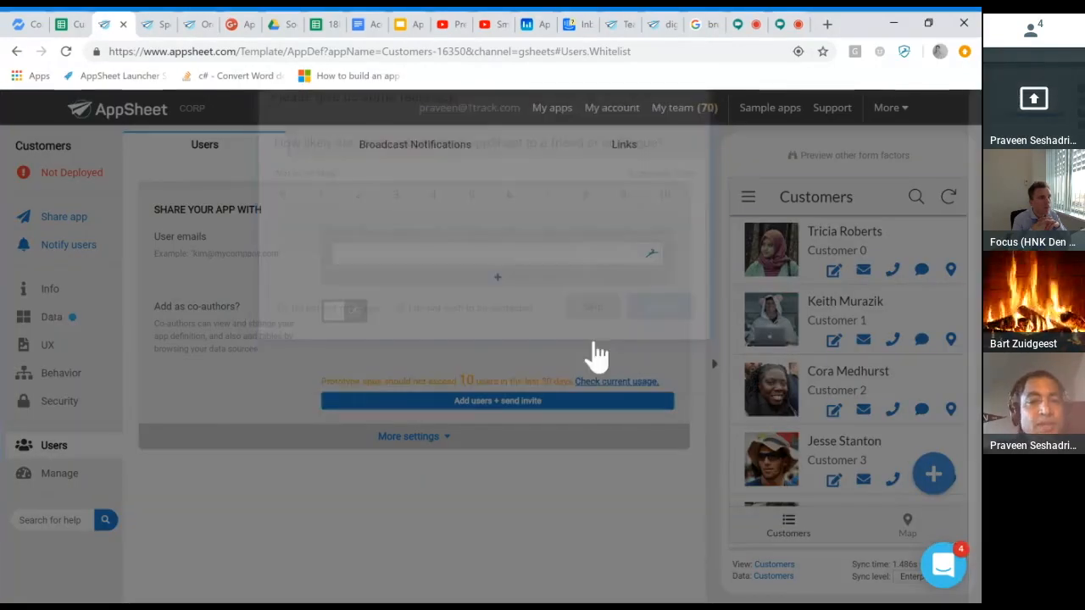
click(51, 316)
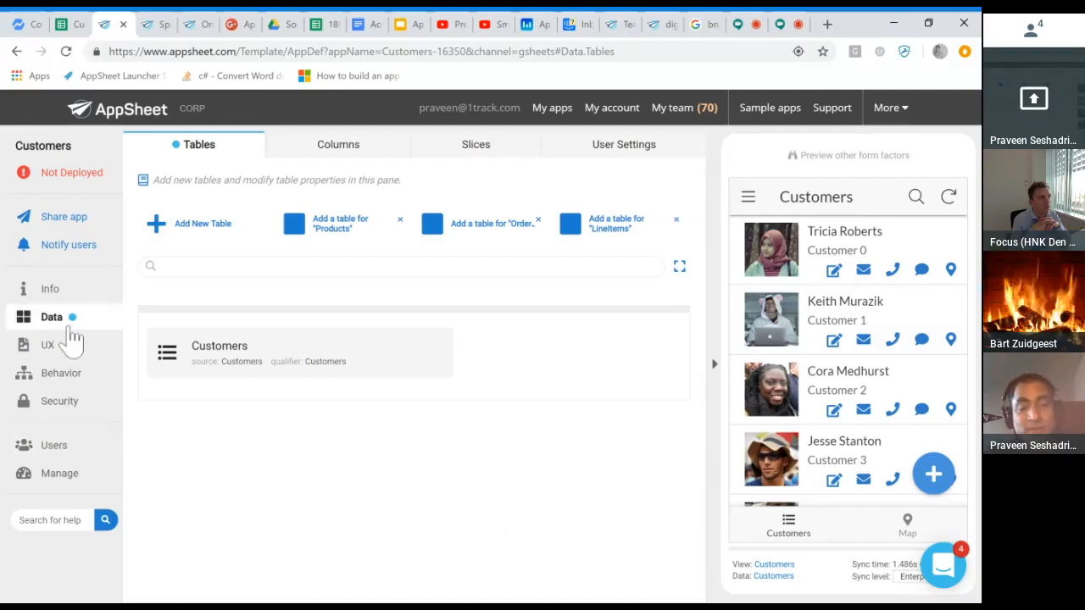
mouse_move(173, 343)
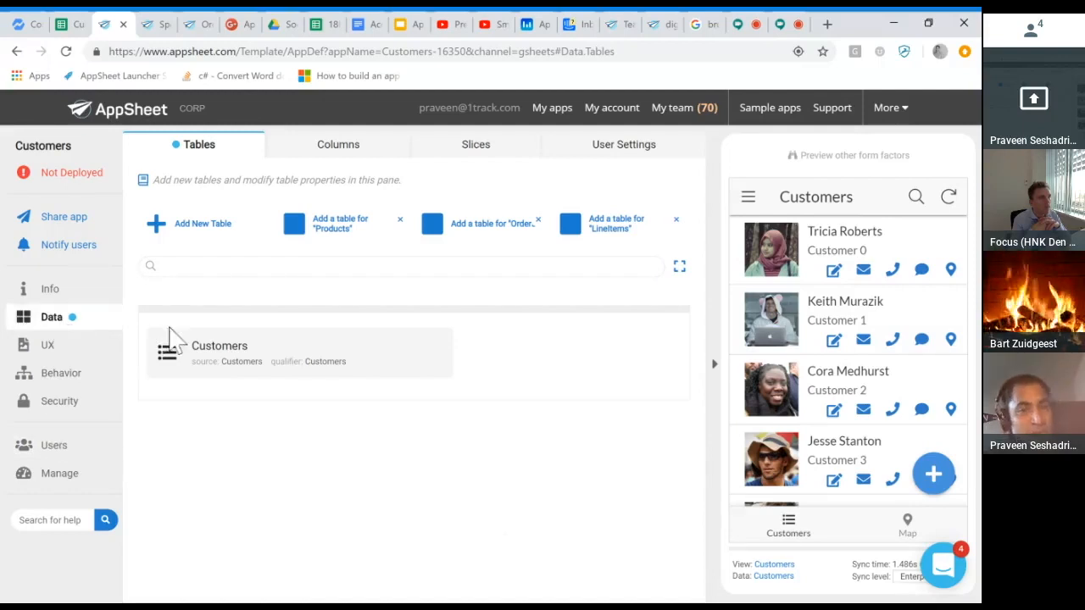
mouse_move(354, 254)
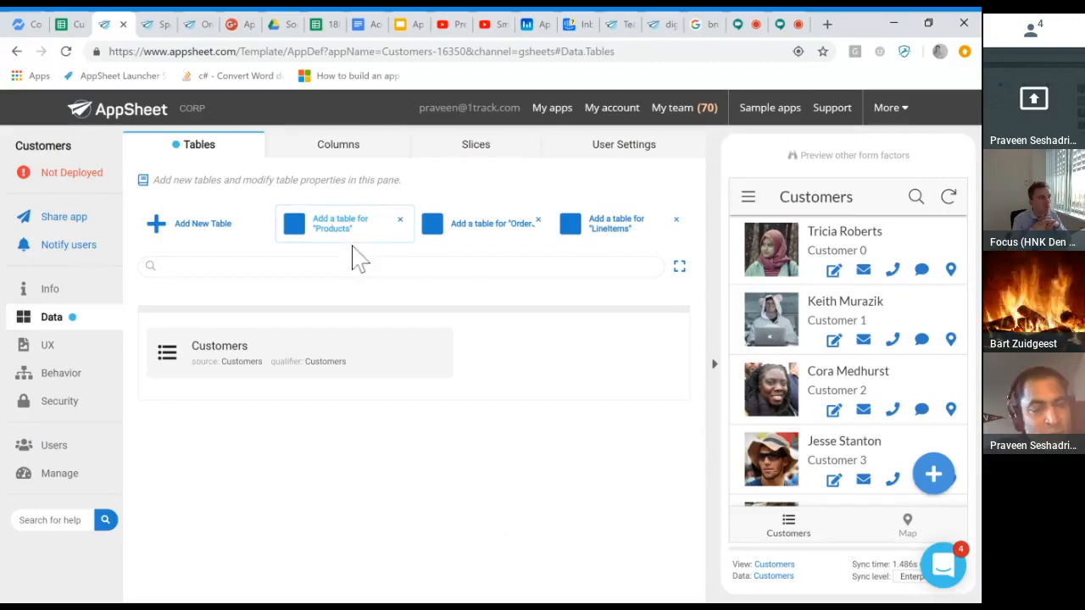
Step: Select the 'Add a table for Products' suggestion on the Data Tables page
click(339, 223)
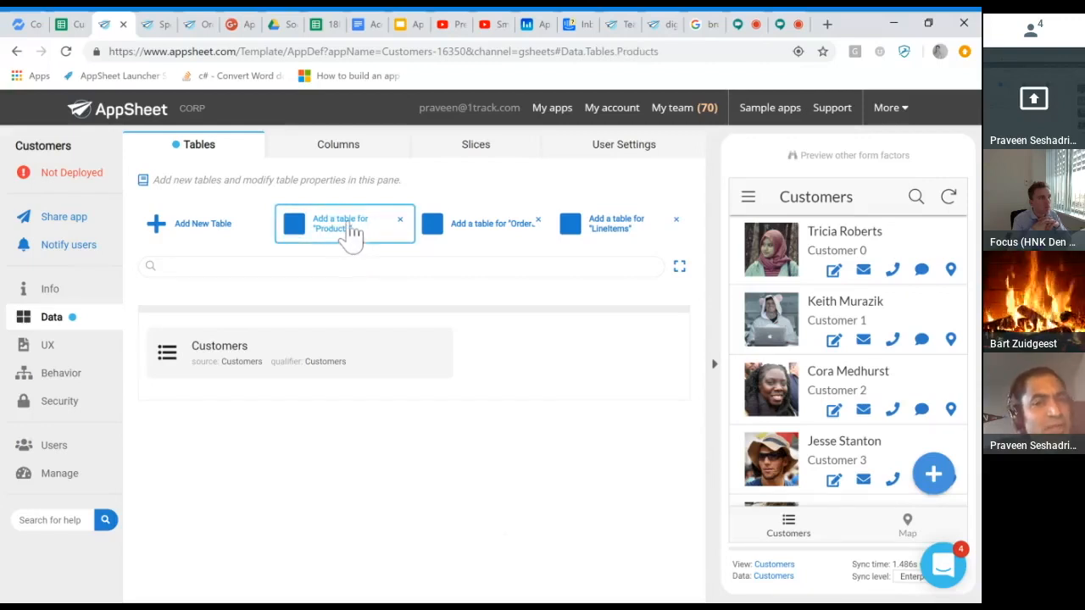
click(340, 223)
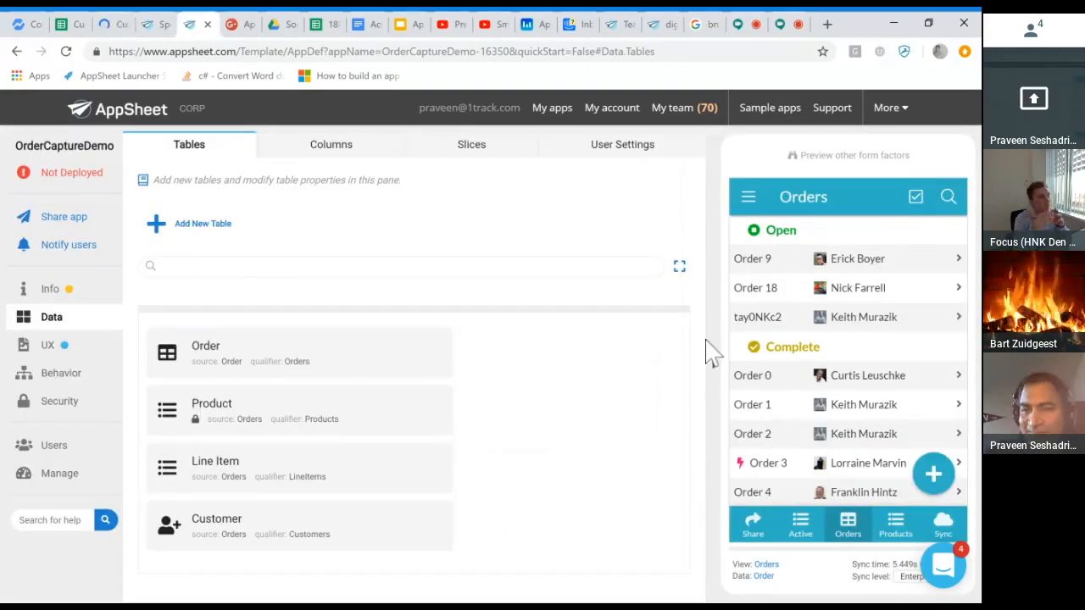
mouse_move(784, 356)
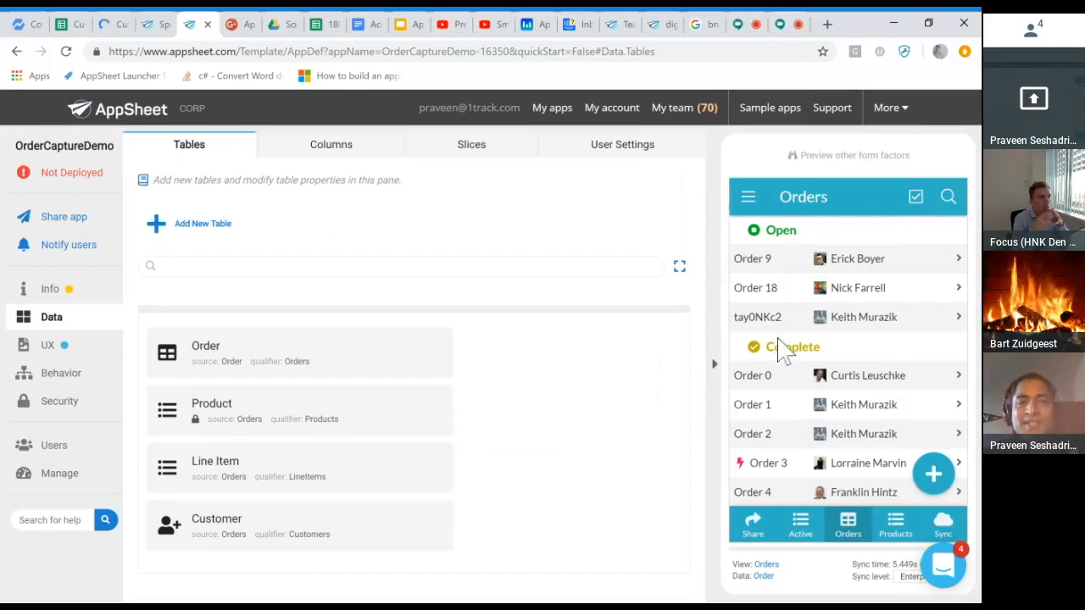
mouse_move(796, 281)
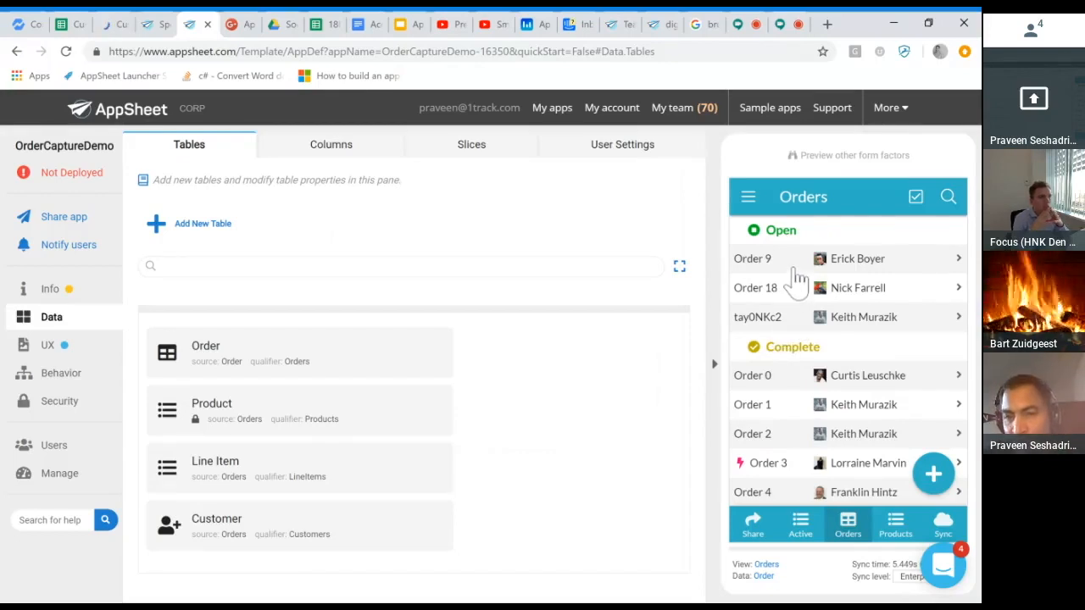
mouse_move(805, 318)
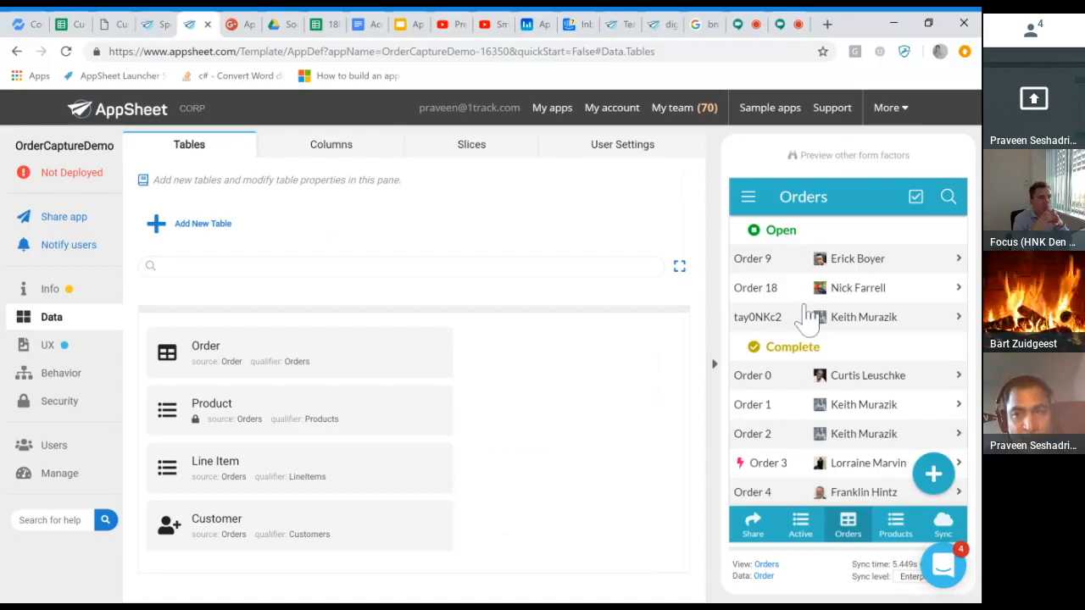
Step: Raise Order 18's Line Item 1 banana quantity, bringing the order total to $891
scroll(down, 3)
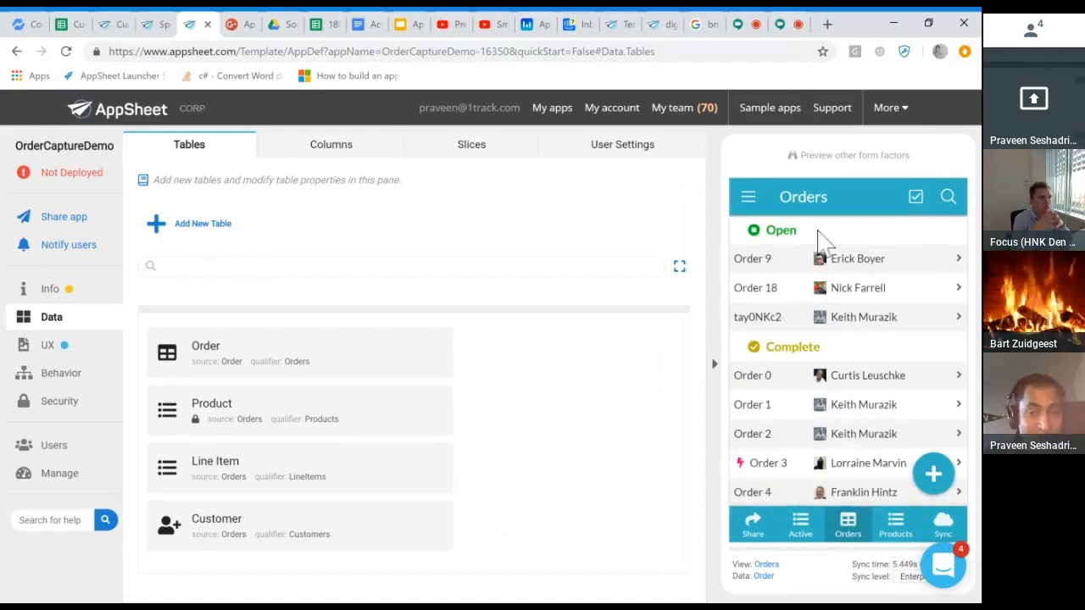
mouse_move(780, 322)
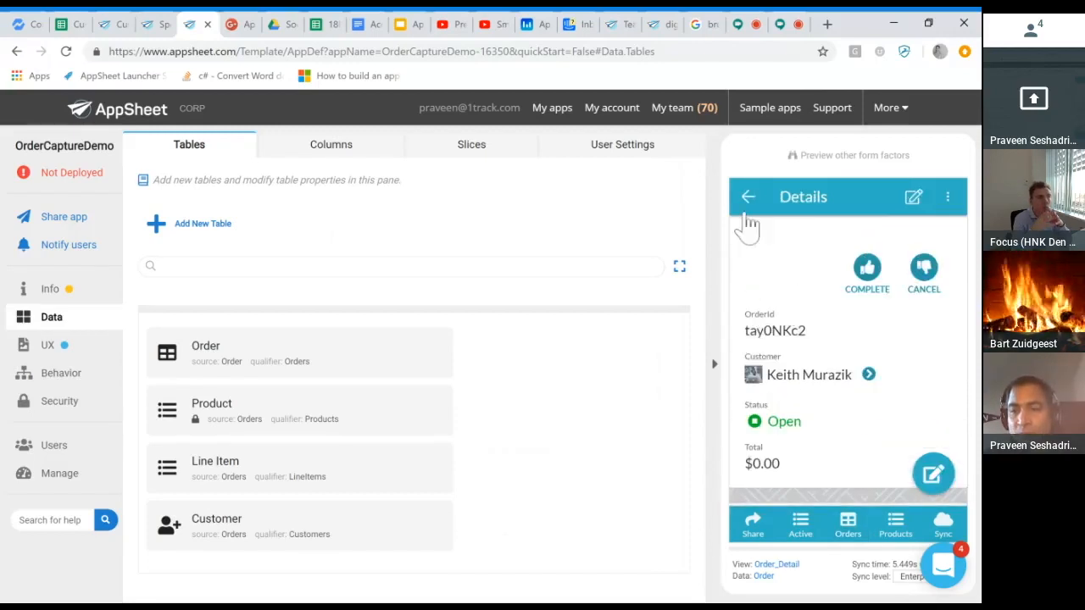
click(748, 195)
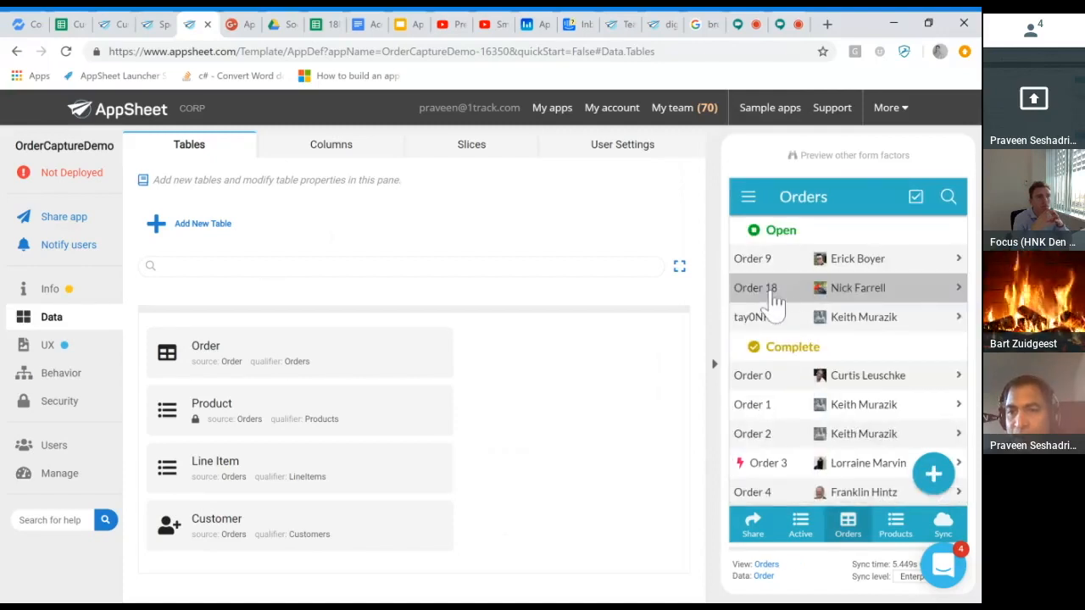
click(754, 287)
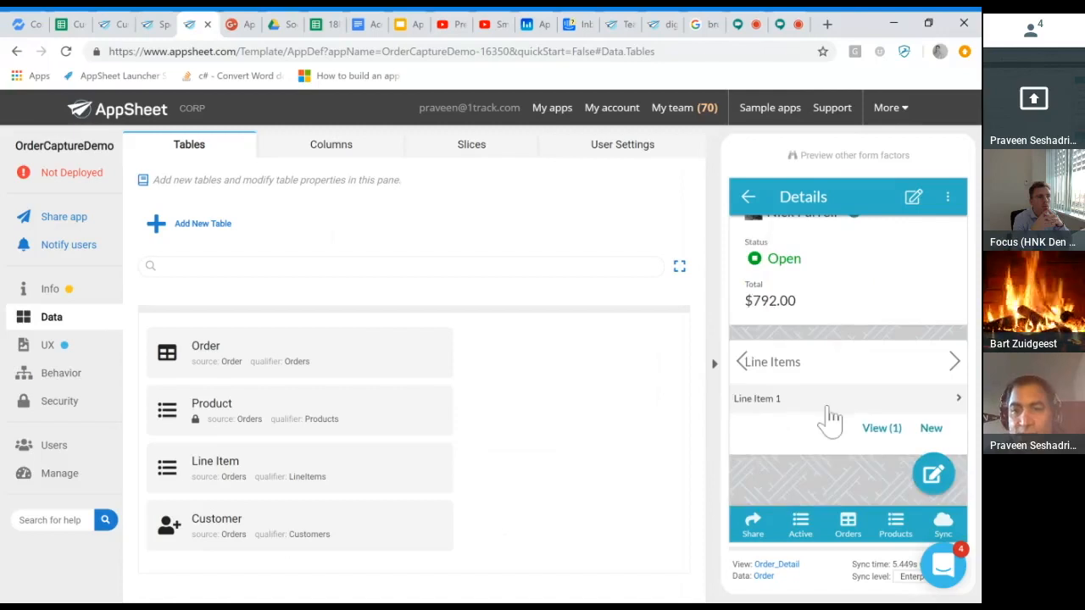
mouse_move(796, 320)
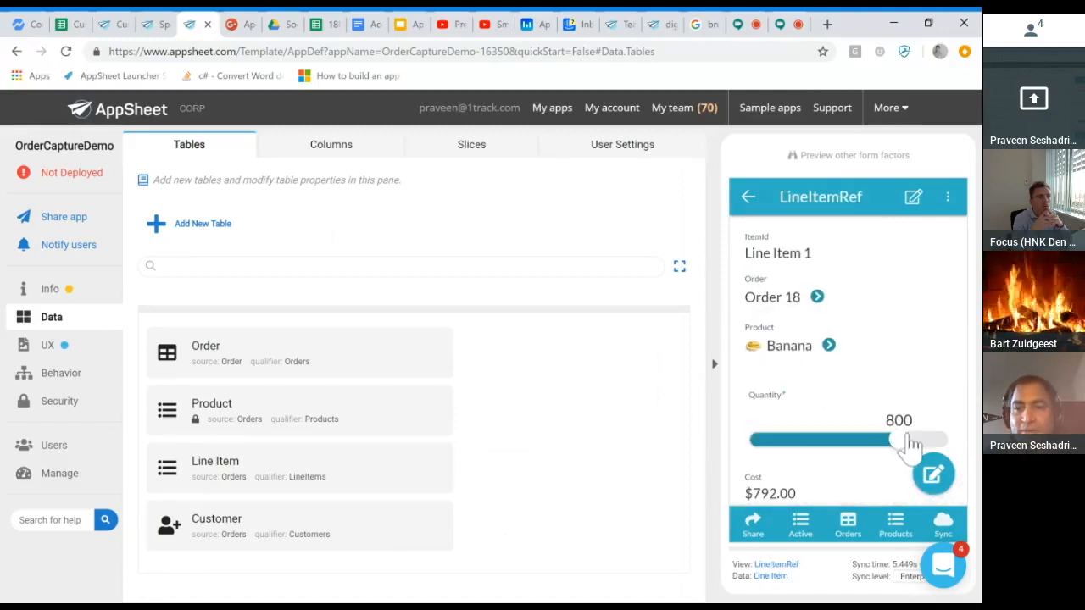
drag(910, 439, 910, 439)
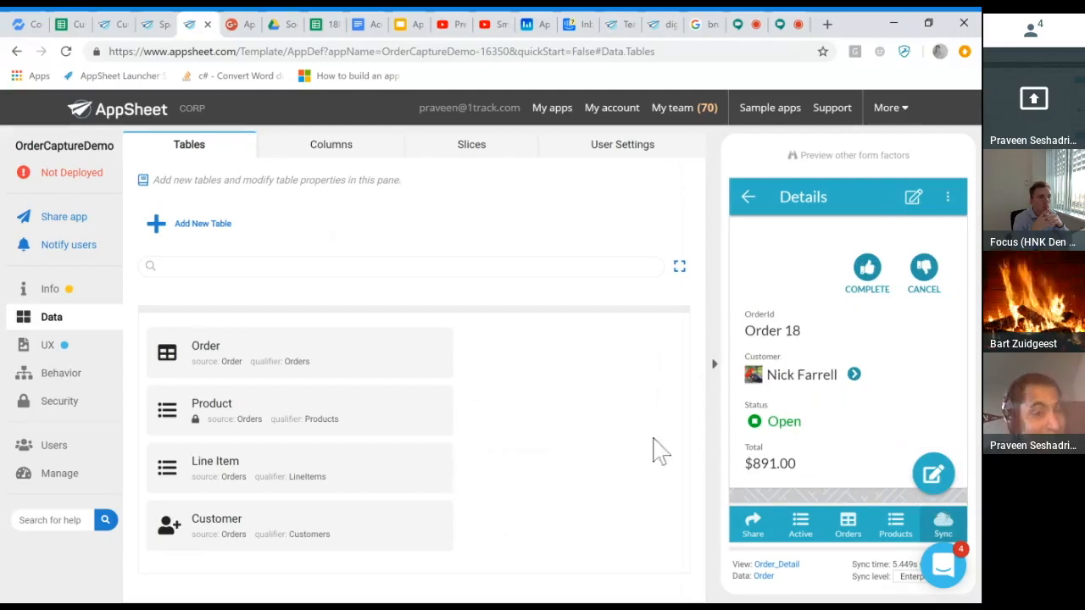
click(330, 144)
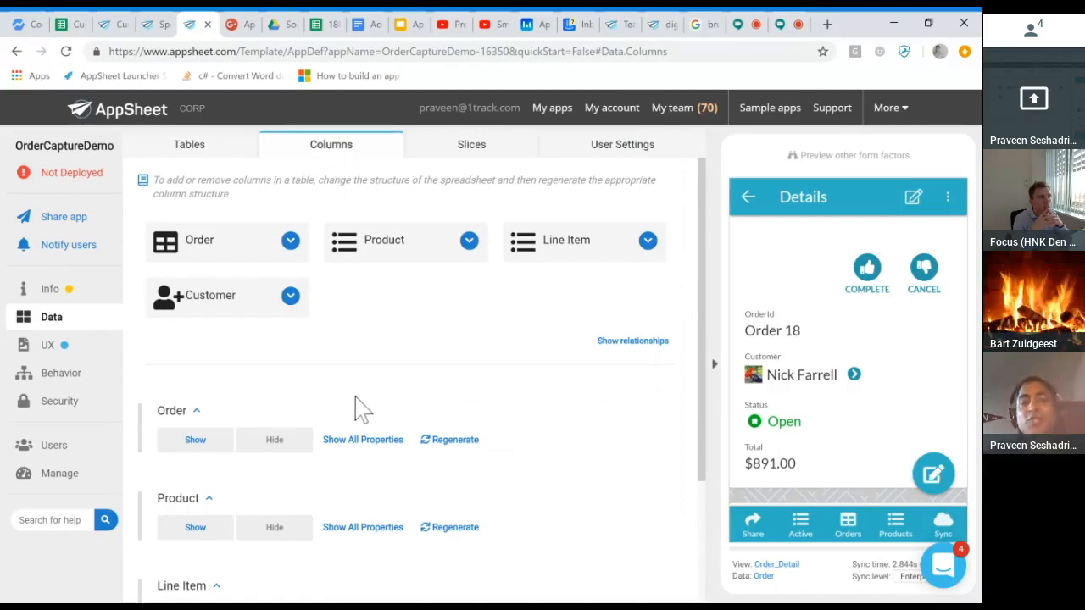
Step: Review the Order table's Total column formula, then cancel without changes
scroll(down, 3)
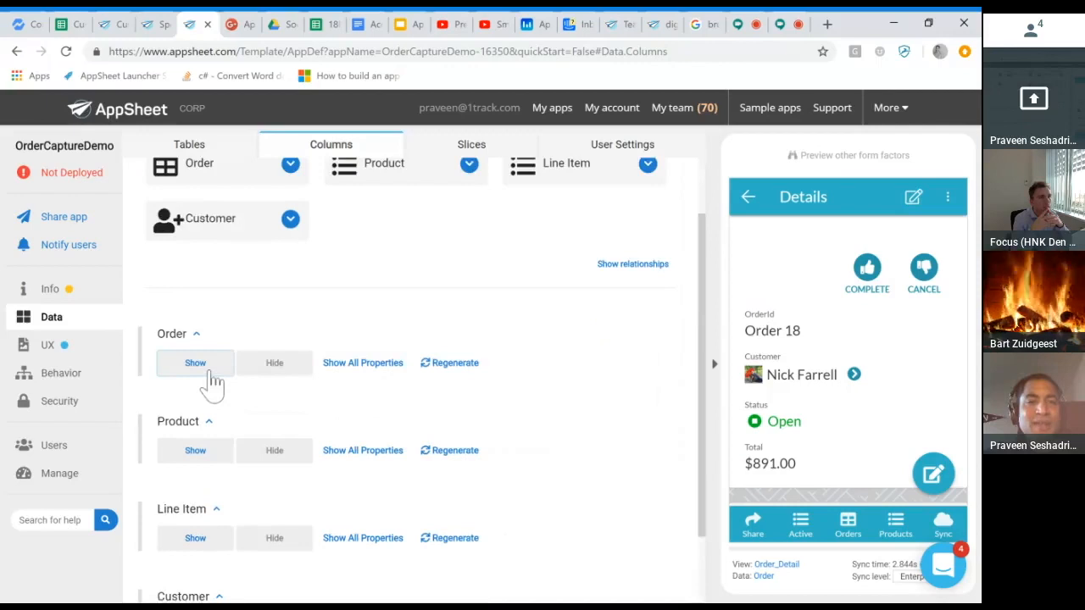
click(195, 363)
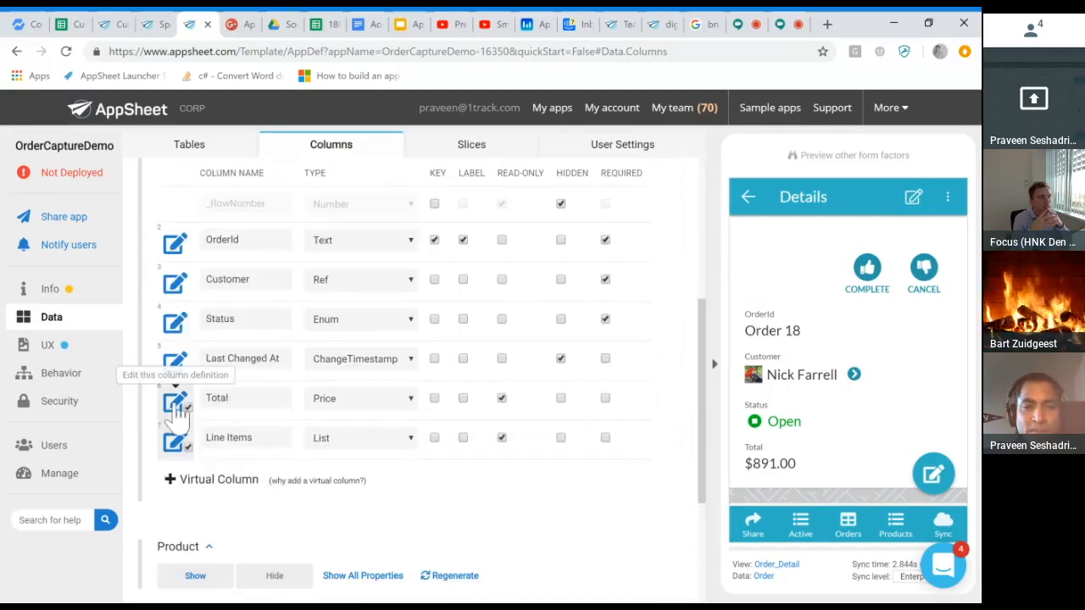
click(174, 398)
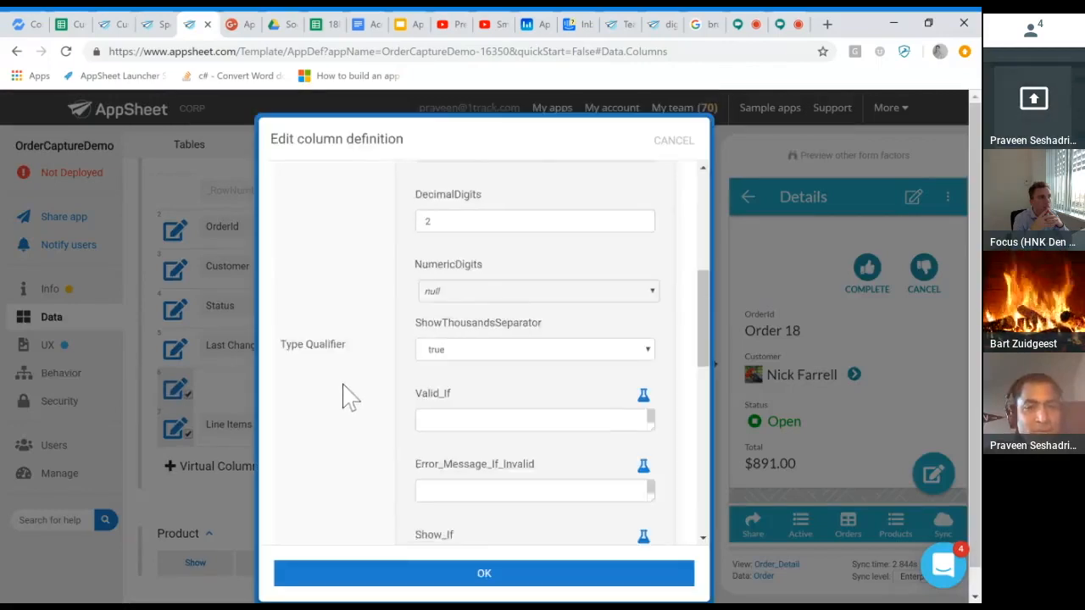
scroll(down, 3)
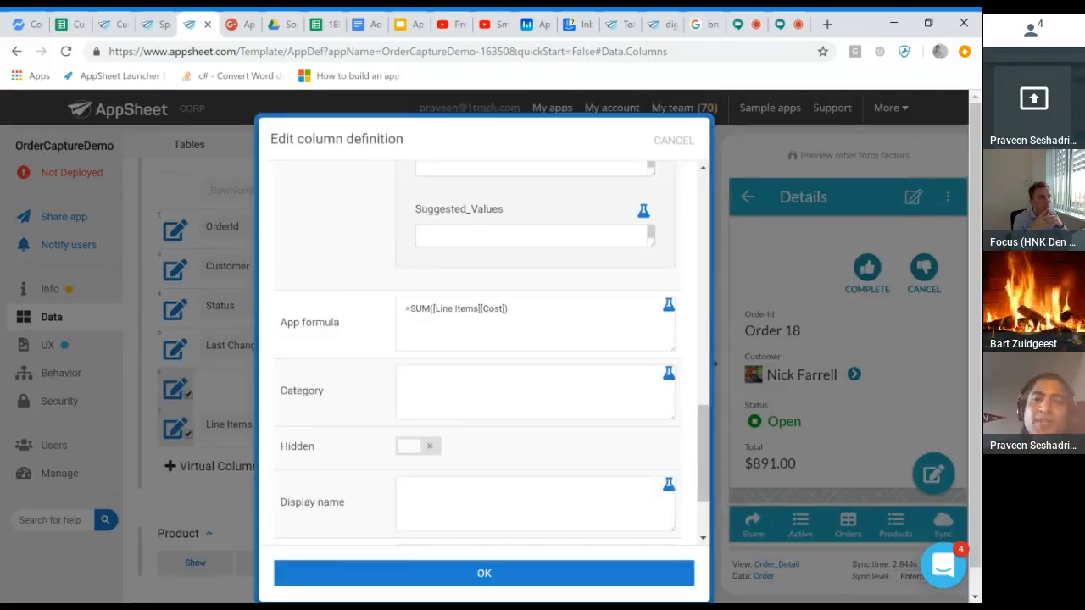
click(535, 323)
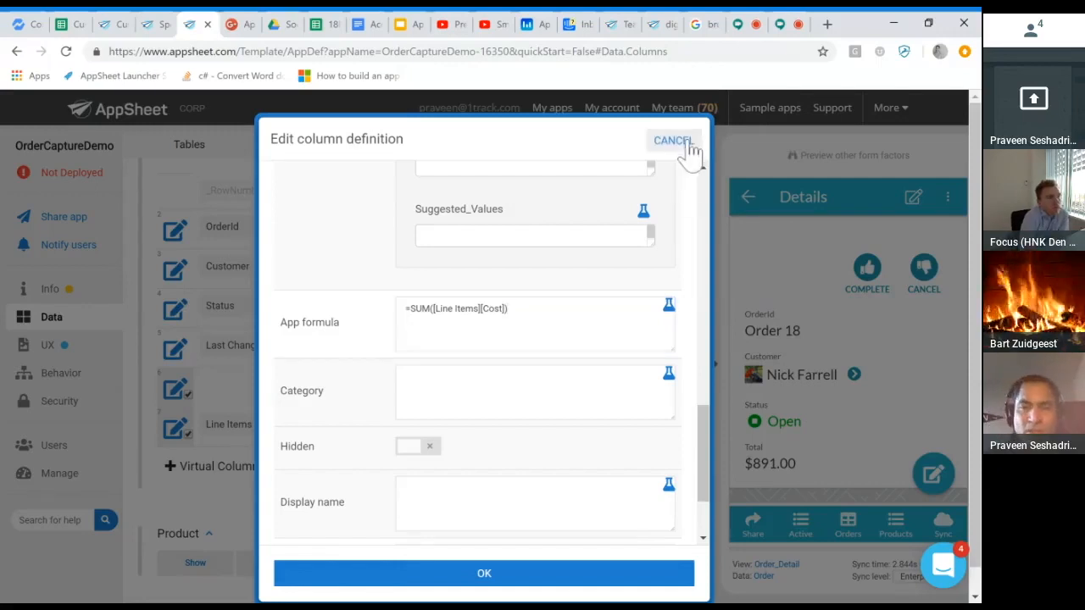
click(672, 140)
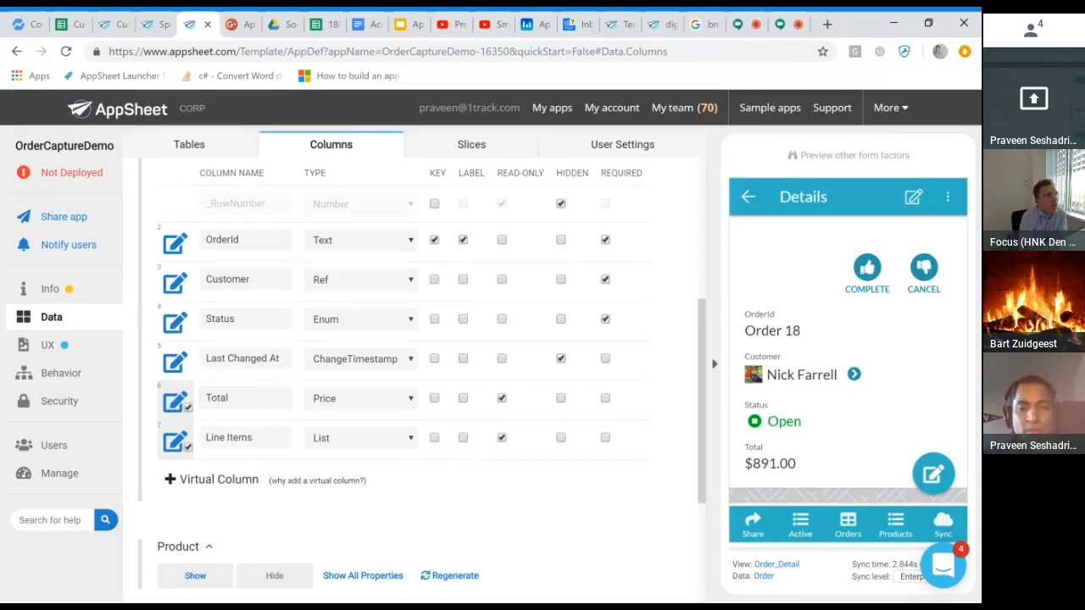
click(245, 398)
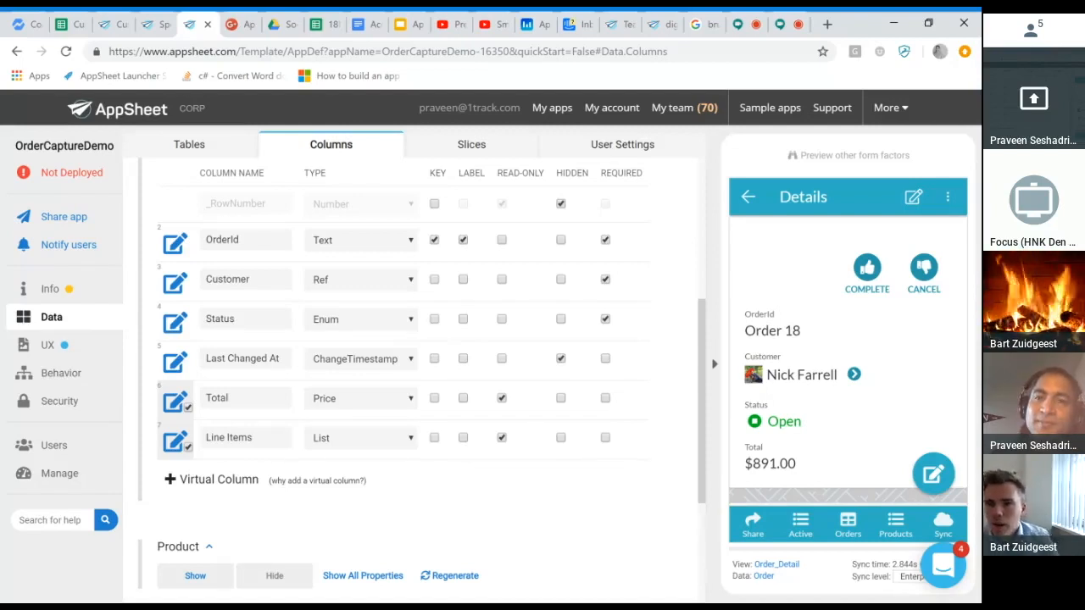
mouse_move(85, 284)
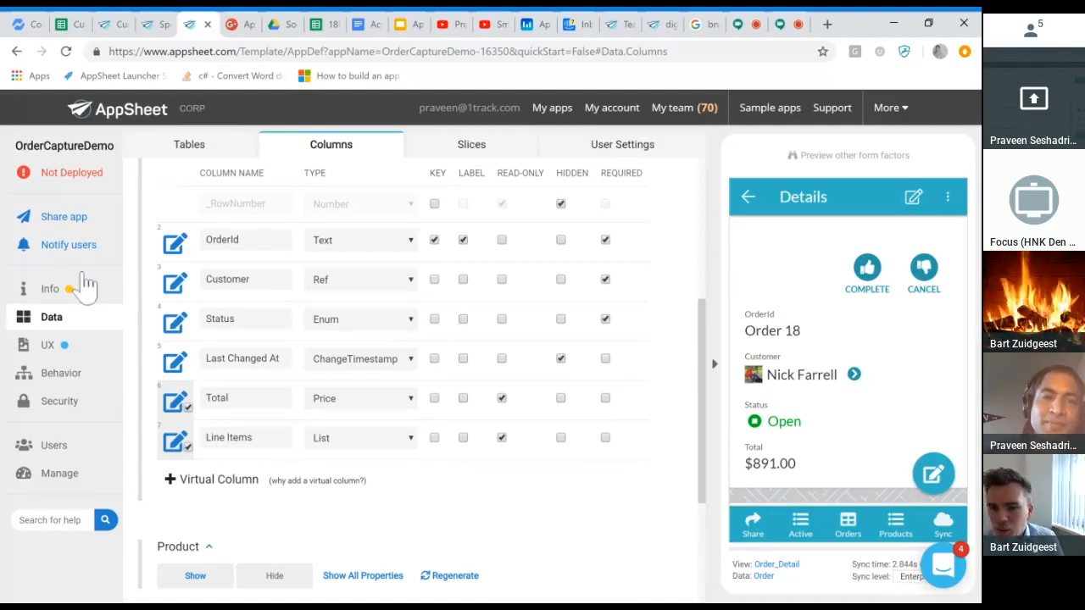
mouse_move(76, 330)
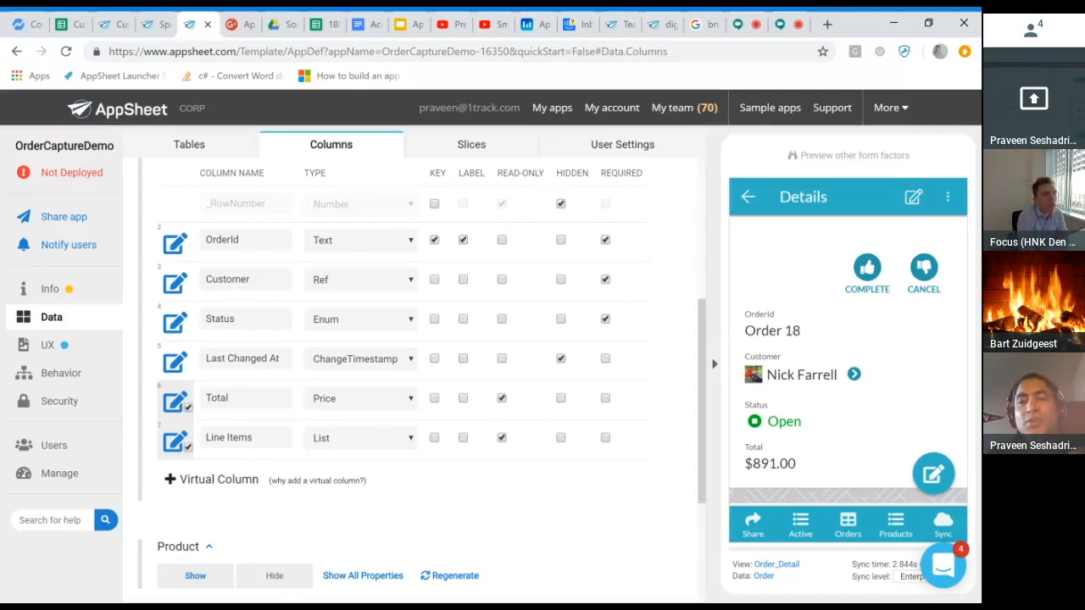
mouse_move(59, 318)
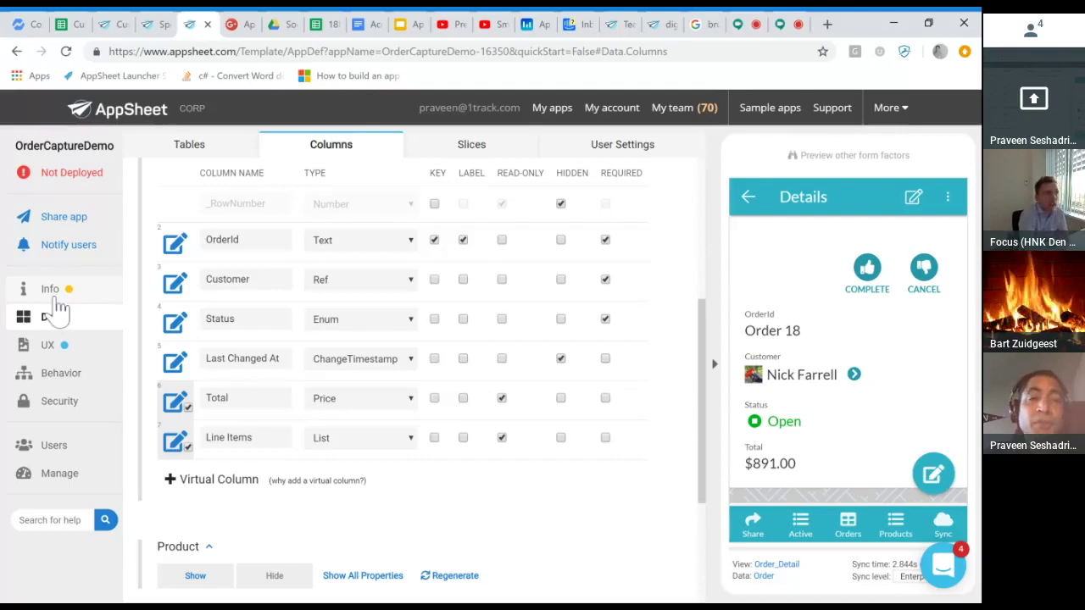
click(50, 316)
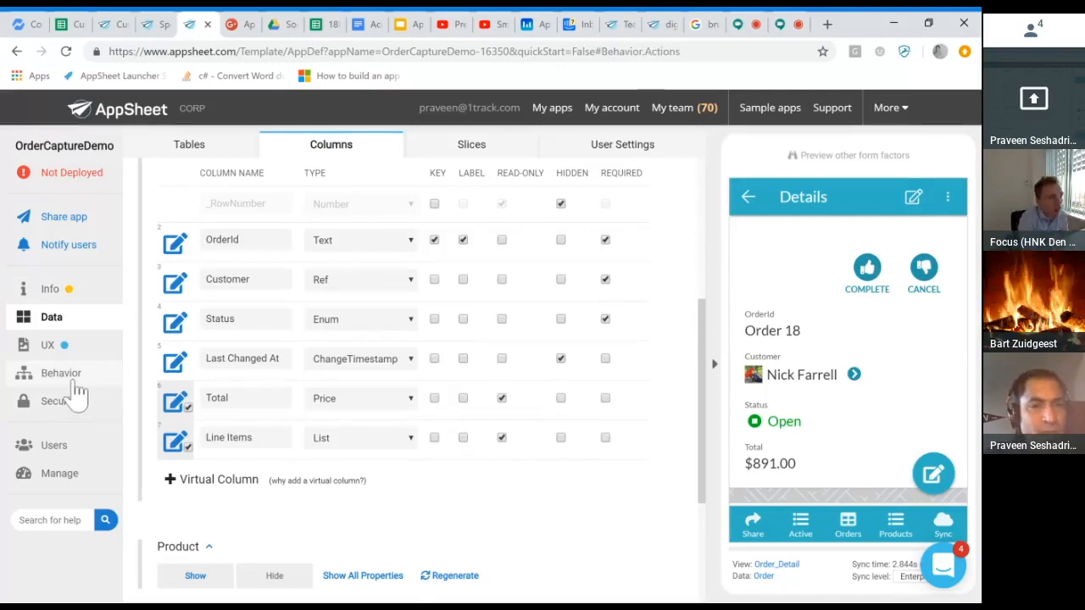
Step: Open Behavior to view Customer actions like Compose Email and Call Phone
click(60, 373)
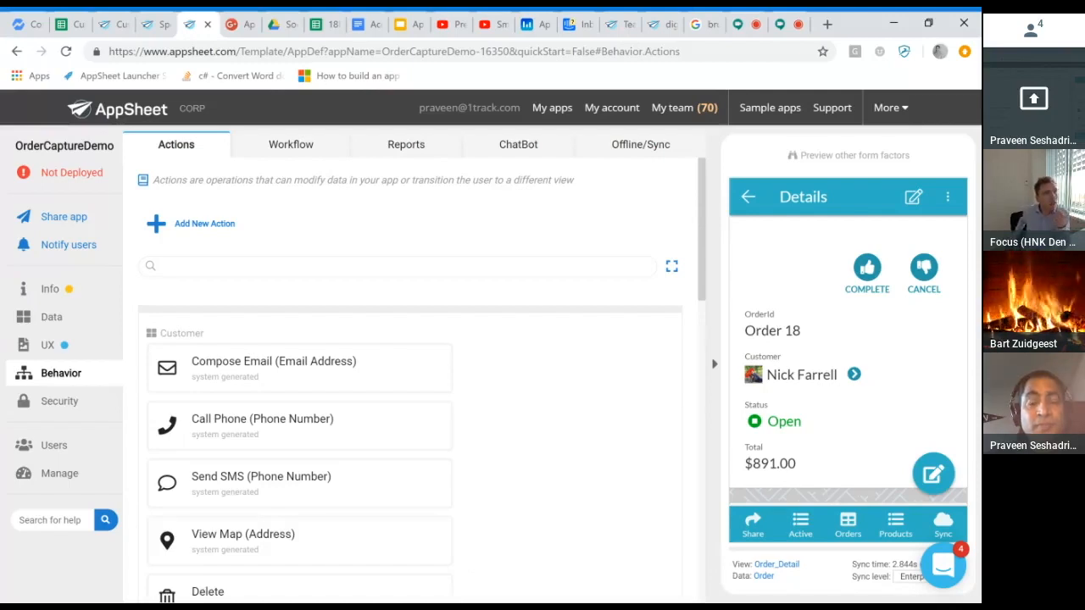
mouse_move(576, 27)
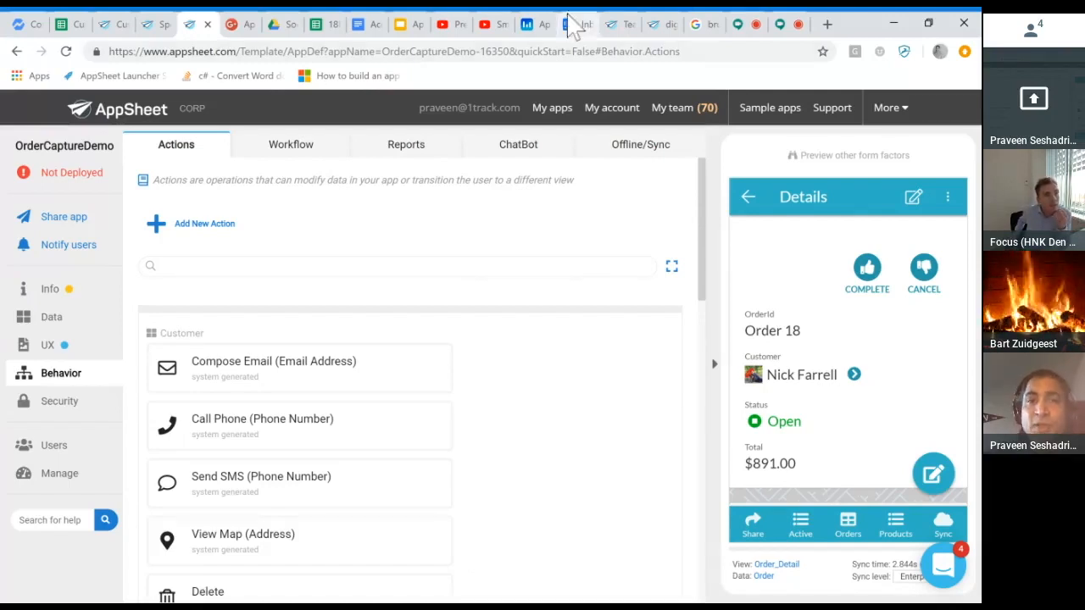
mouse_move(411, 34)
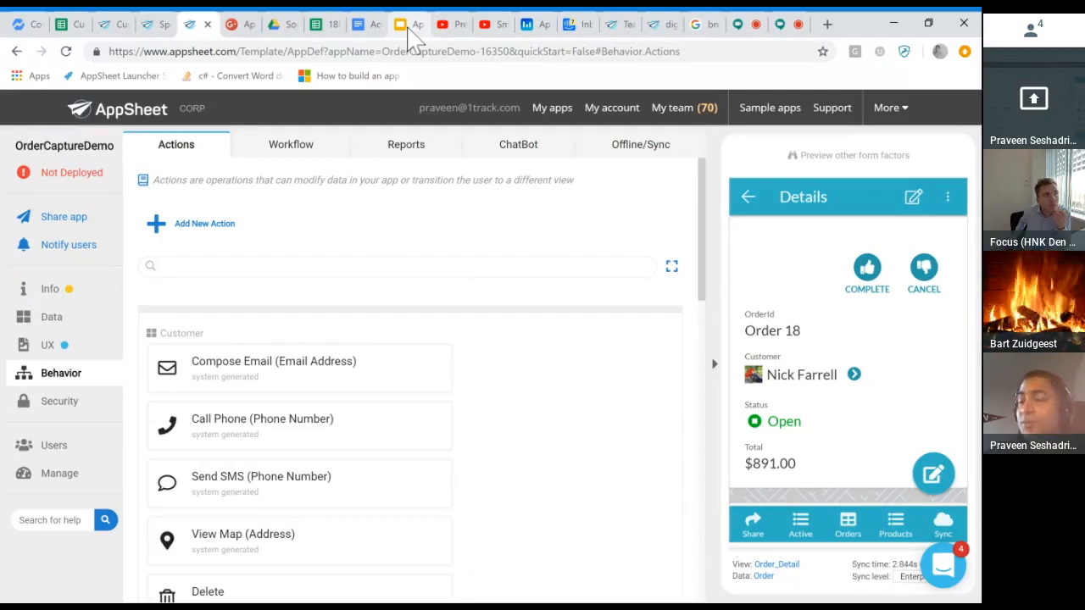
mouse_move(410, 38)
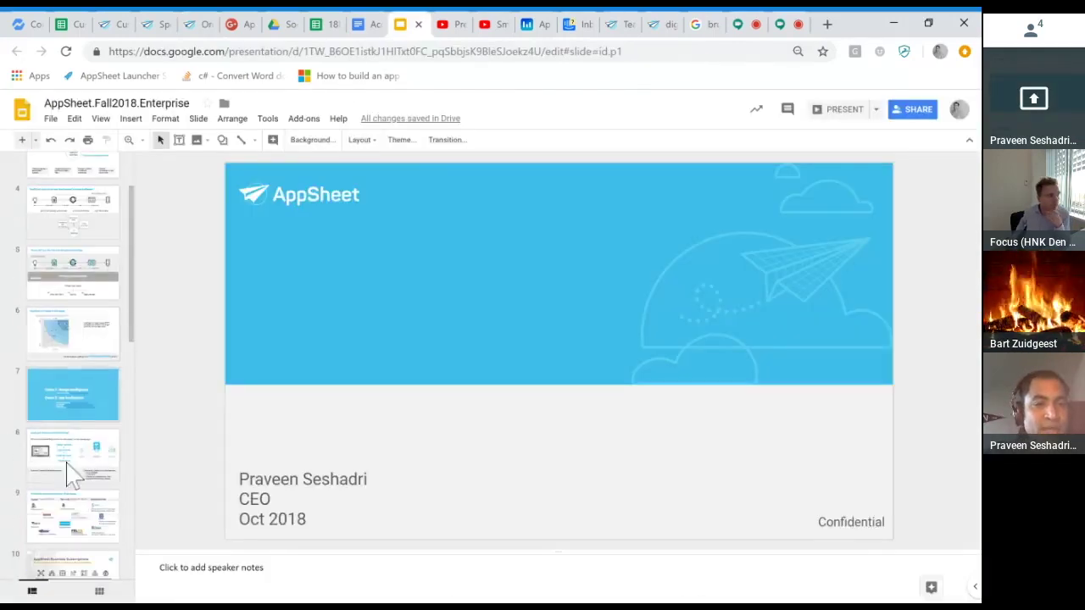
Step: Go to slide 7 with the Demo 1 and Demo 2 video links
click(73, 394)
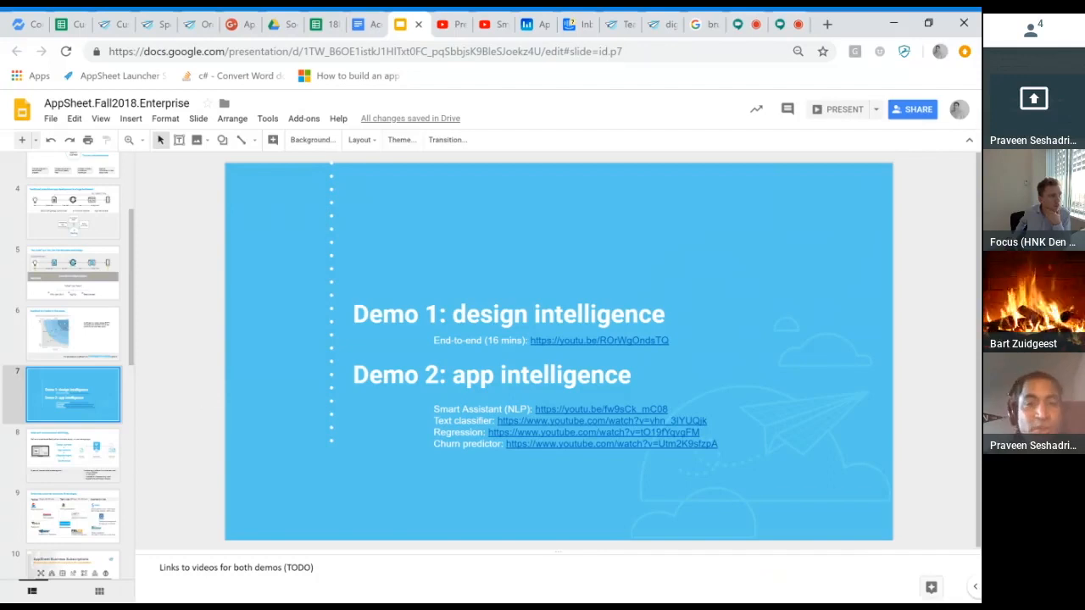
mouse_move(532, 391)
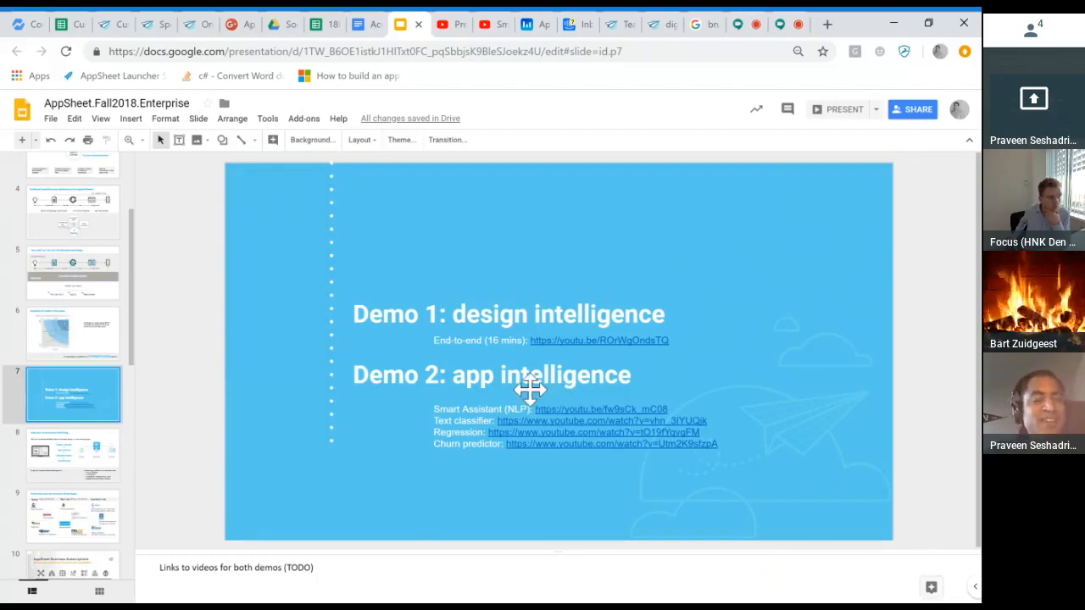
mouse_move(531, 391)
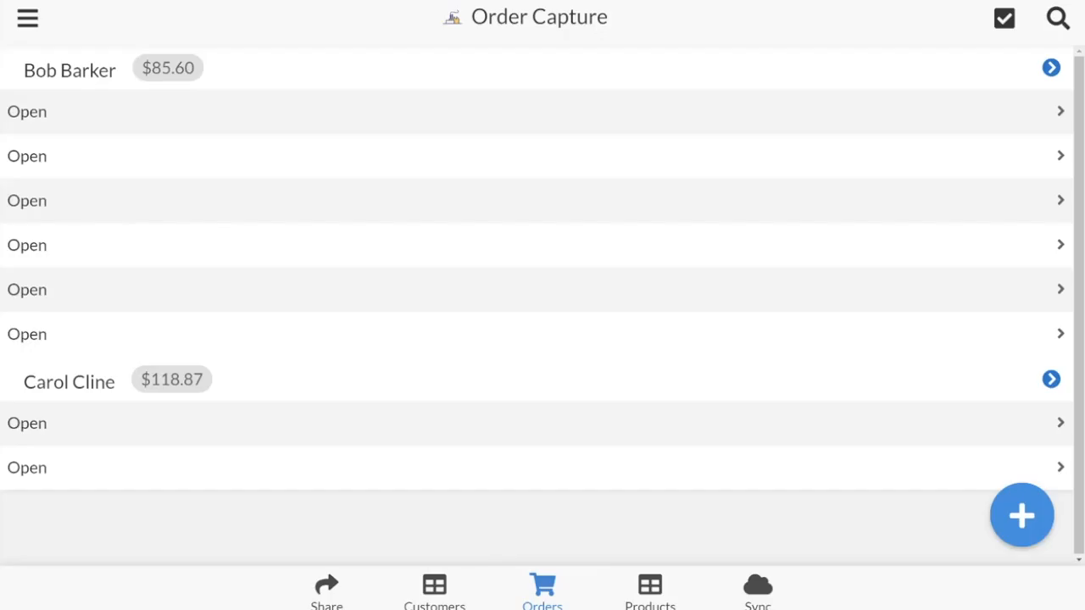
Step: Ask the Order Capture assistant by voice to map customers, then open the Tacoma customer
click(27, 18)
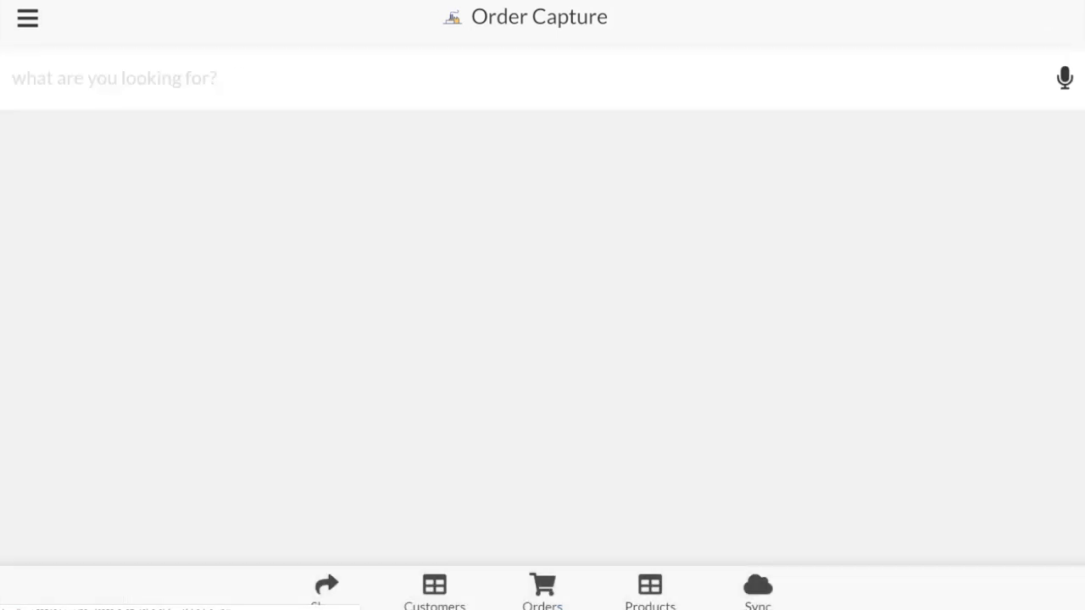
click(1065, 77)
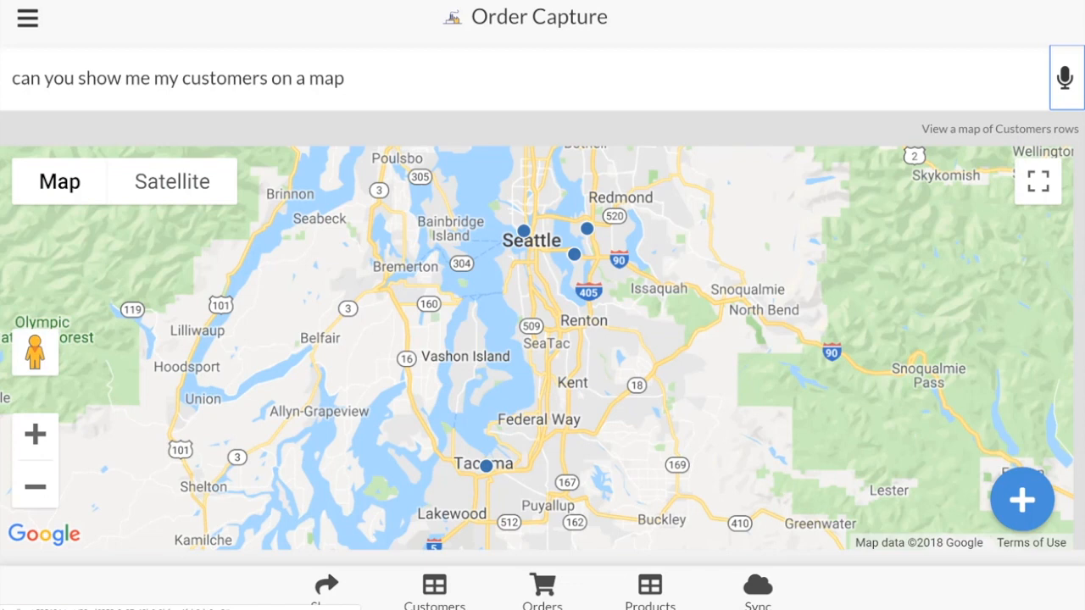
click(485, 465)
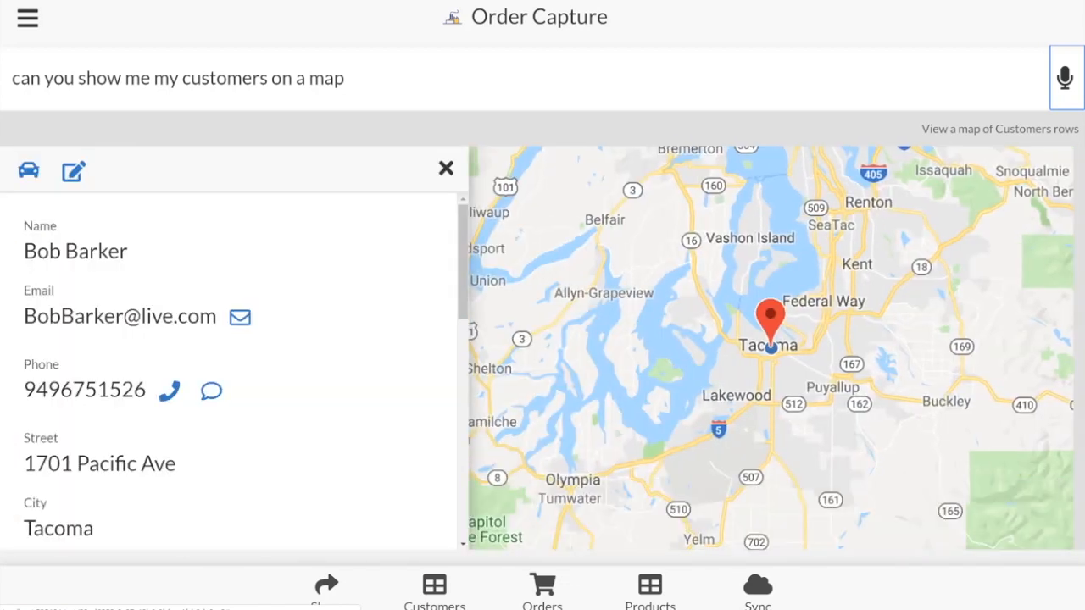
click(1064, 77)
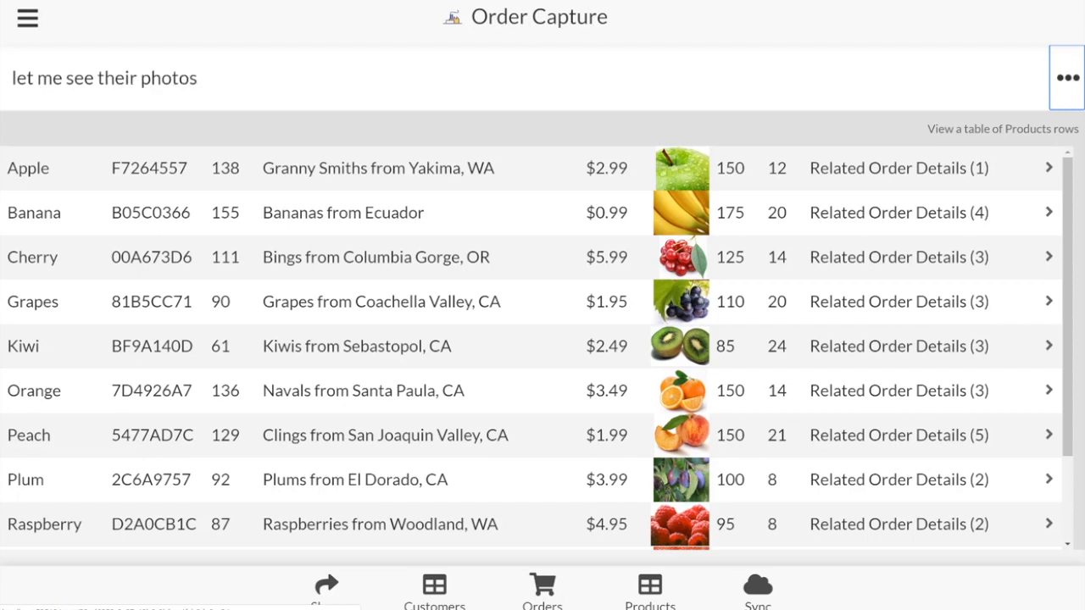
Step: Filter products by voice to those costing $3 or more, then at least $4
click(1066, 77)
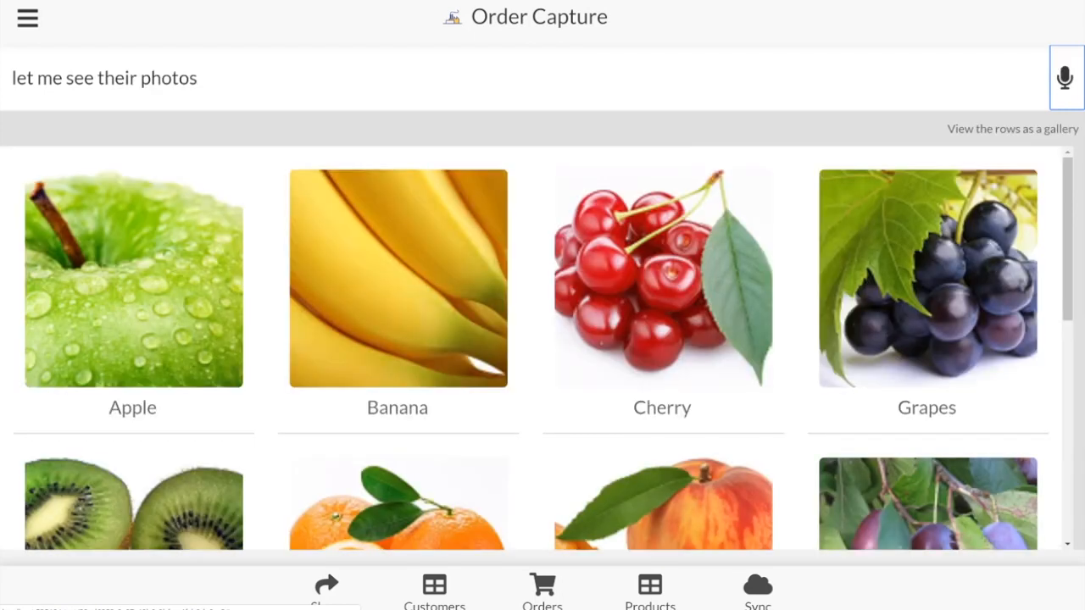
click(1065, 77)
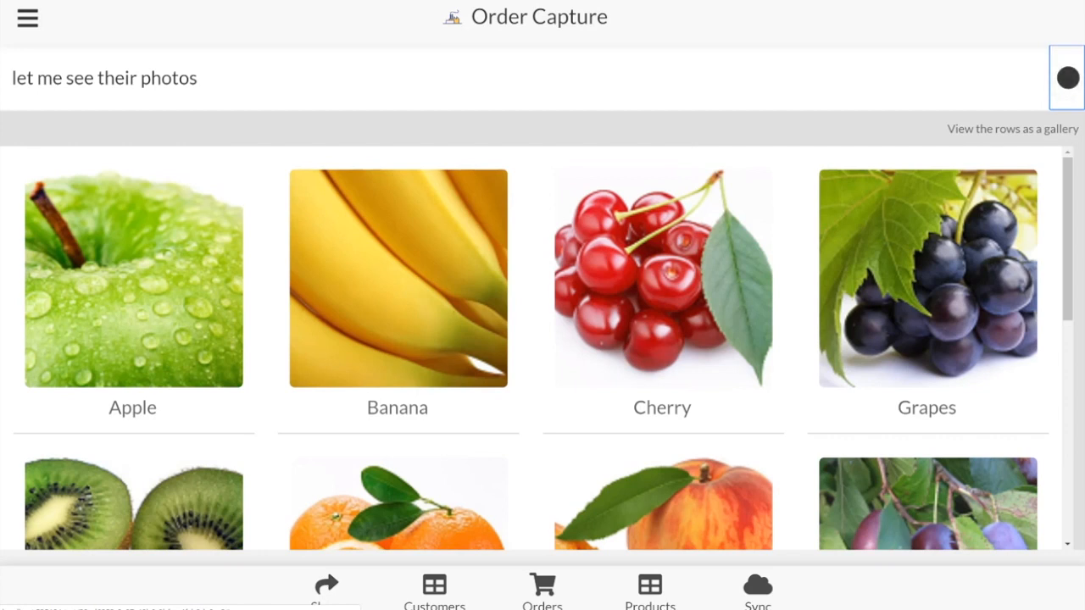
click(1067, 77)
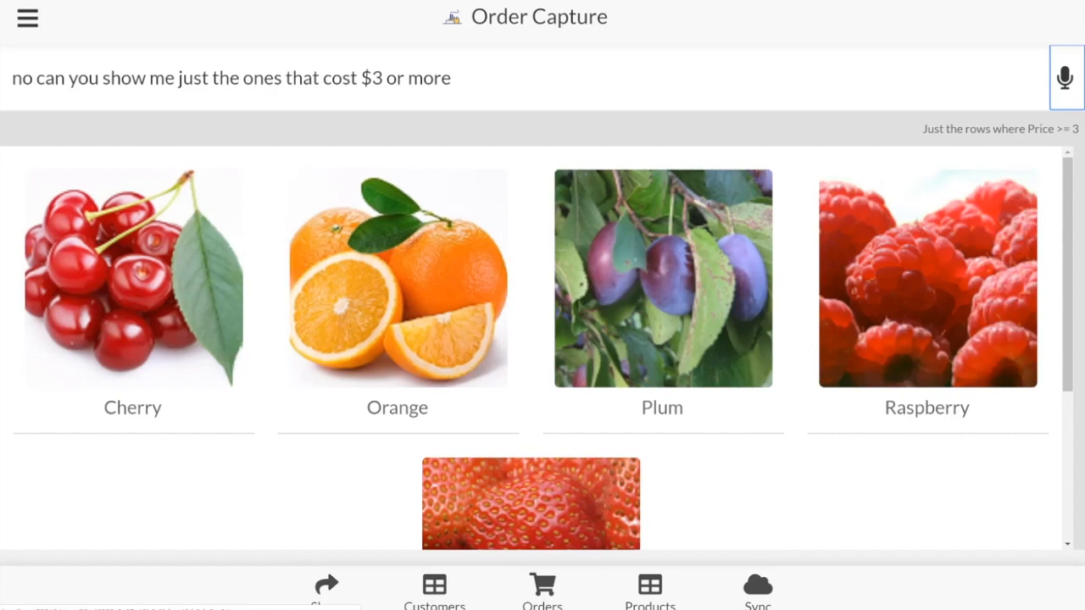
click(1064, 78)
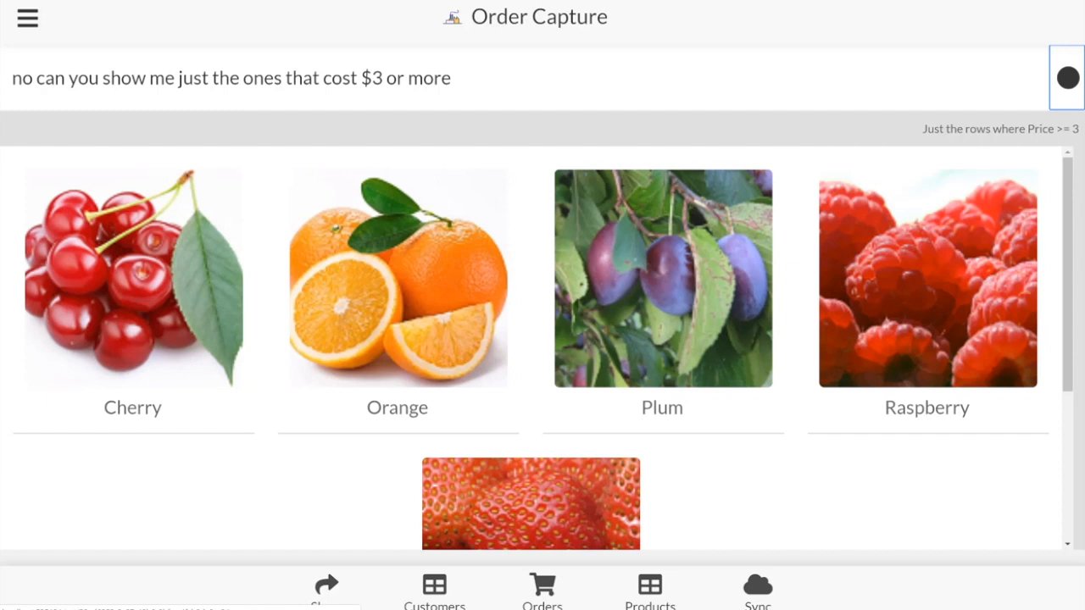
text(actually I want to see the ones that cost at least $4)
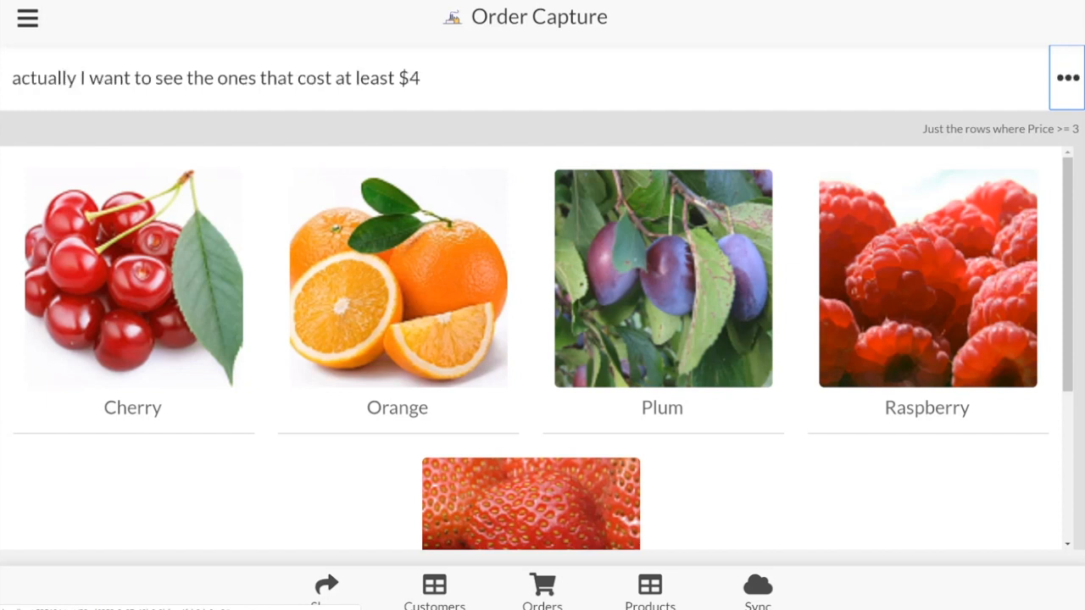
click(1066, 77)
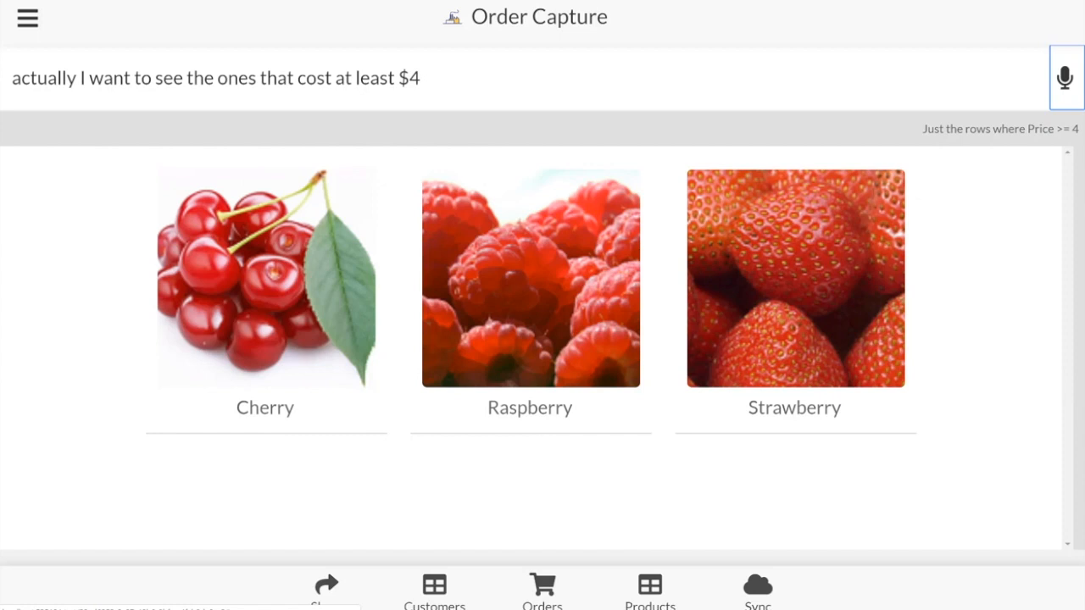
Step: Show orders grouped by customer, limit to open ones, and draft Bob Barker's new order
click(1064, 77)
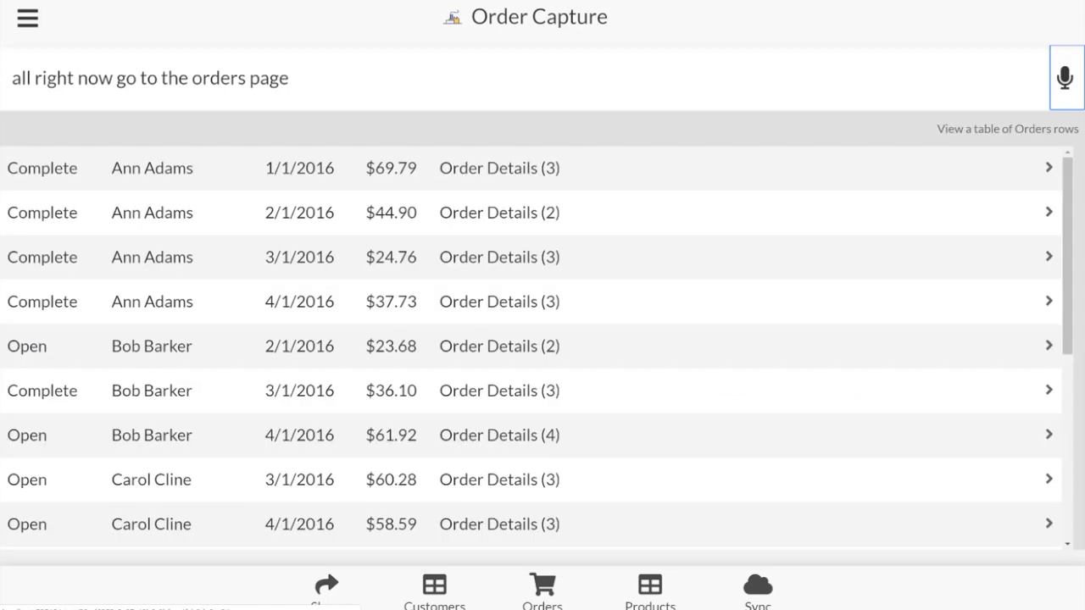
click(1065, 77)
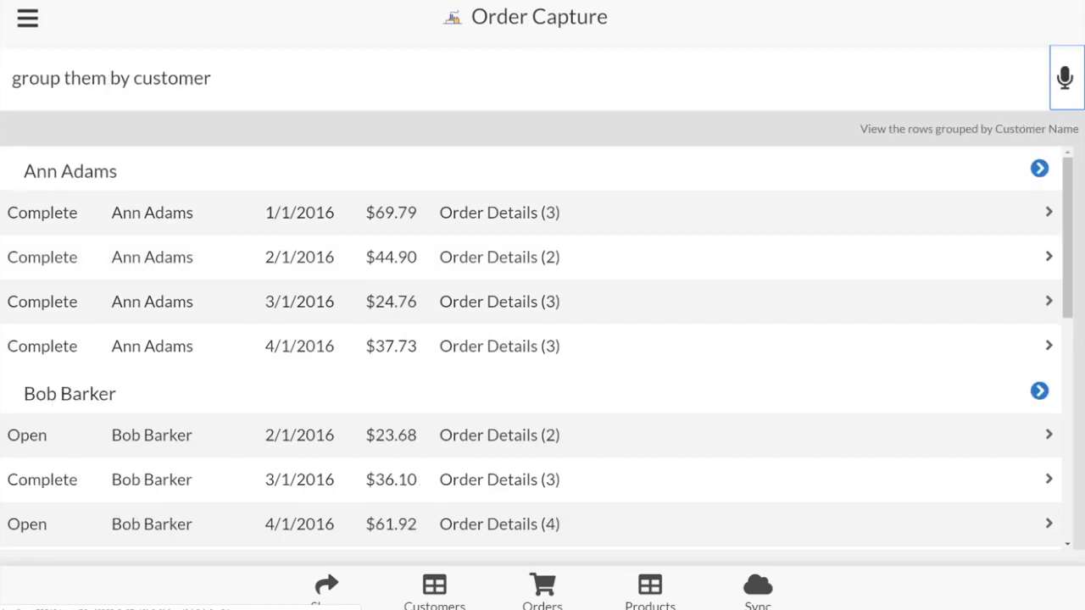
click(1064, 77)
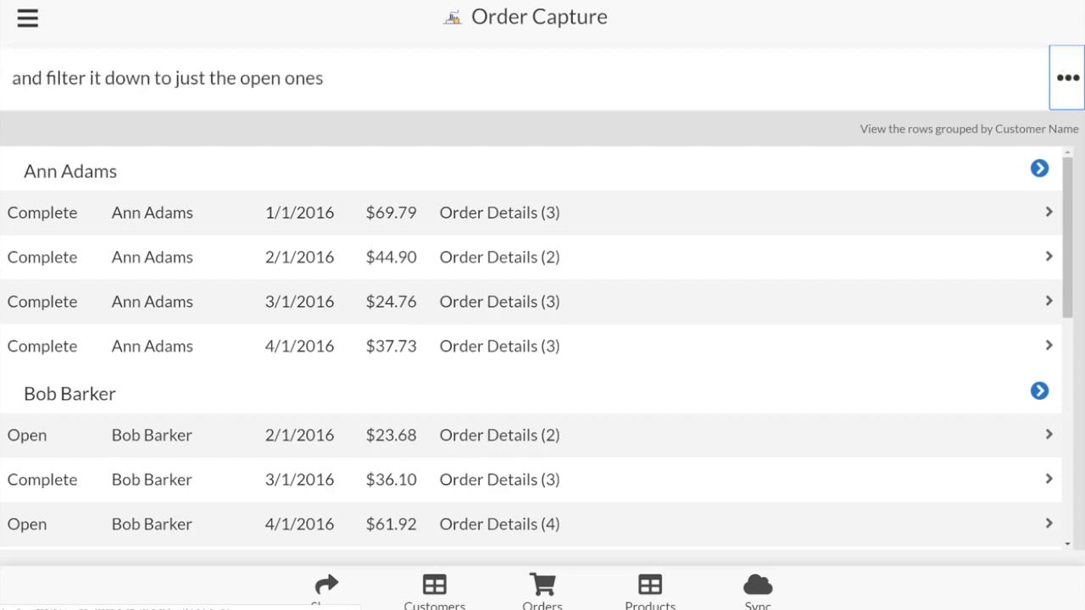
click(1065, 77)
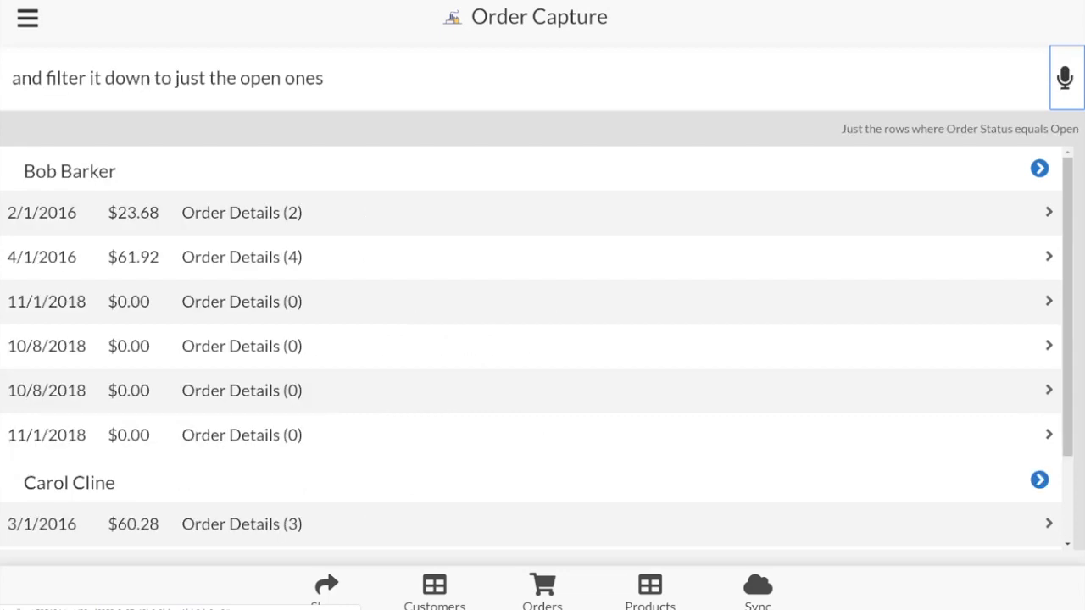
click(1064, 77)
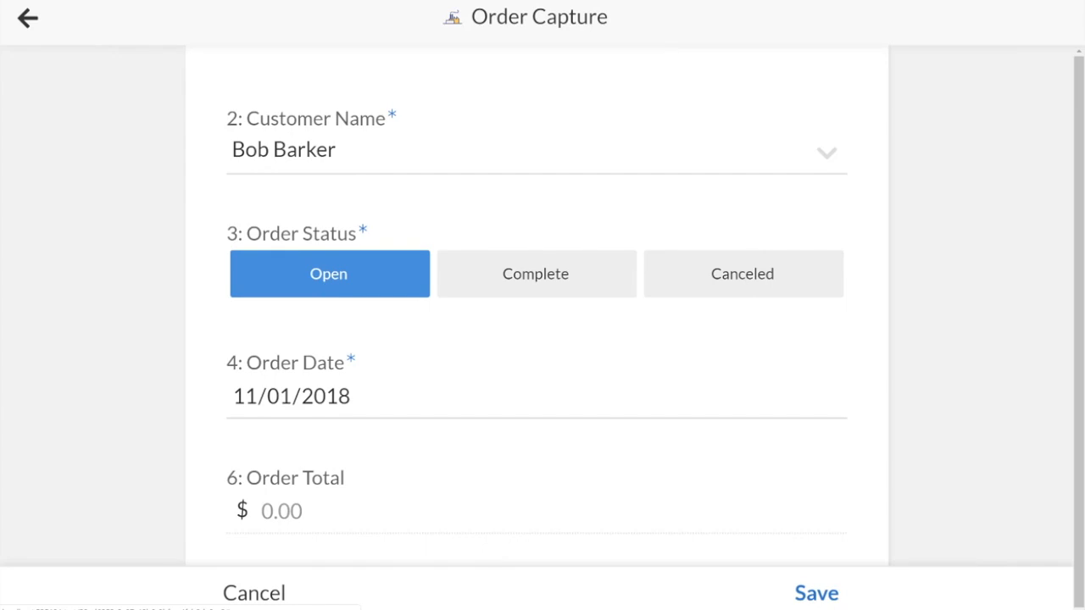
Step: Save Bob Barker's November 1 order, return to his details, and request an email
click(815, 593)
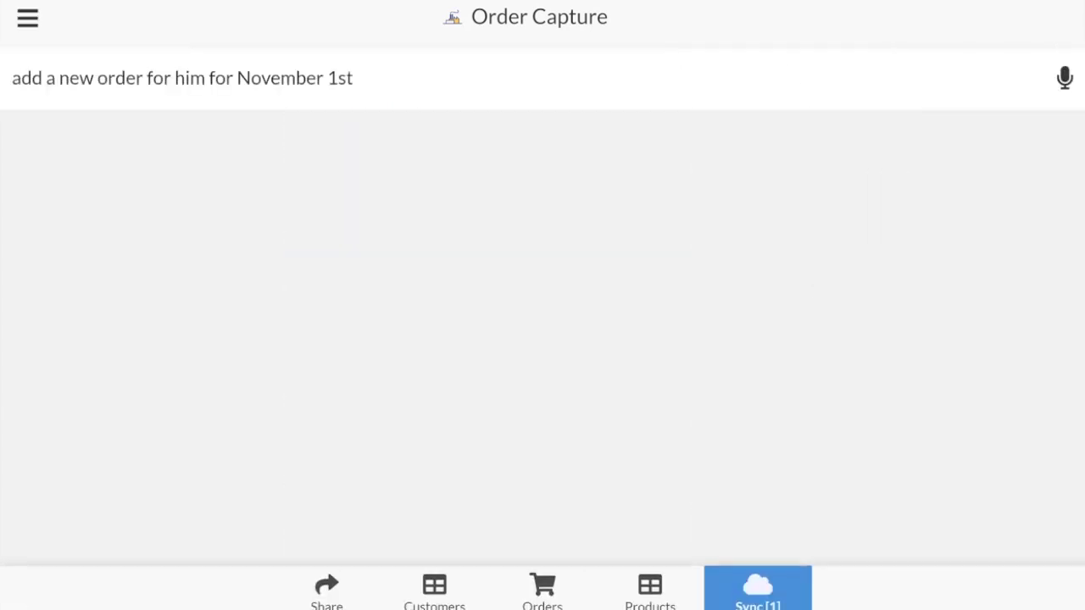
click(1064, 77)
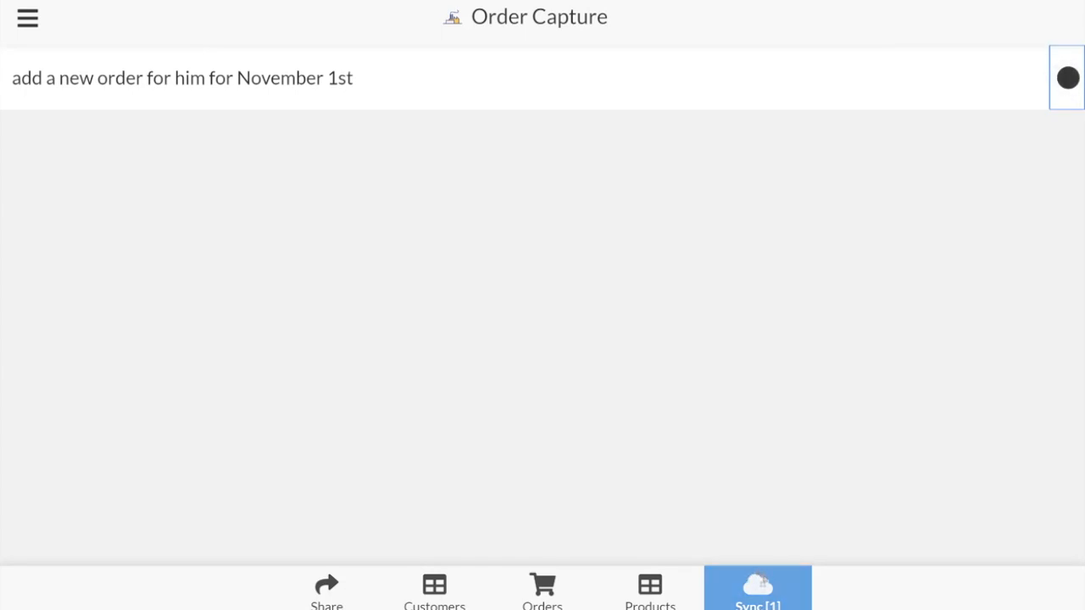
click(1066, 77)
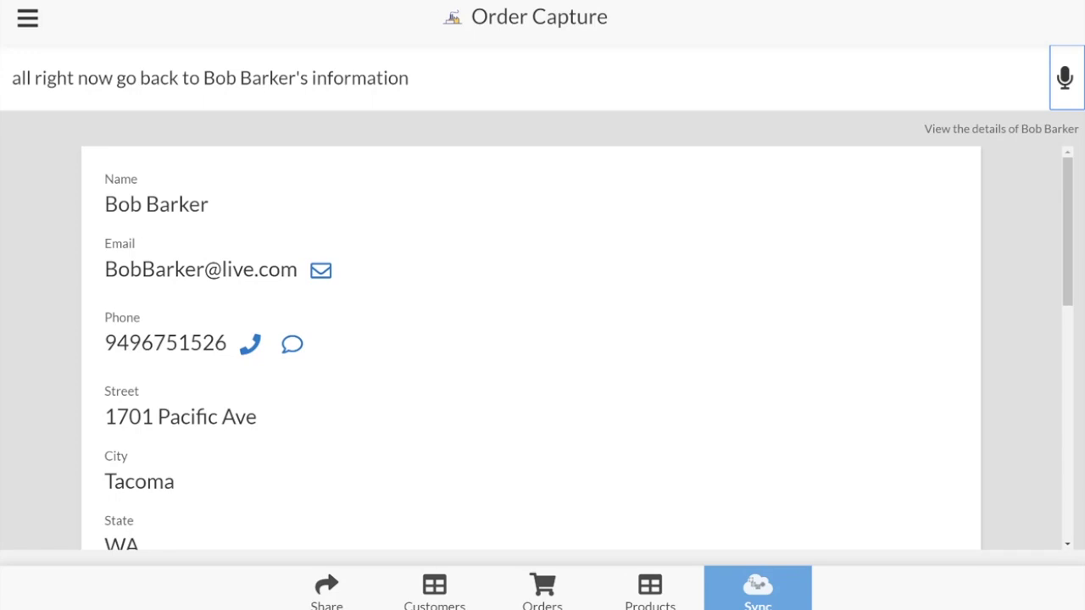
click(1064, 77)
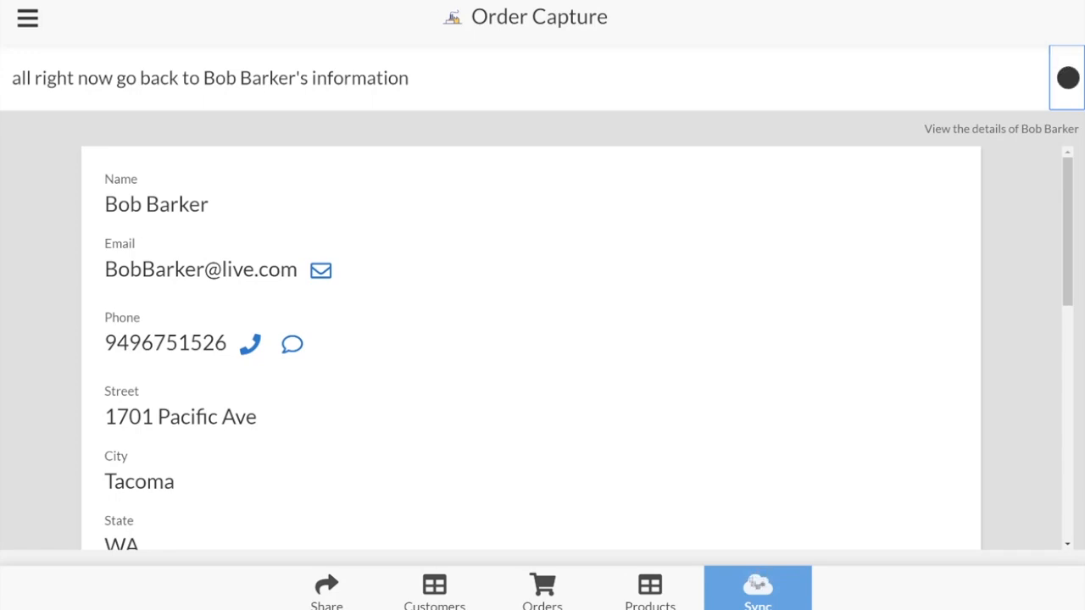
click(320, 269)
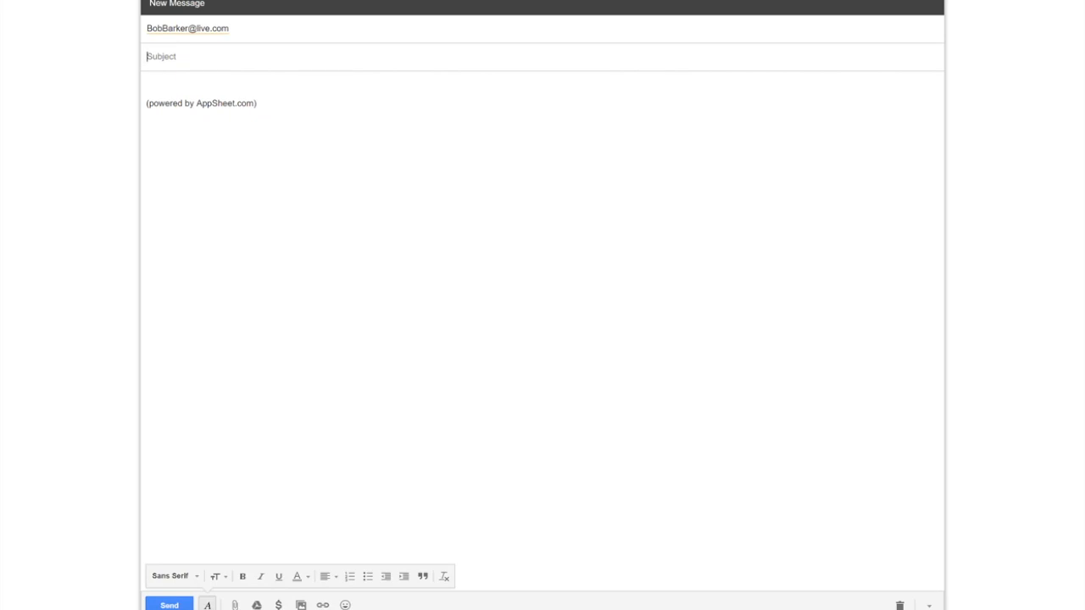
Step: Type 'hey bob' as the start of the email to Bob Barker
text(hey bob)
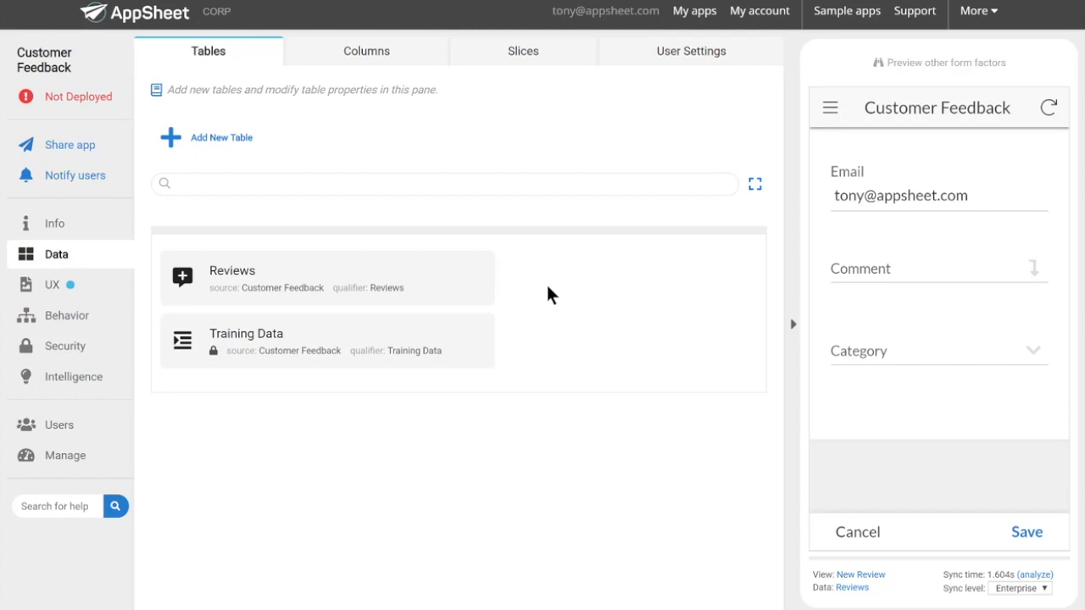
mouse_move(915, 161)
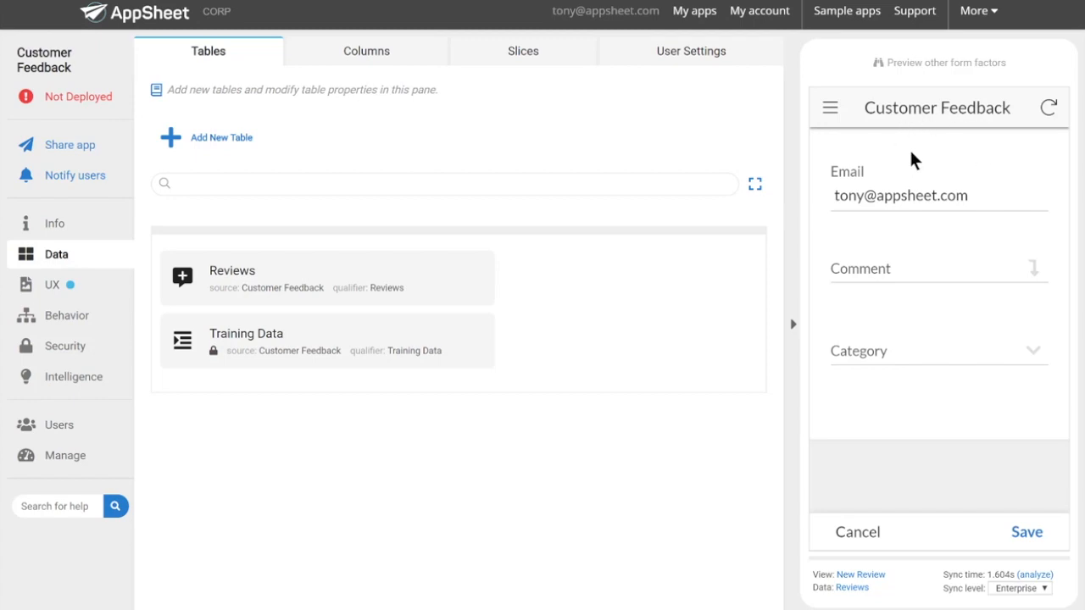
Step: Enter the comment 'Please give us more tutorials!' and check the predicted More videos category
click(932, 280)
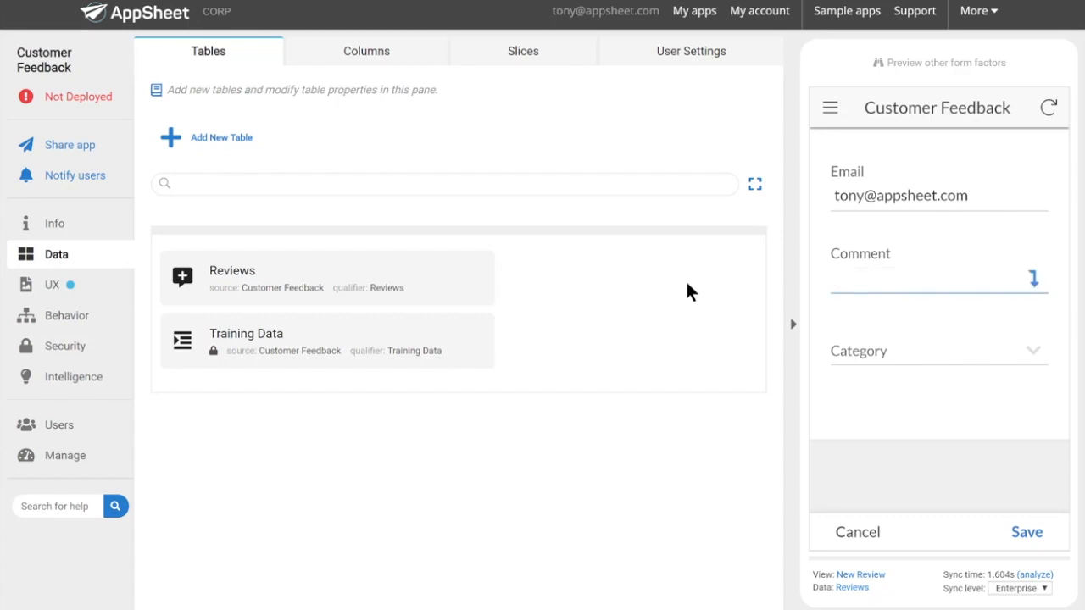
text(Please)
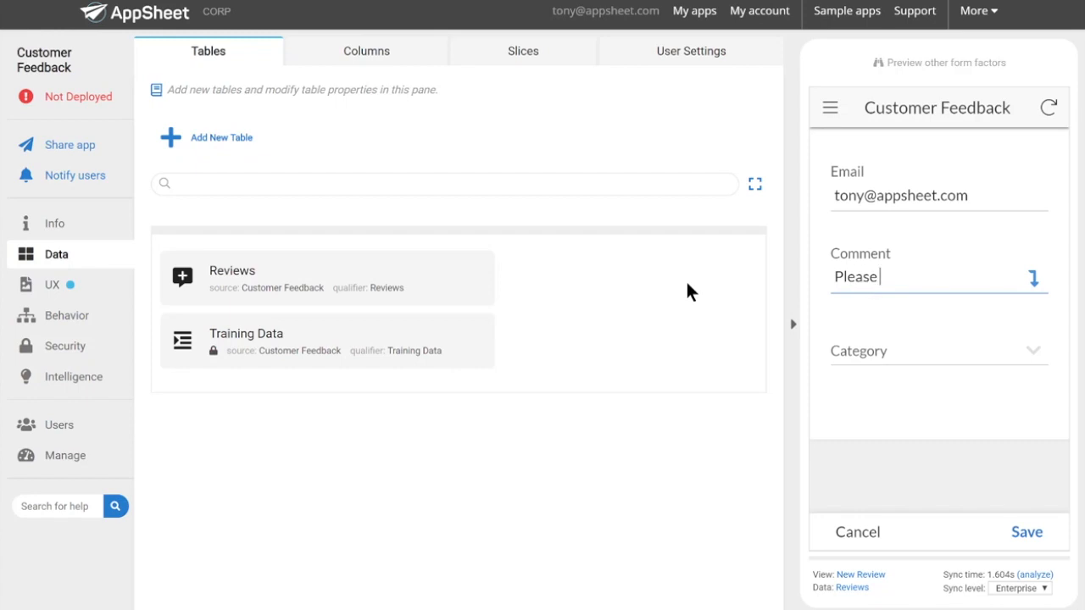
text(give us more tutori)
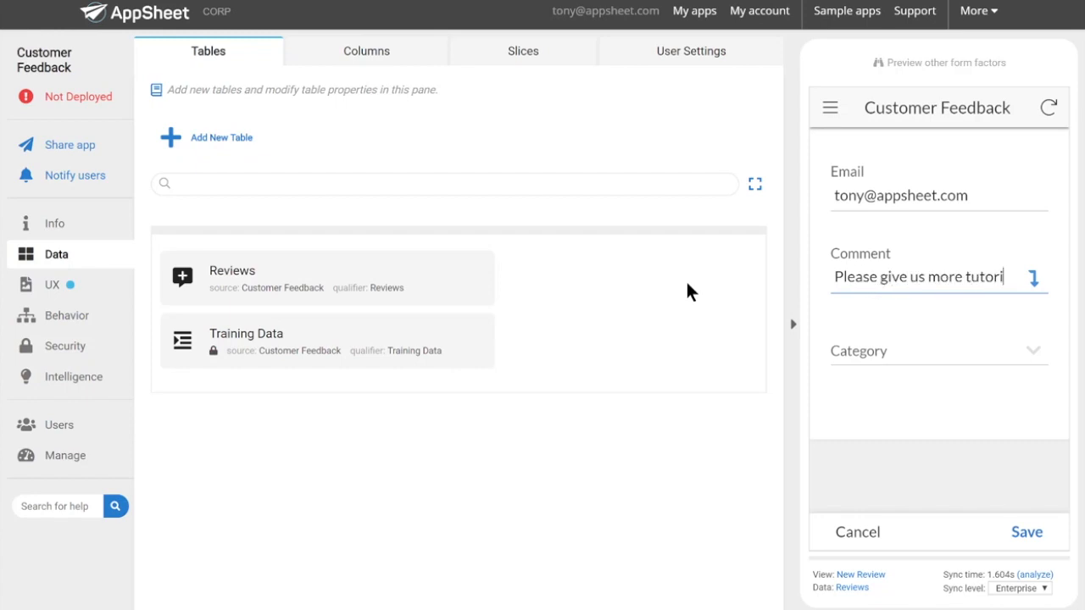
text(als!)
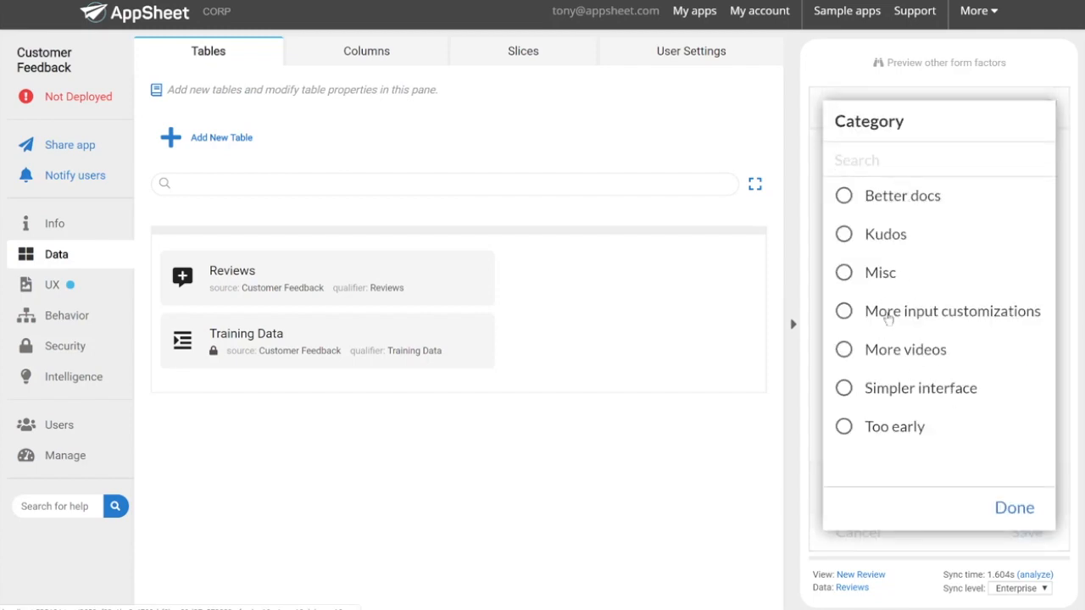
mouse_move(939, 361)
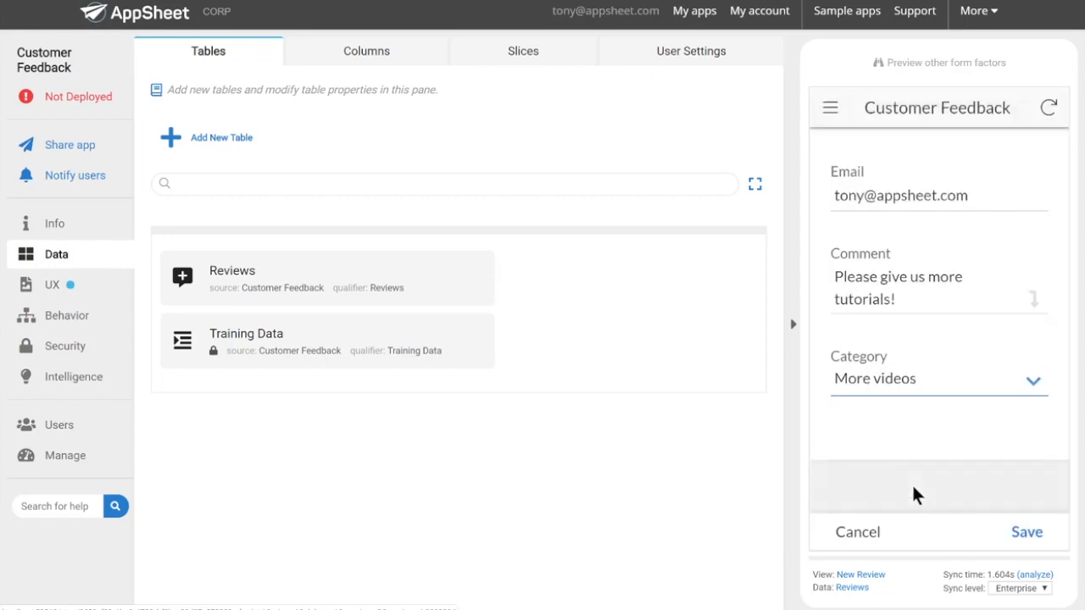
mouse_move(903, 453)
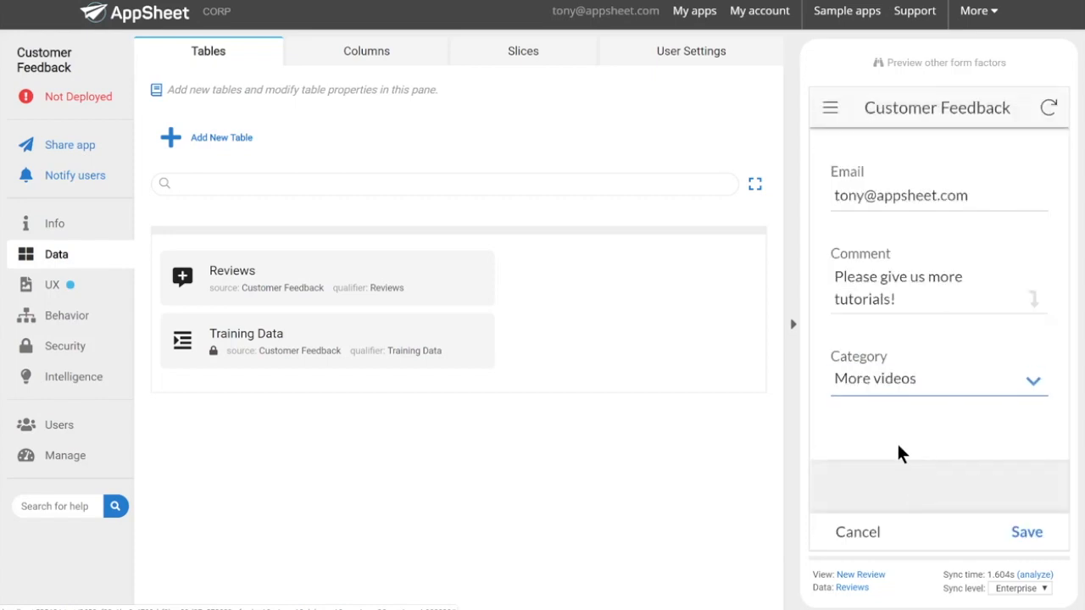
mouse_move(830, 433)
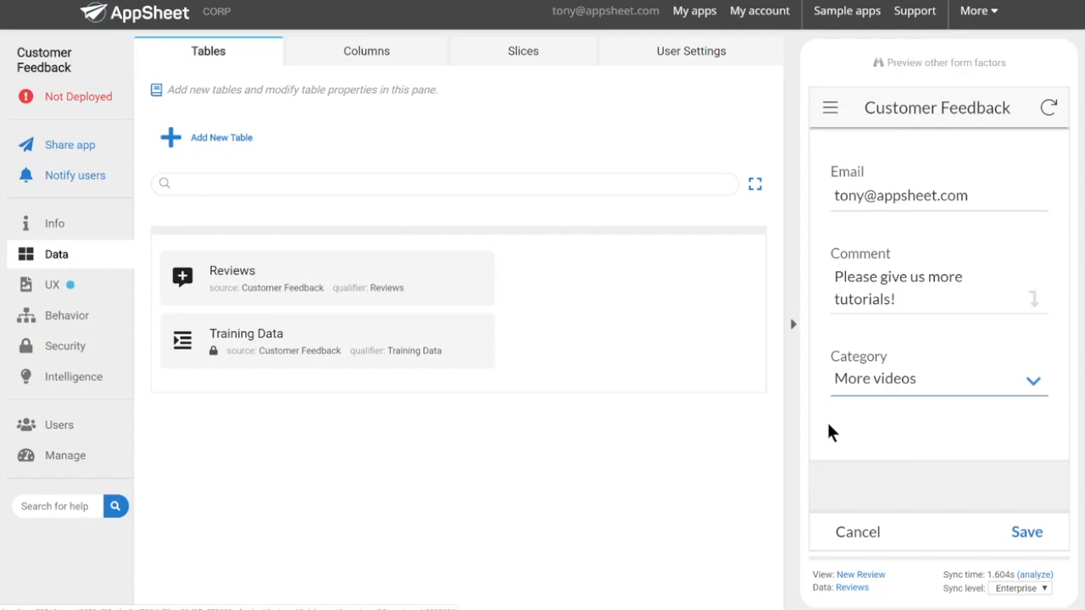
mouse_move(914, 304)
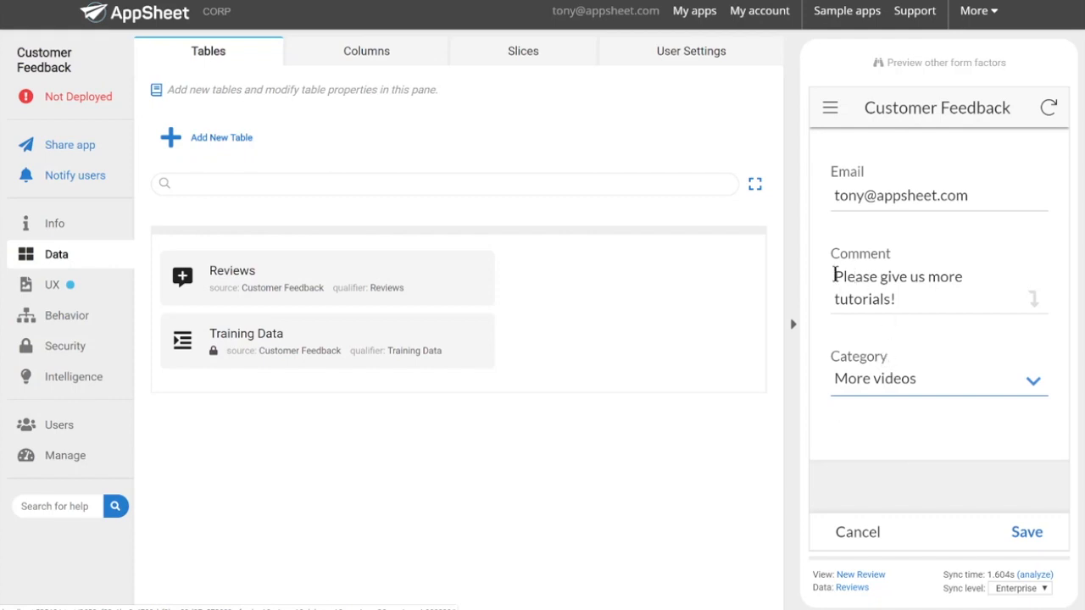
click(932, 288)
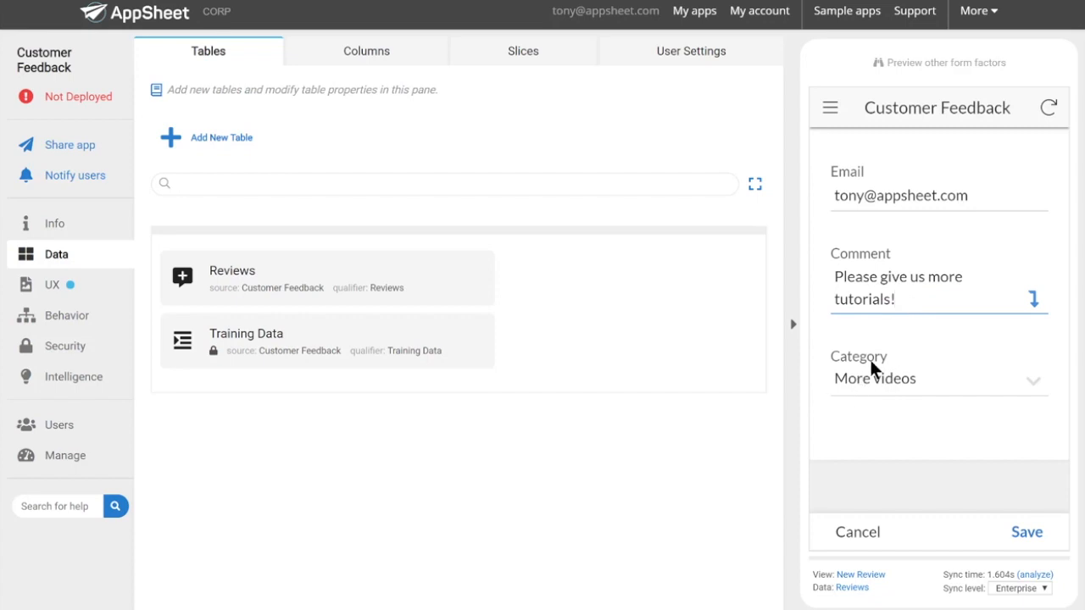
mouse_move(881, 416)
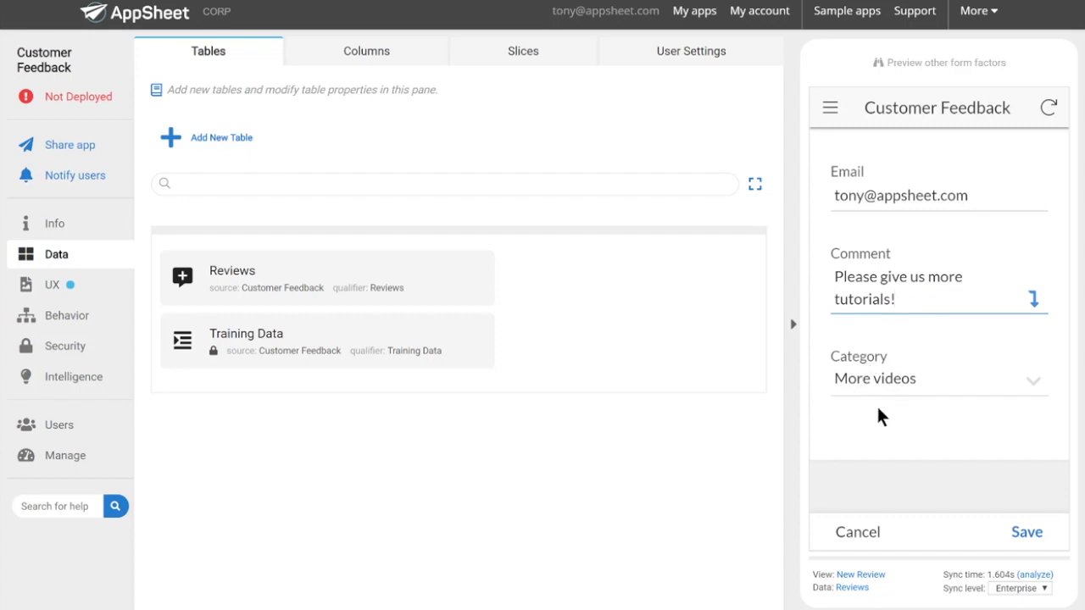
mouse_move(669, 206)
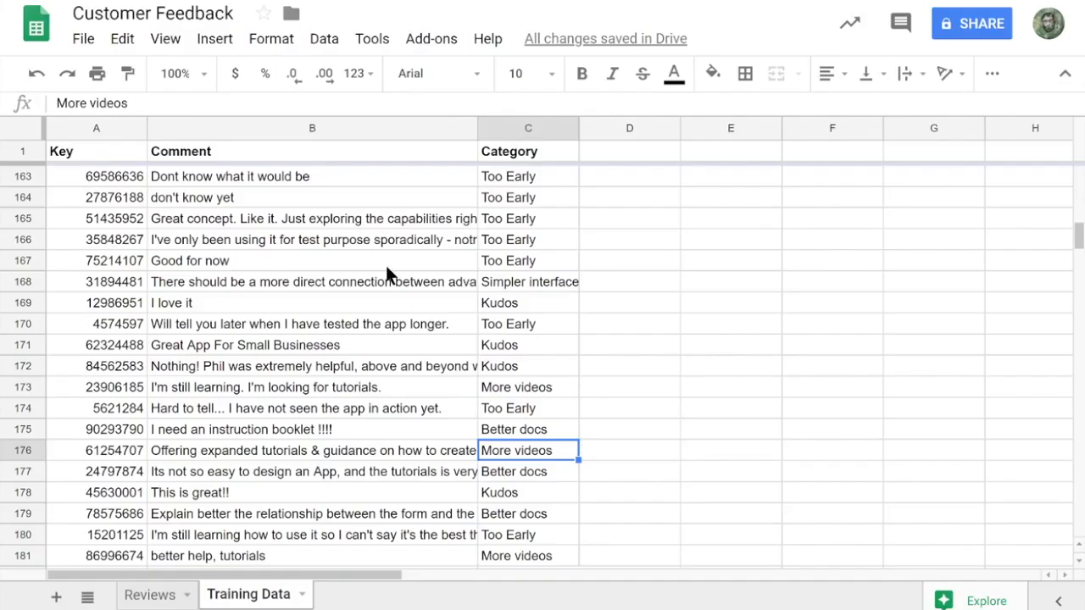
mouse_move(371, 282)
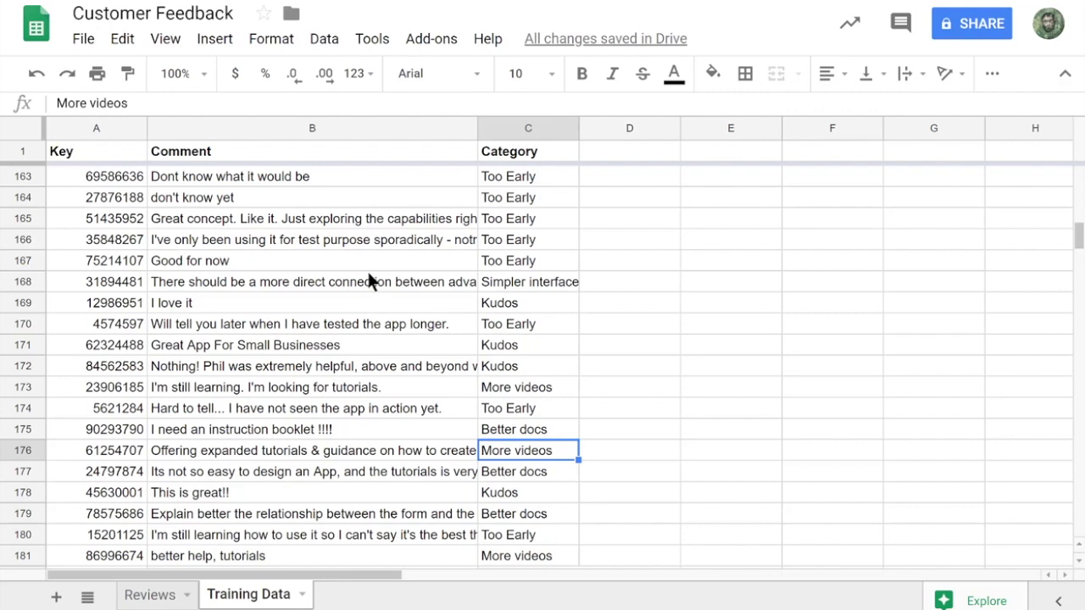
mouse_move(524, 335)
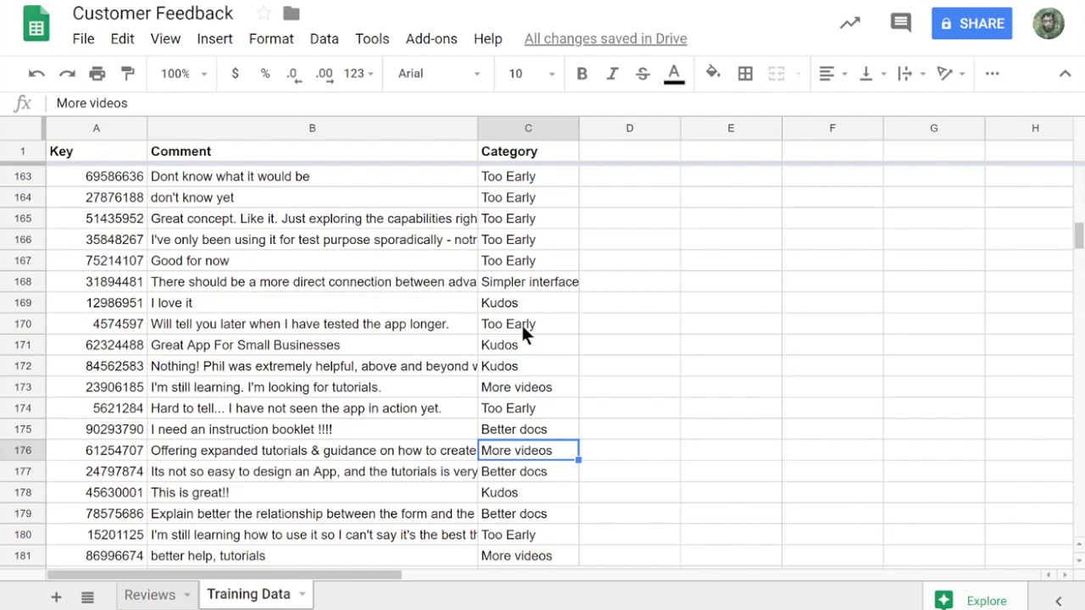
mouse_move(362, 373)
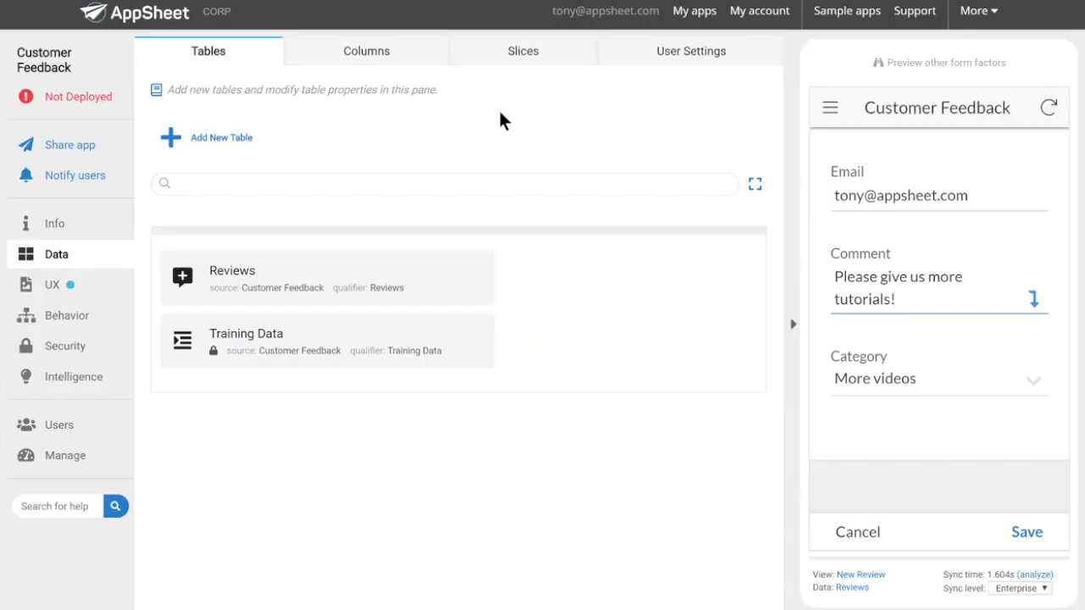
mouse_move(160, 314)
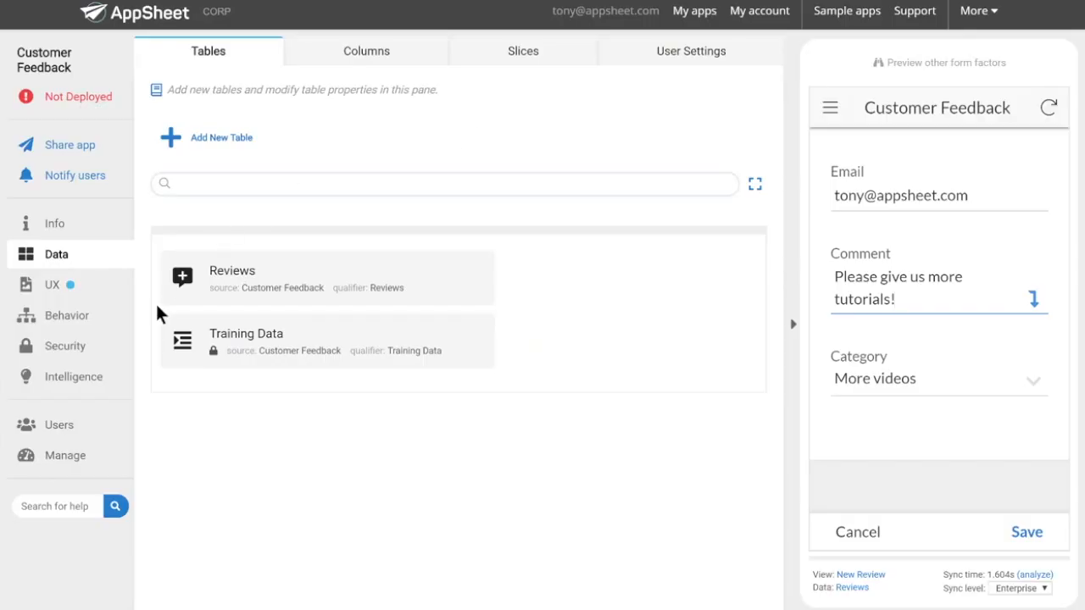
Step: Add a new predictive model under Intelligence named Categorize
click(74, 376)
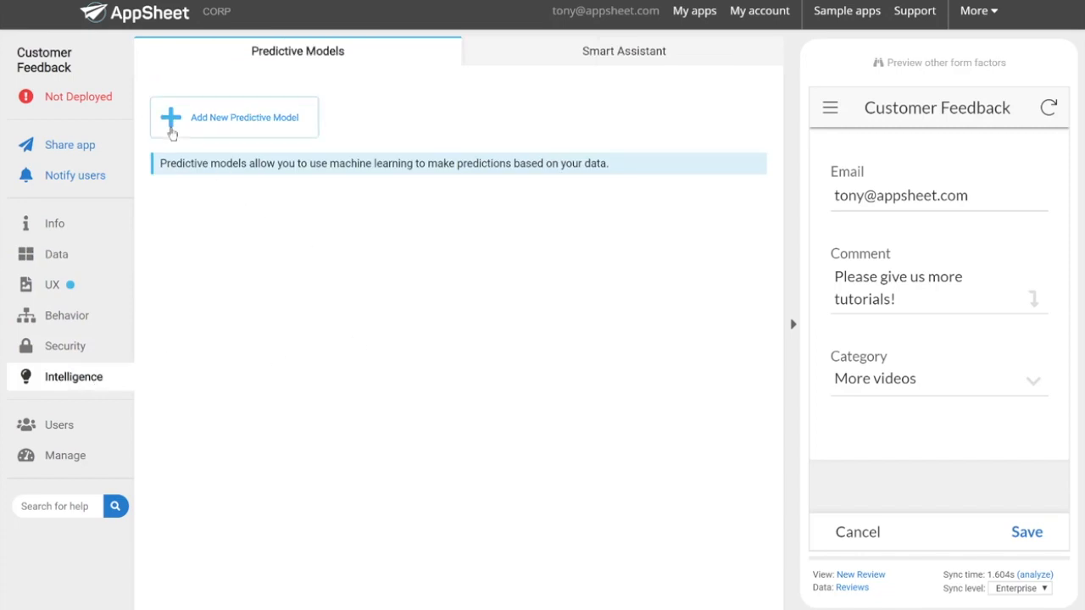
click(234, 117)
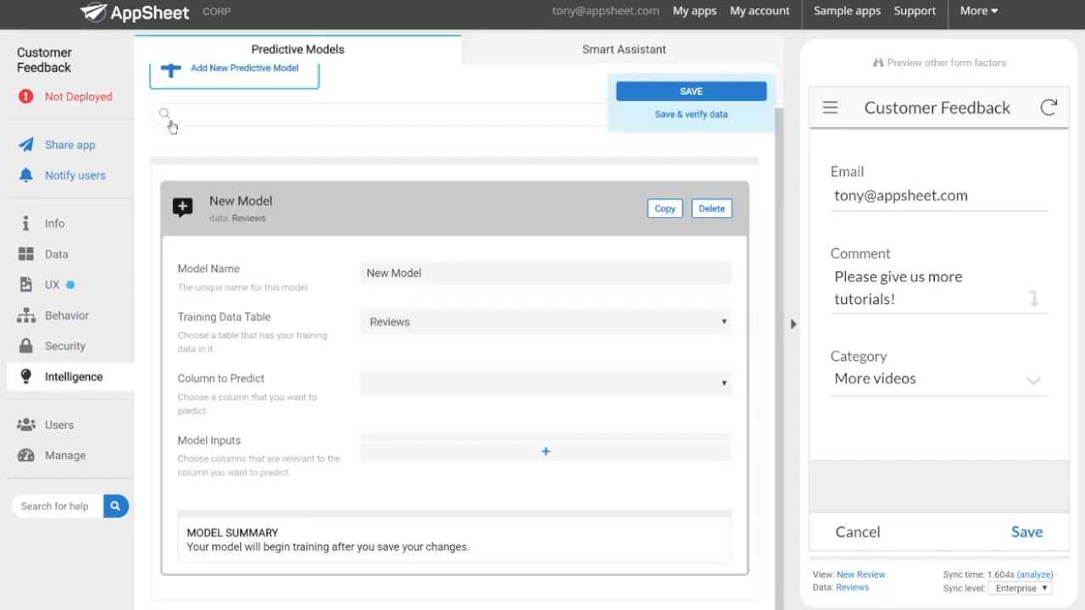
triple_click(545, 273)
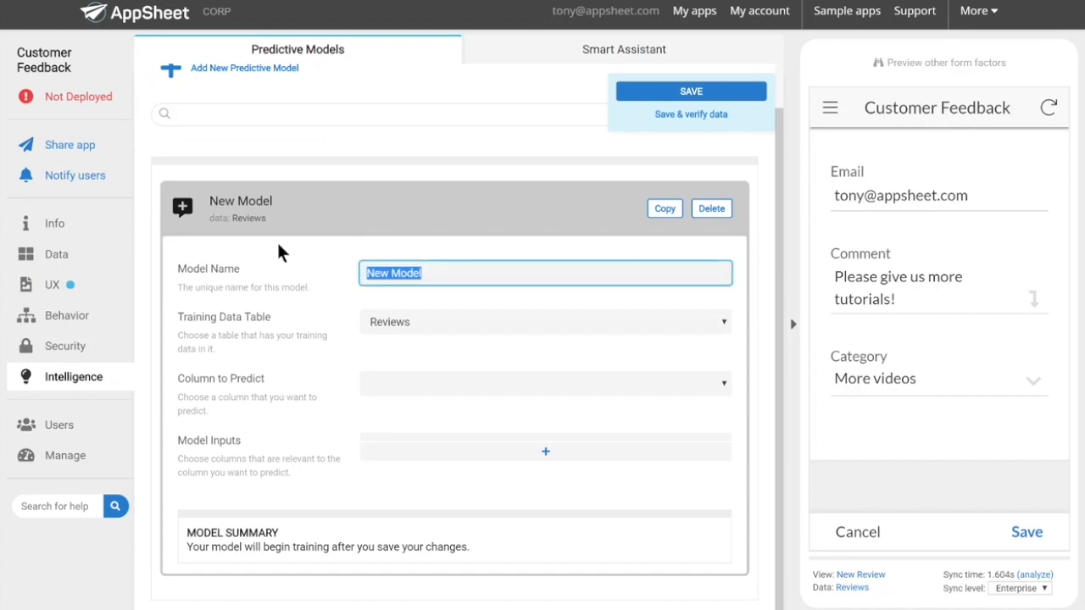
text(Ca)
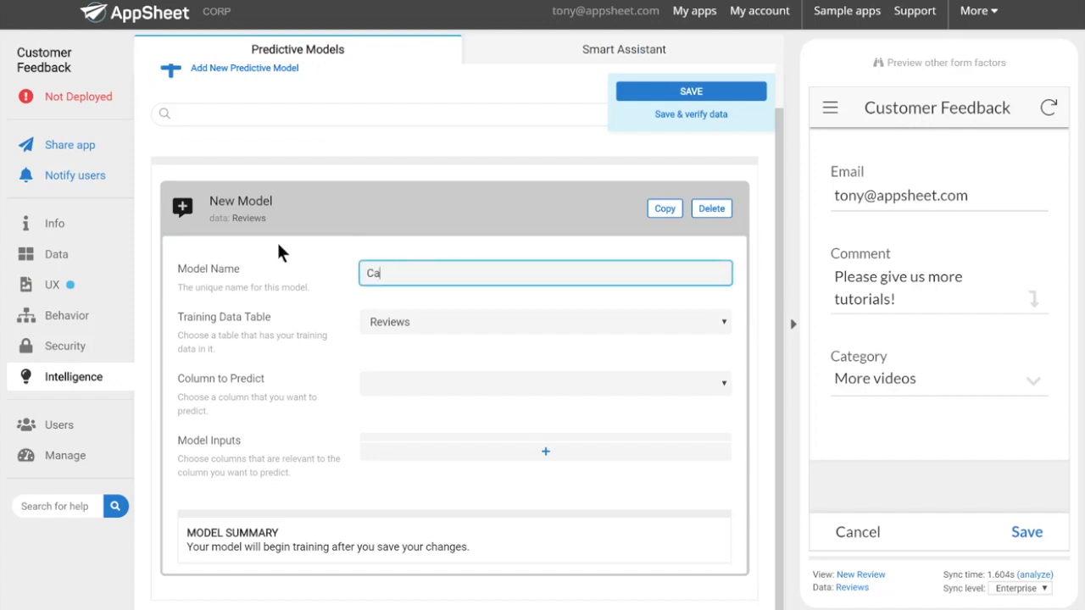
text(tegorize)
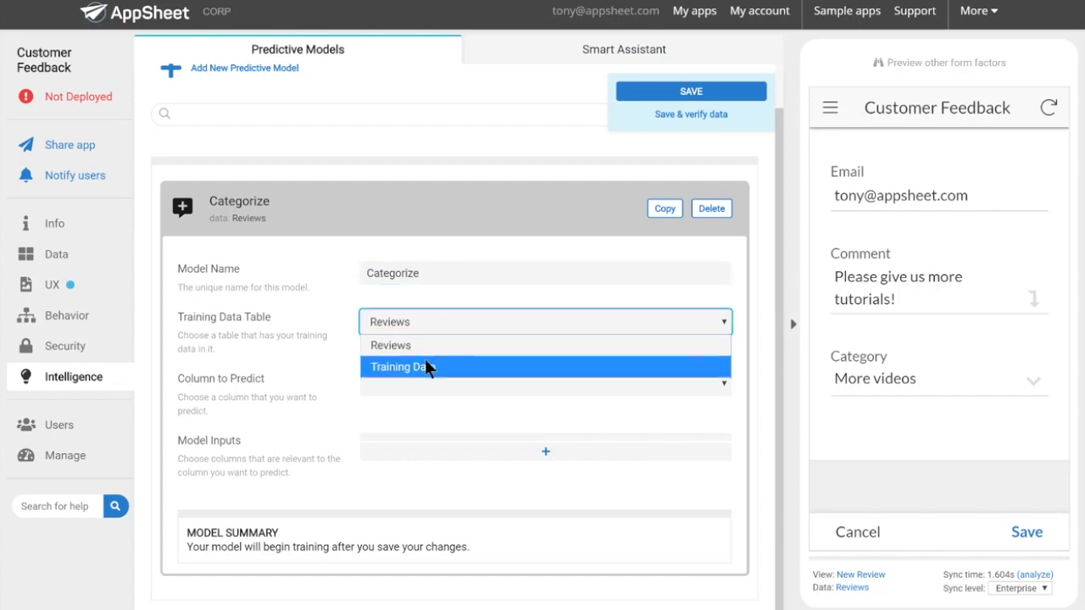
Step: Train it on Training Data to predict Category from Comment, and save
click(402, 366)
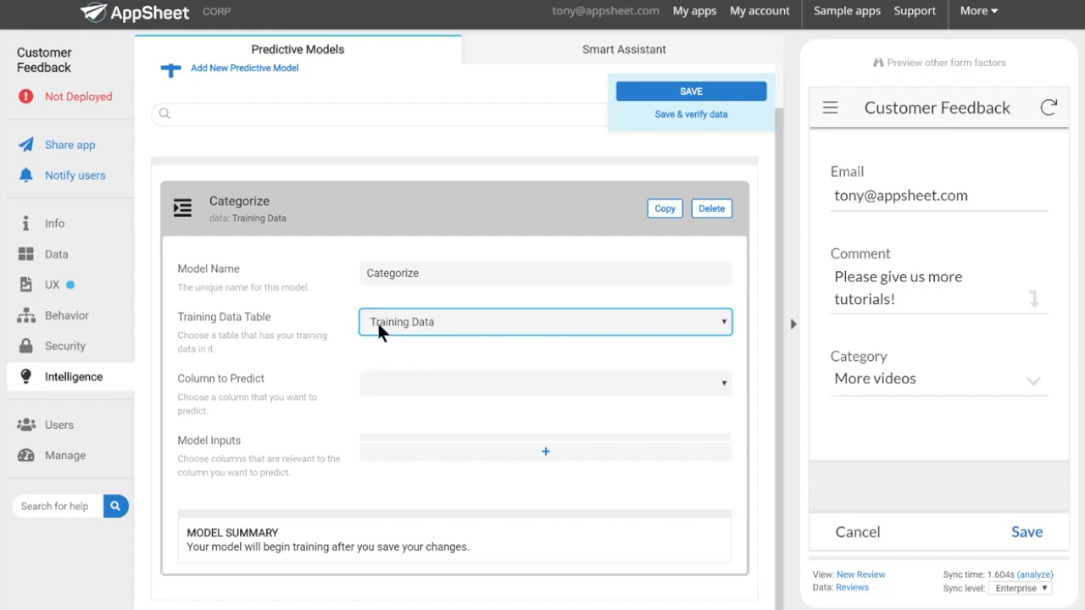
mouse_move(243, 405)
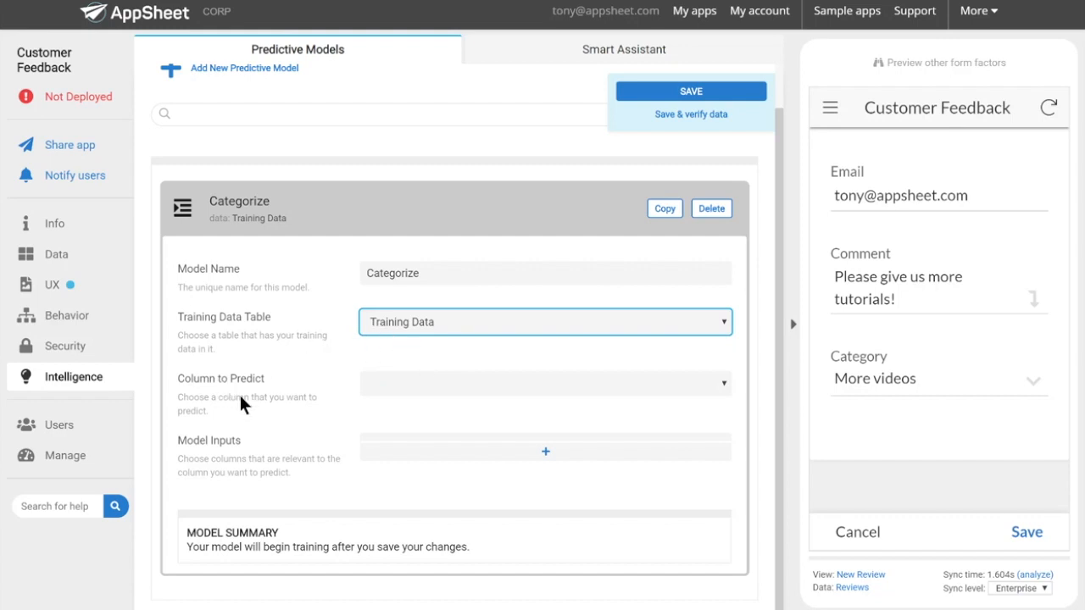
mouse_move(212, 388)
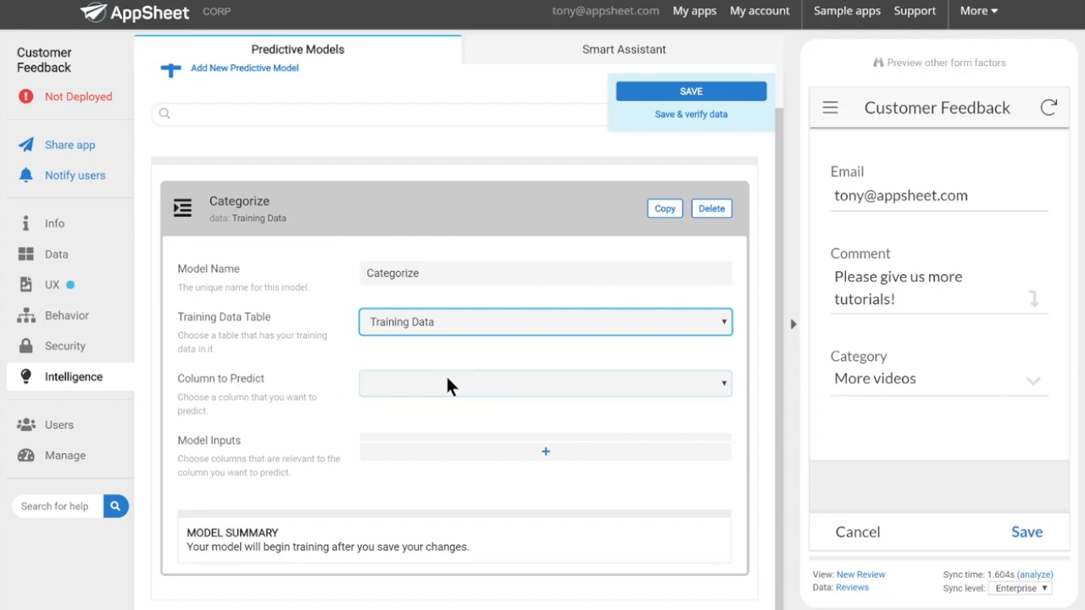
click(545, 383)
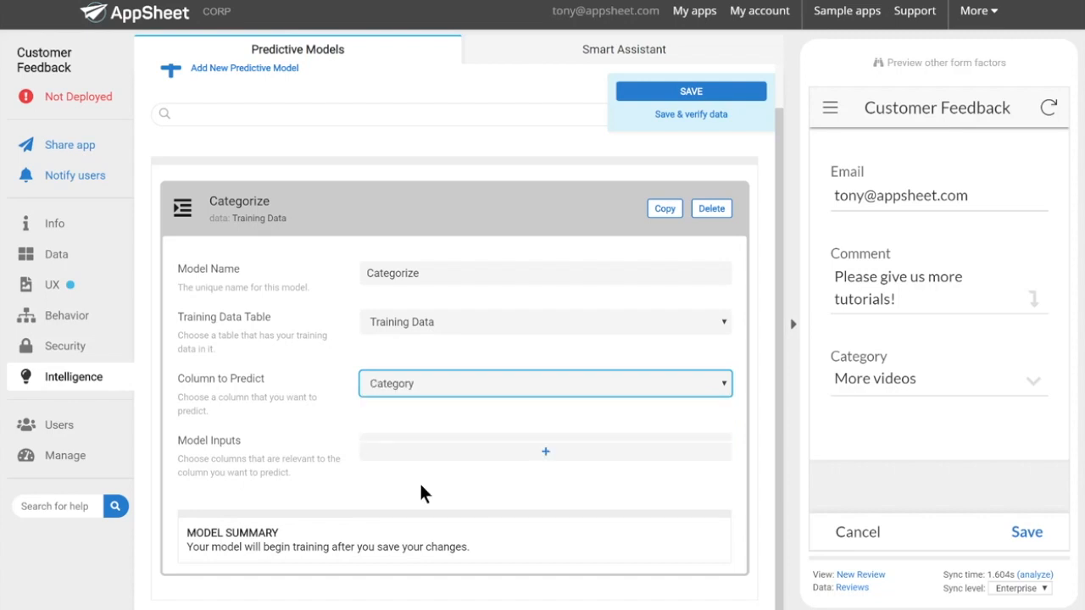
mouse_move(320, 475)
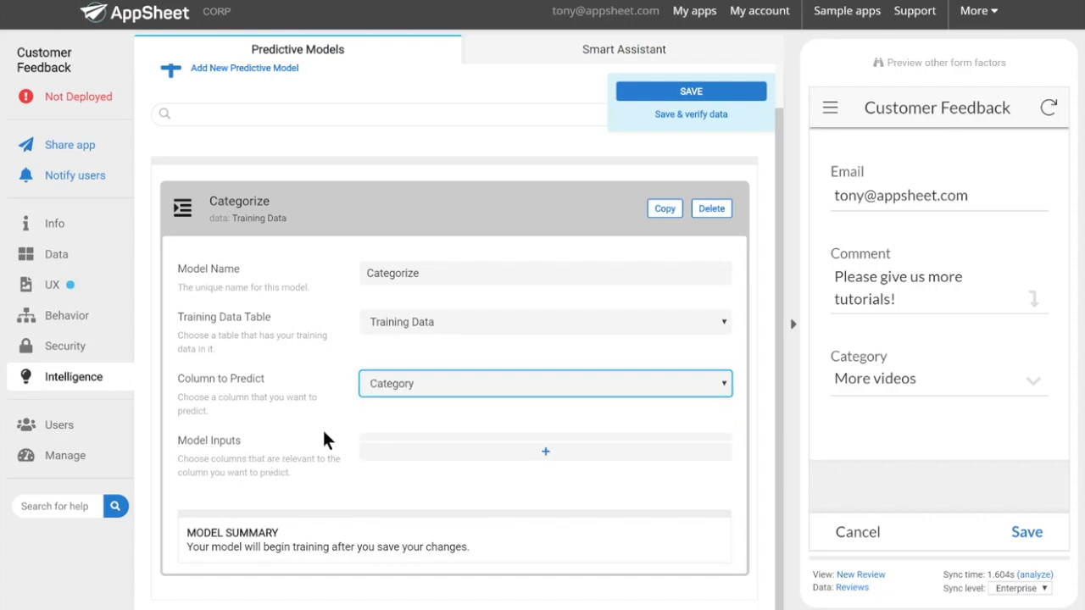
click(545, 451)
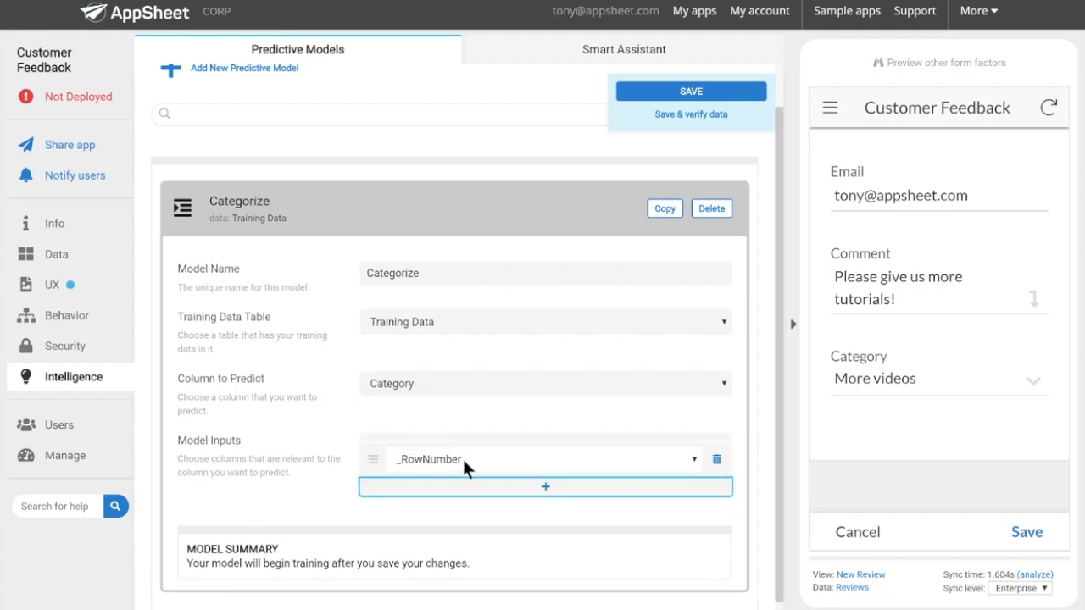
click(693, 460)
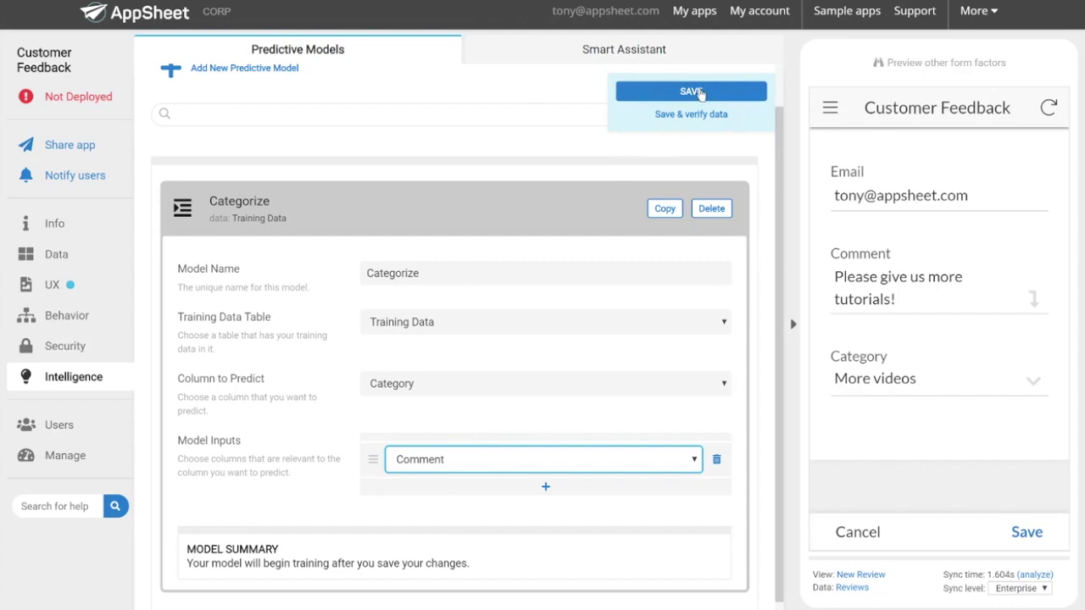
click(691, 90)
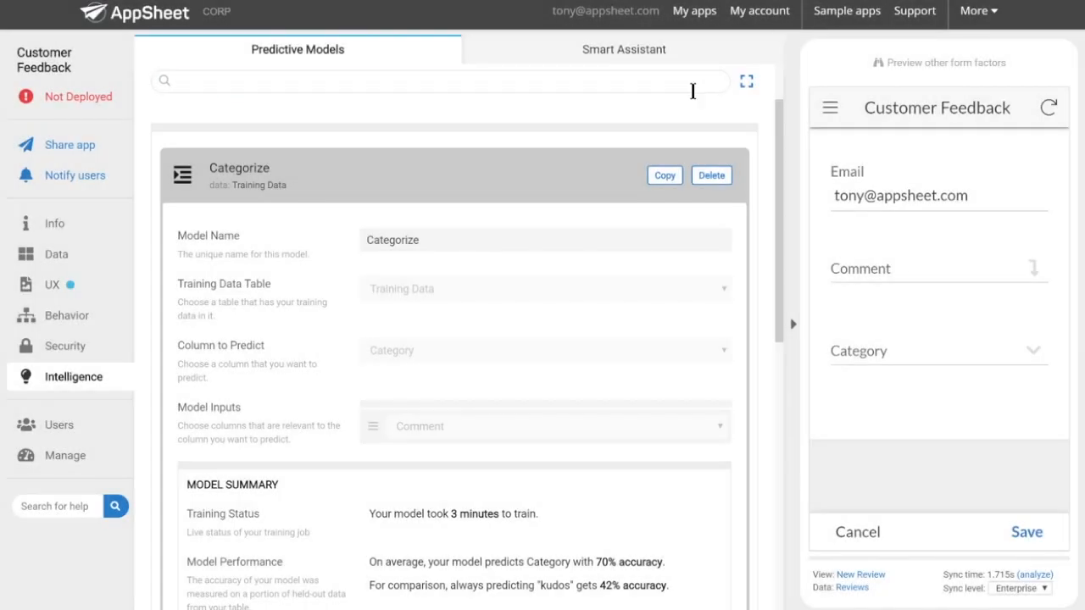
mouse_move(285, 383)
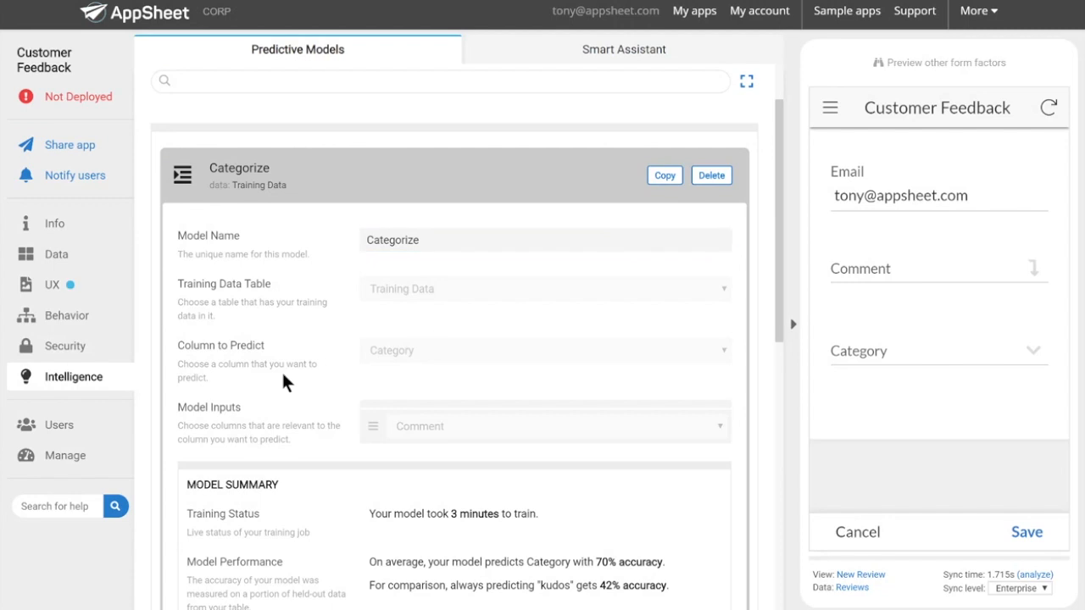
scroll(down, 3)
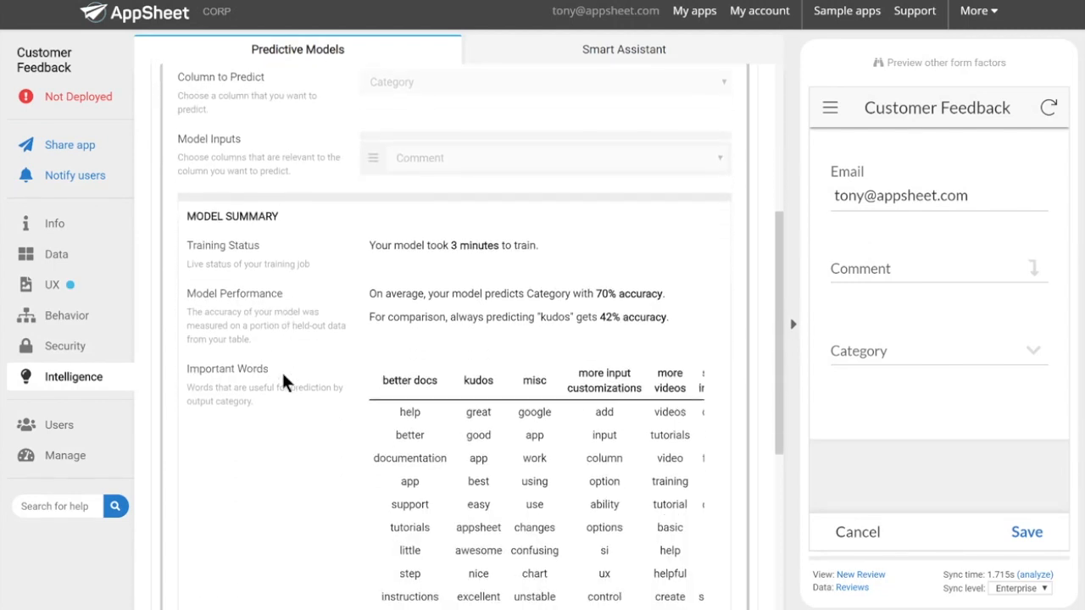
scroll(down, 3)
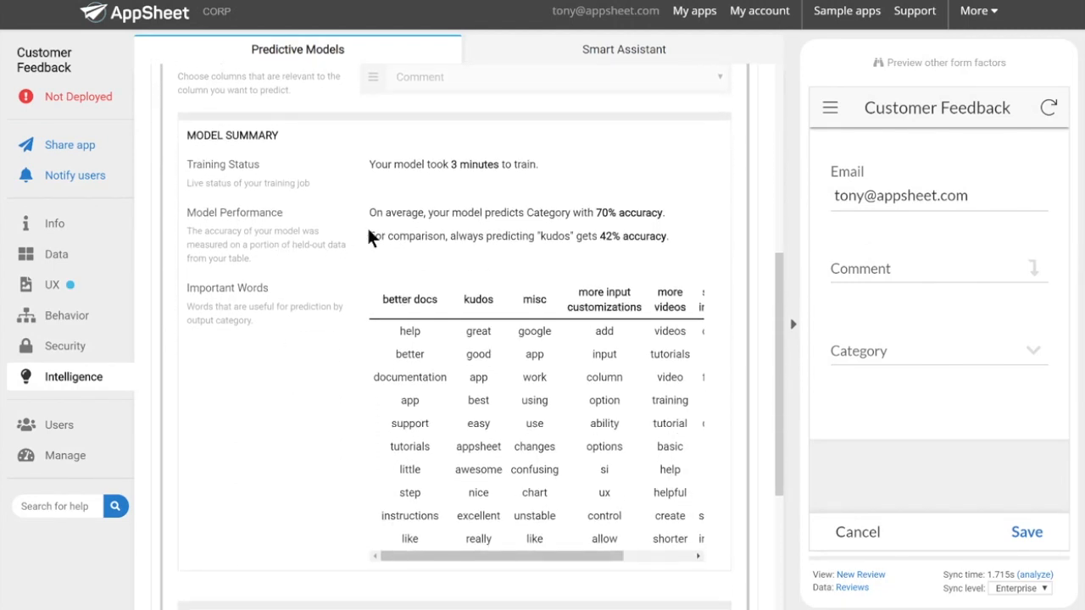
mouse_move(479, 215)
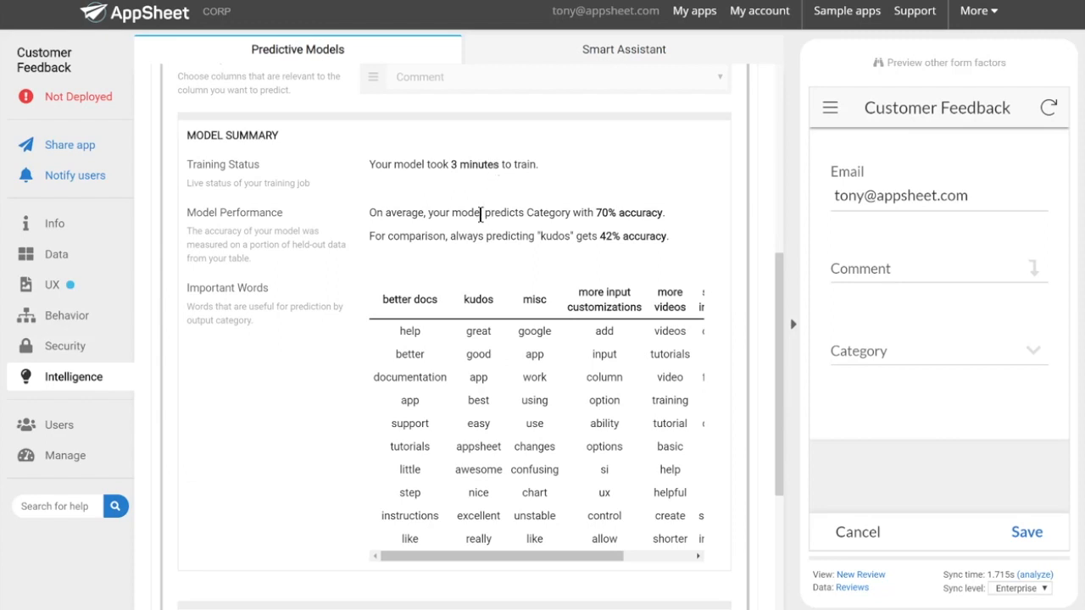
scroll(down, 3)
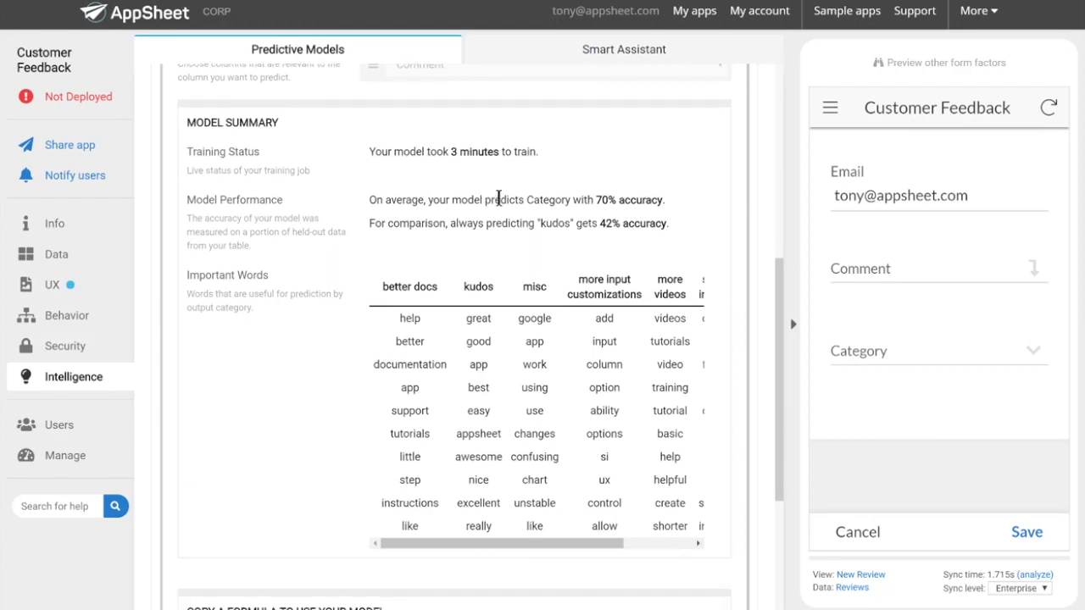
mouse_move(684, 203)
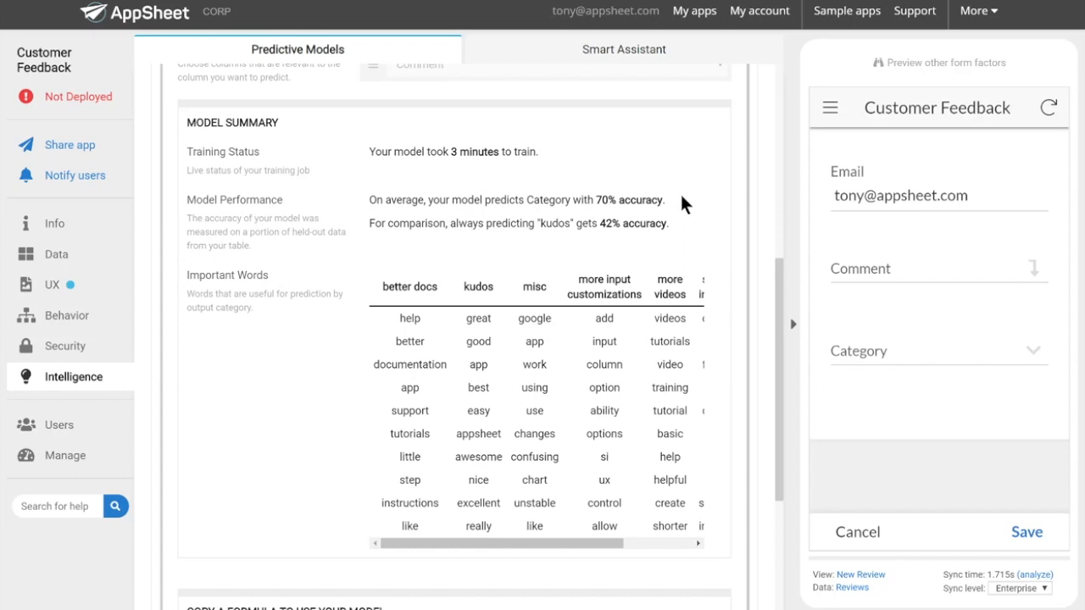
mouse_move(579, 228)
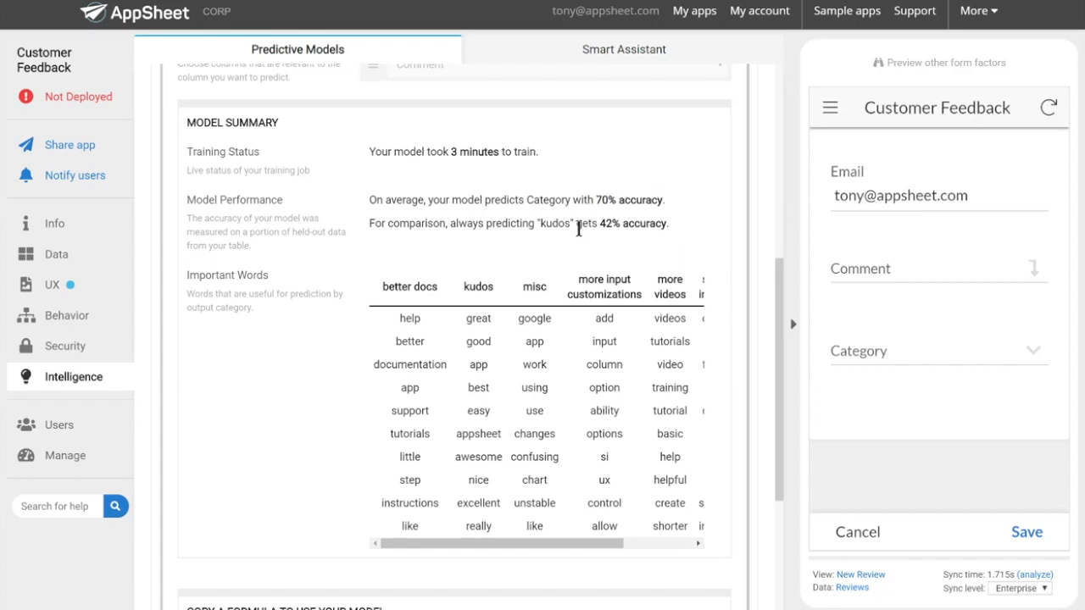
mouse_move(545, 242)
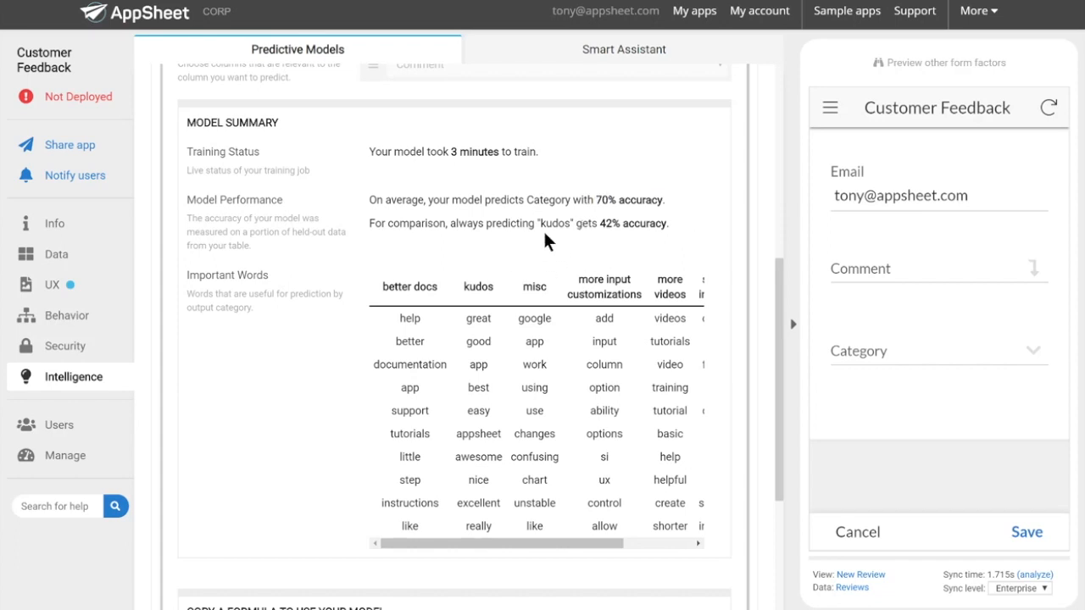
mouse_move(612, 250)
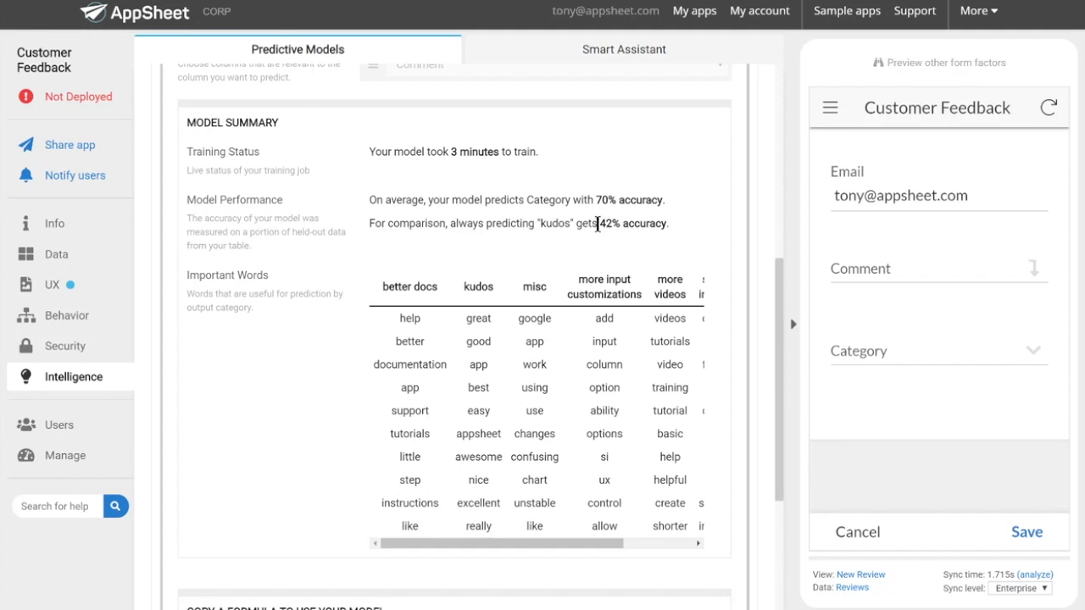
mouse_move(686, 235)
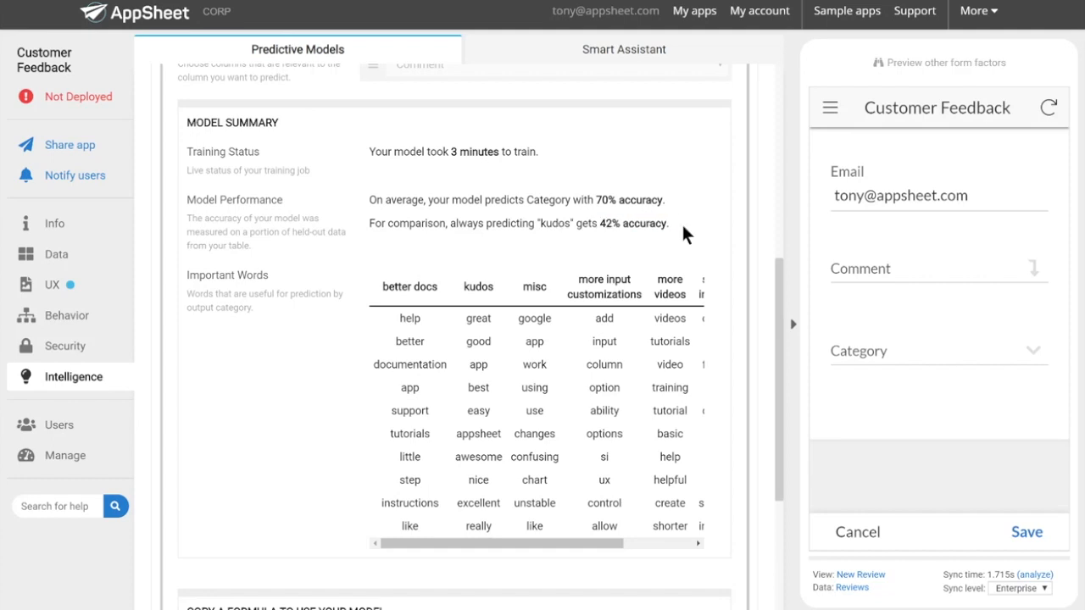
scroll(down, 3)
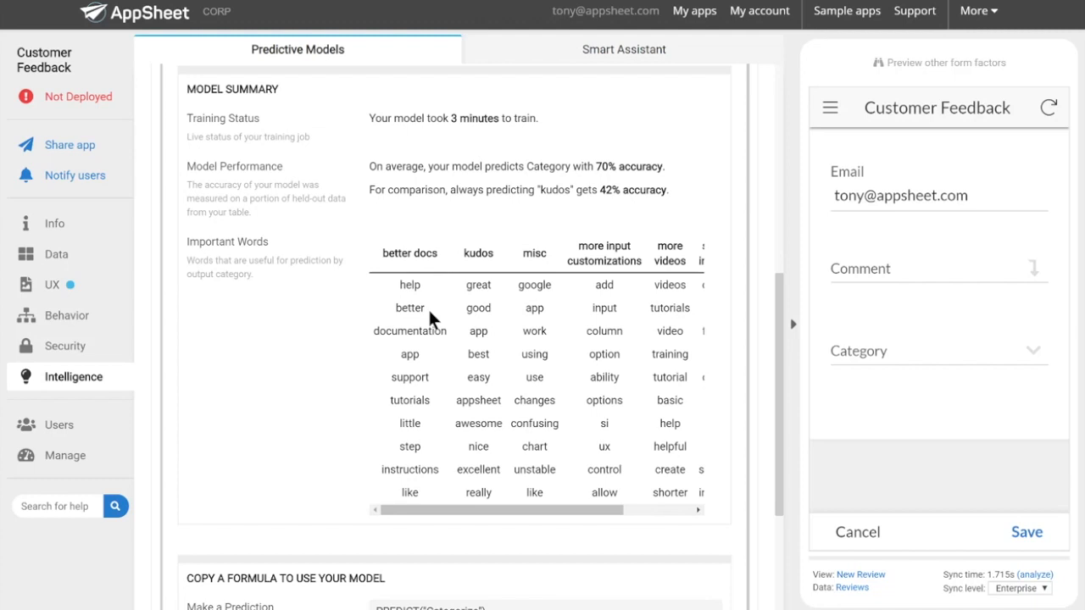
mouse_move(415, 252)
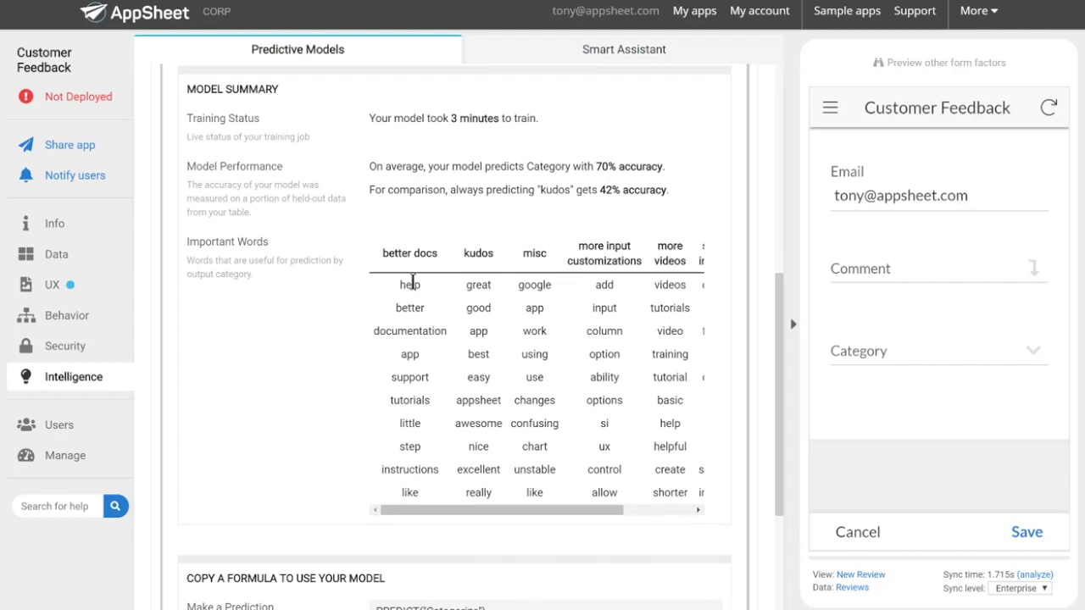
mouse_move(420, 337)
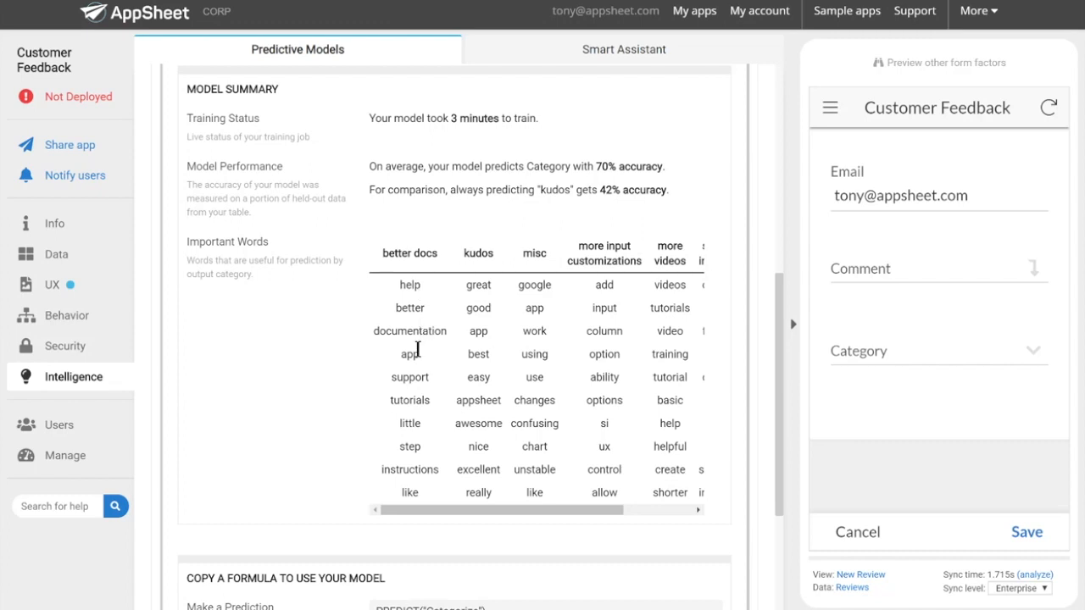
scroll(right, 3)
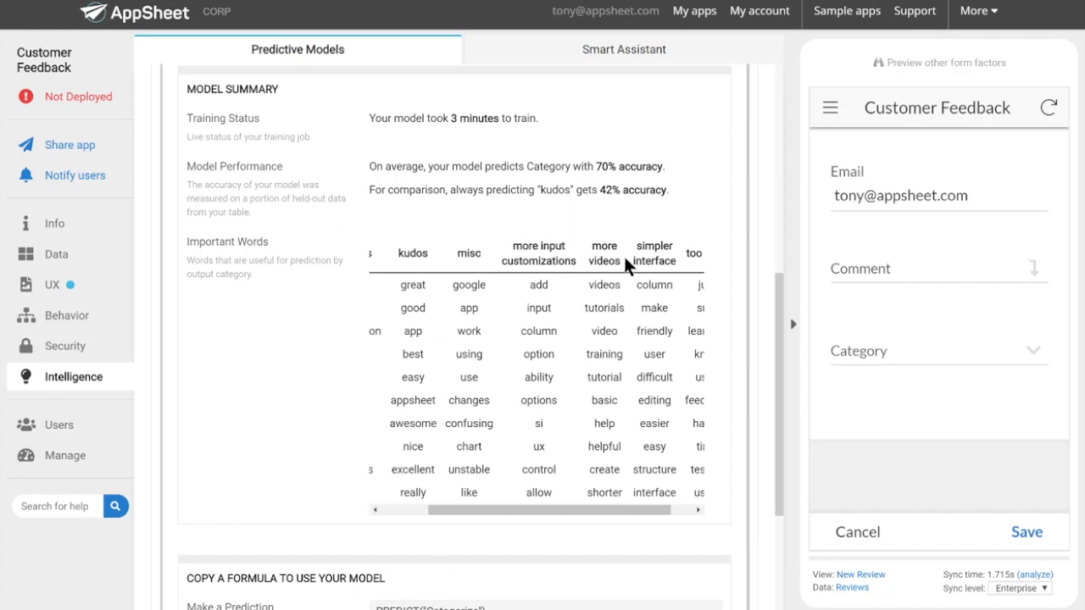
mouse_move(608, 315)
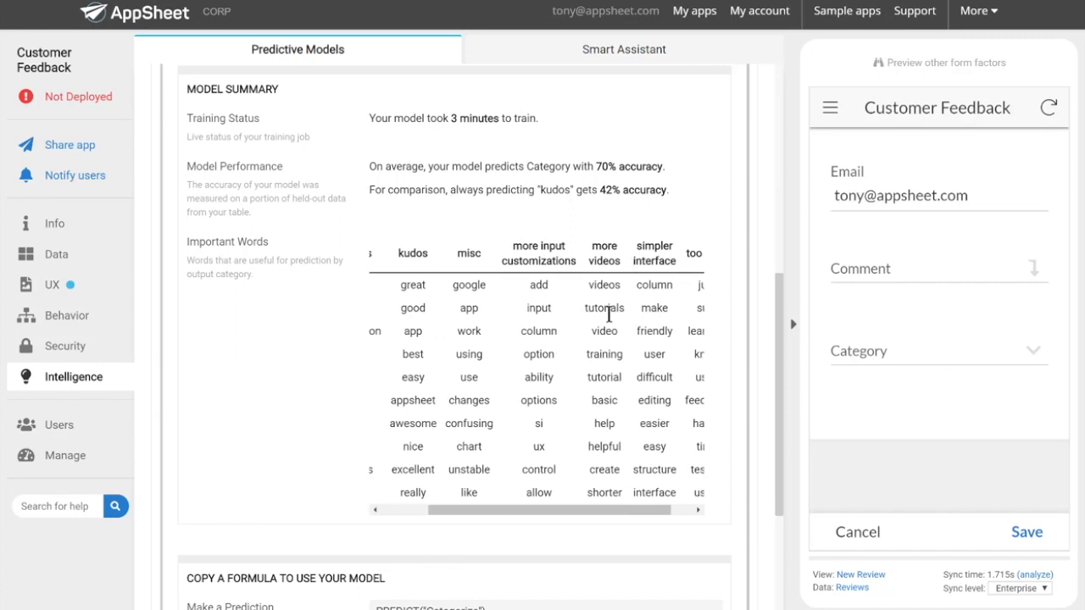
mouse_move(608, 400)
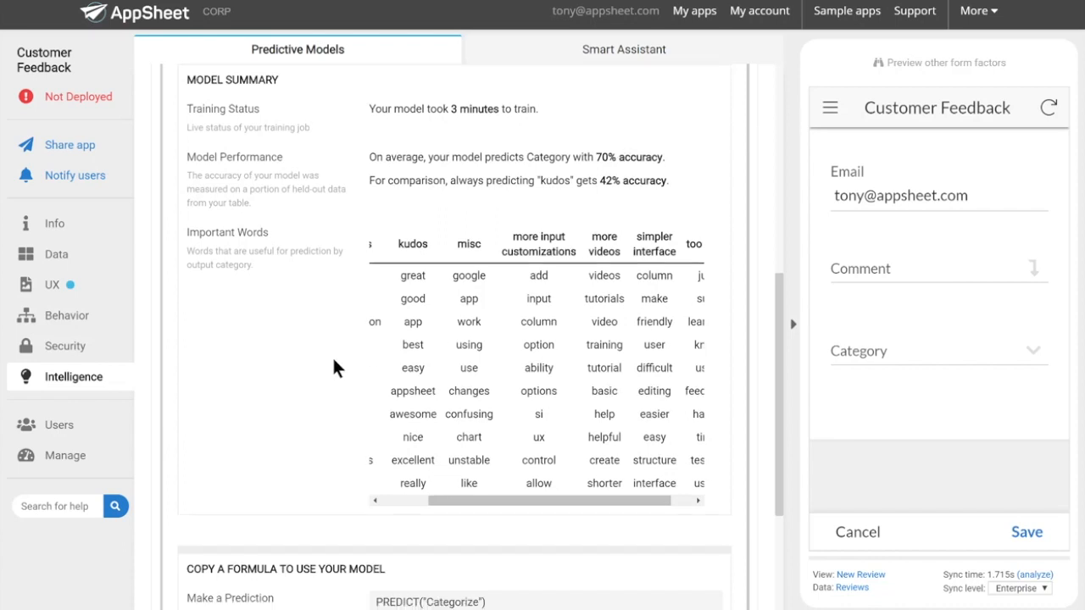
scroll(down, 3)
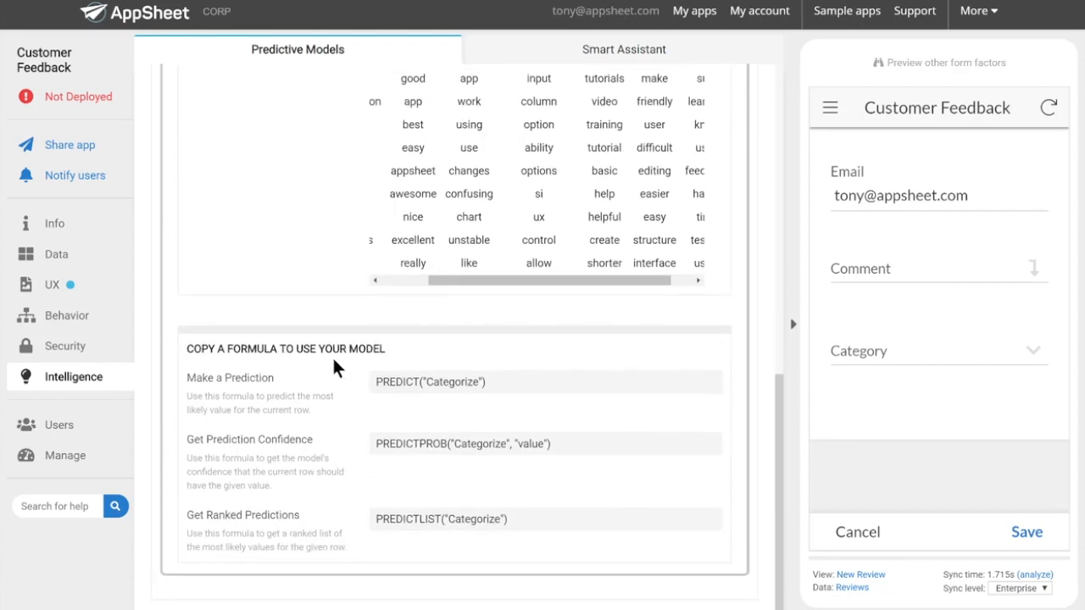
mouse_move(433, 408)
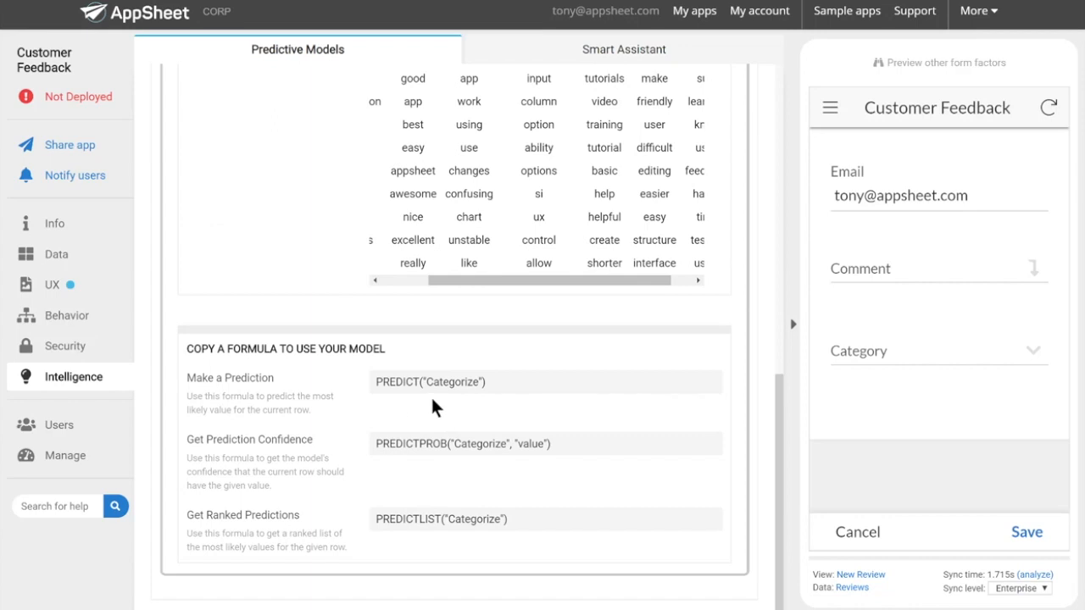
Step: Copy the PREDICT("Categorize") formula and go to the Data tables page
triple_click(545, 381)
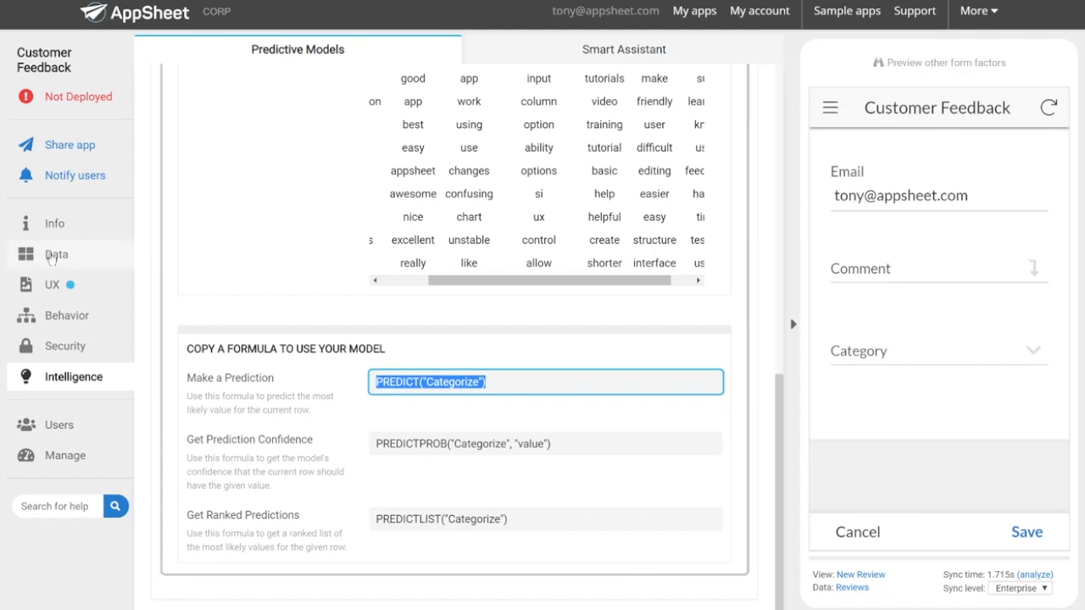
click(56, 254)
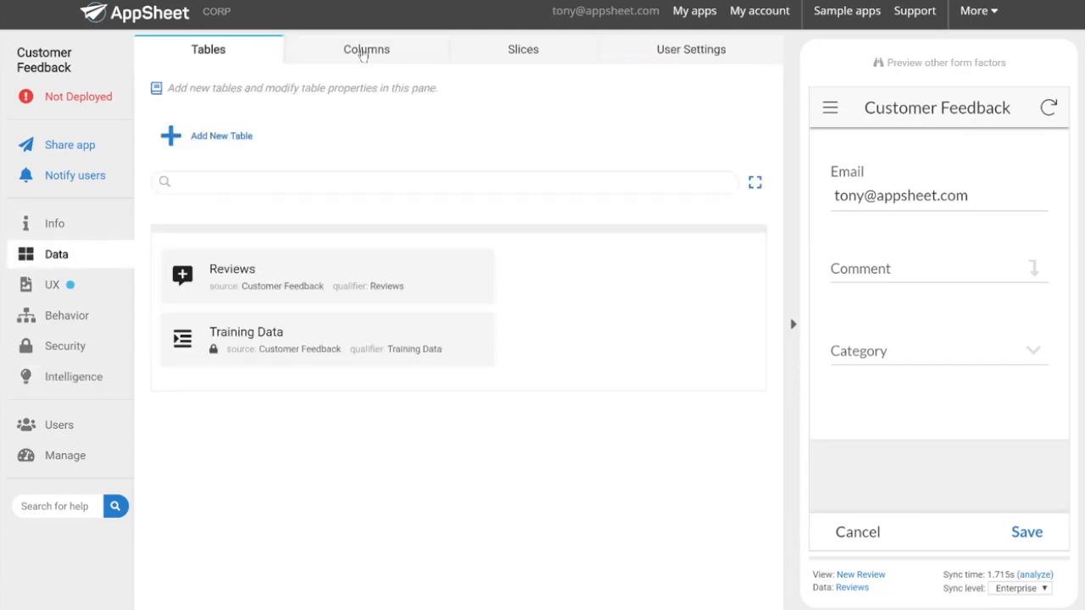
Step: Show the Reviews table's columns and edit the Category column definition
click(366, 49)
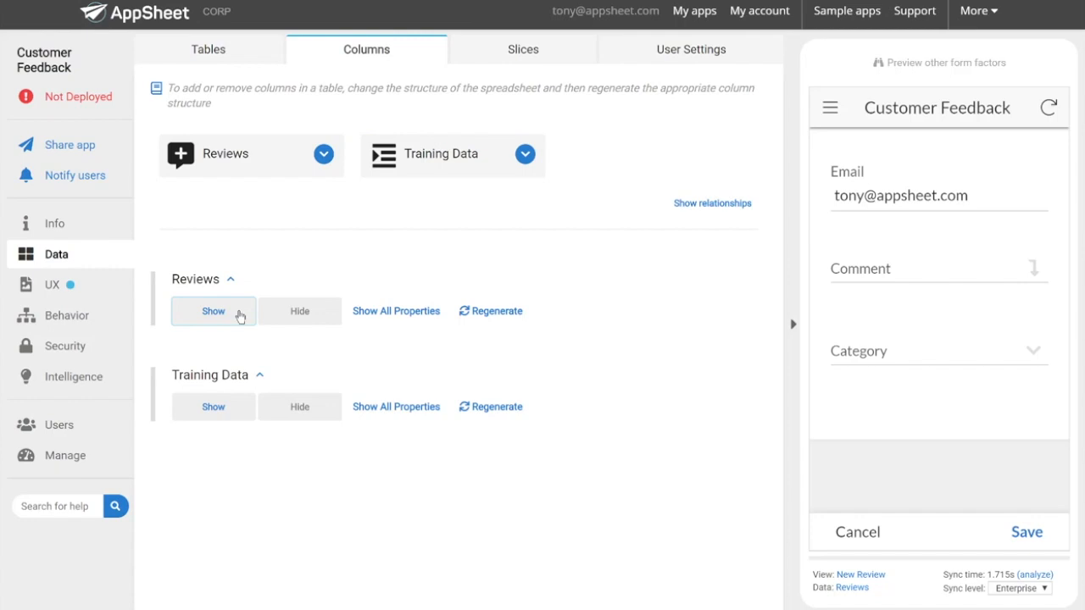
click(213, 311)
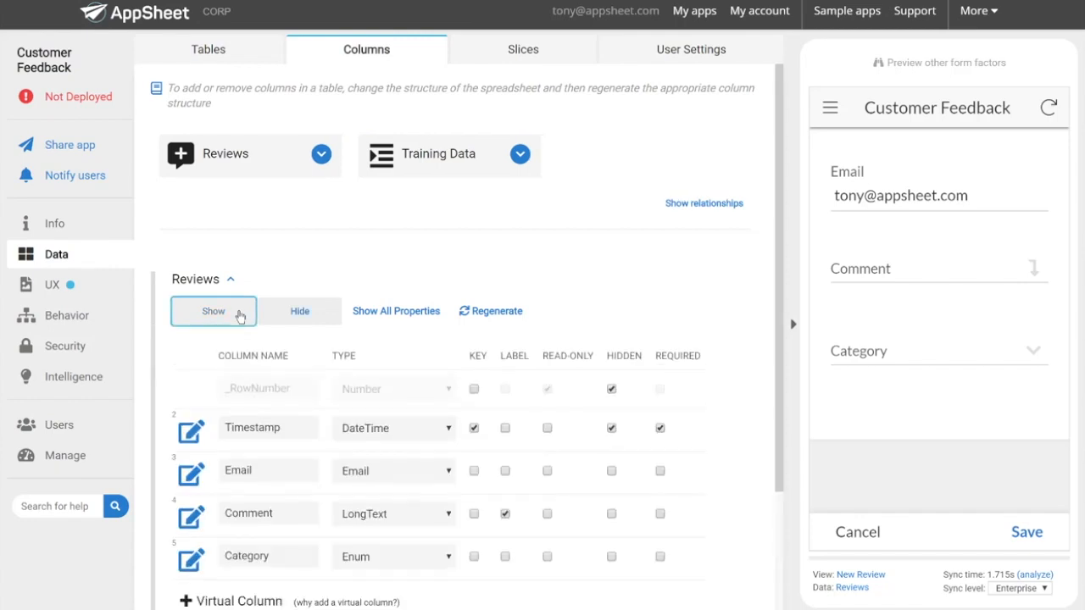
scroll(down, 3)
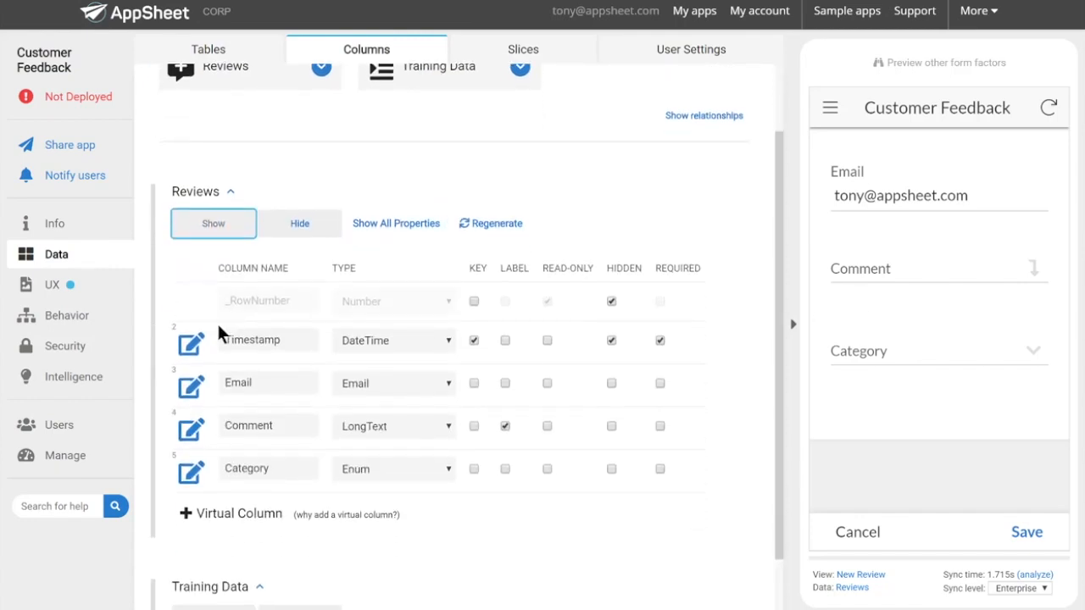
mouse_move(190, 472)
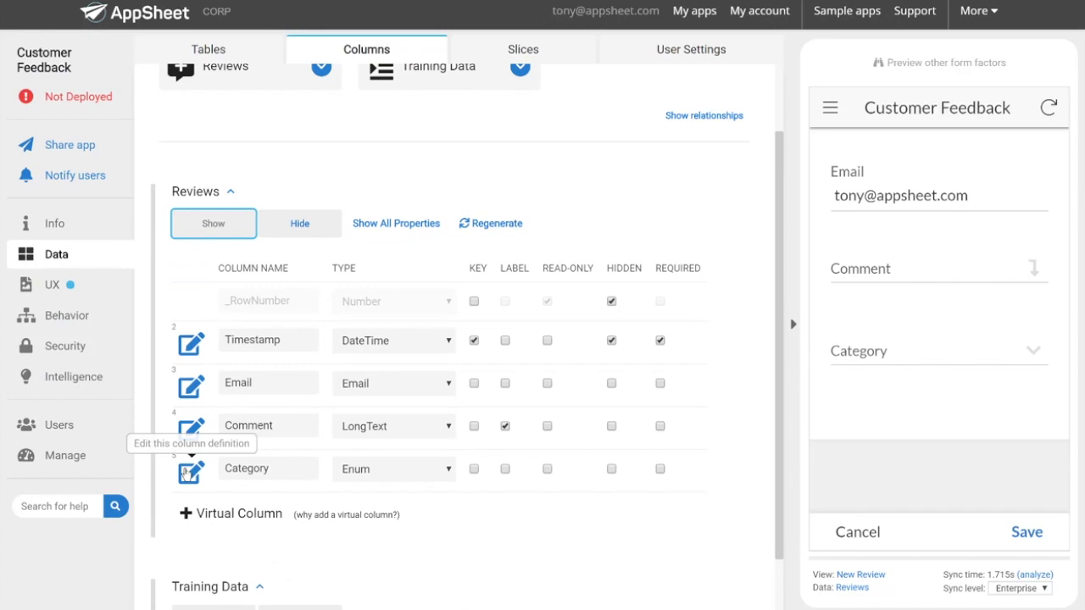
click(190, 472)
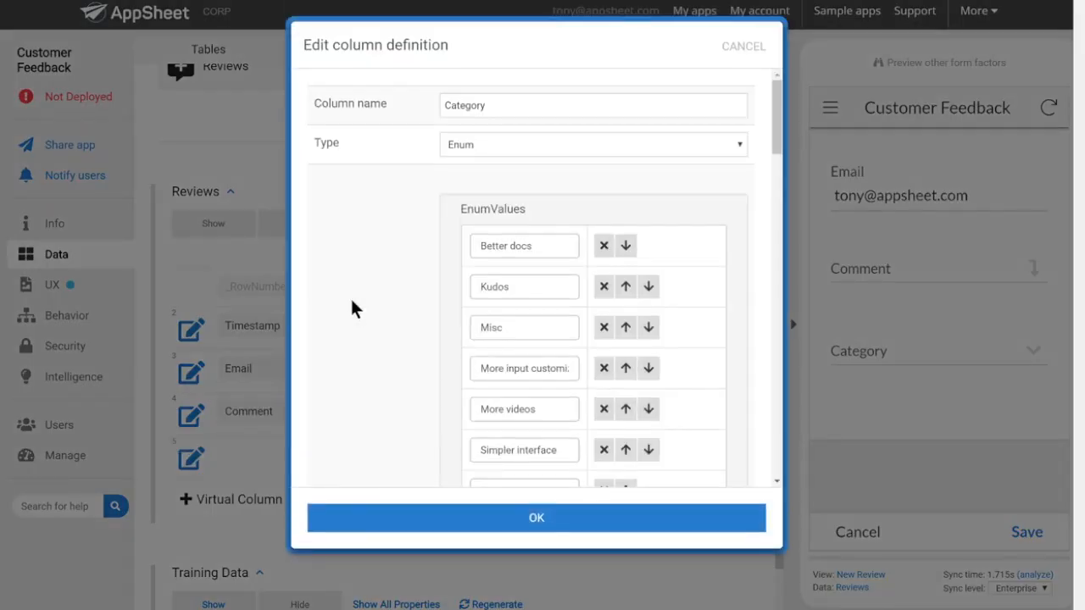
Step: Set the Category column's Initial value to PREDICT("Categorize") and save the column
scroll(down, 3)
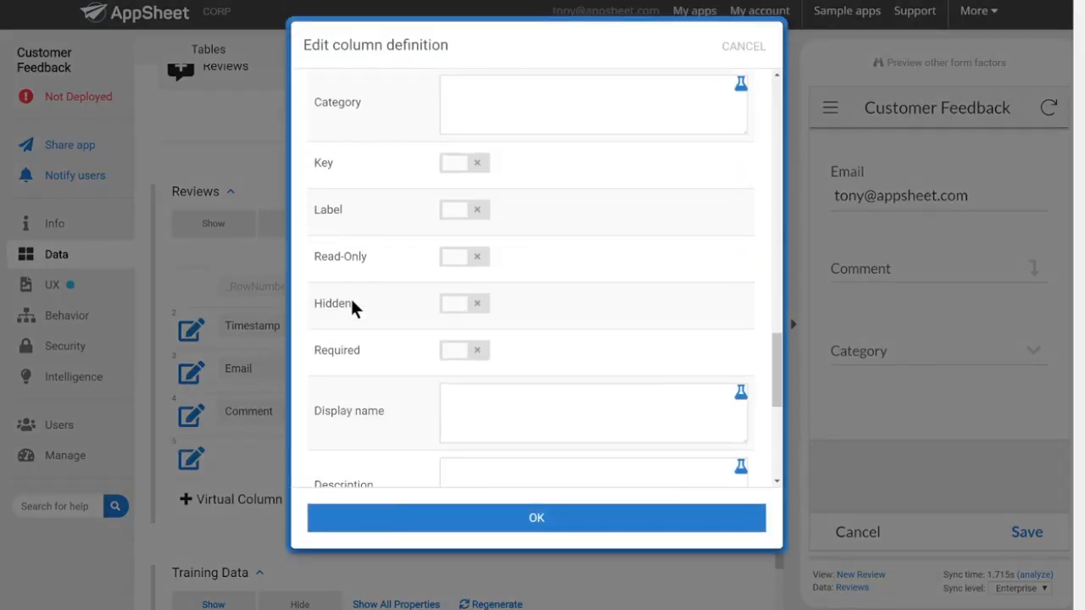
scroll(down, 3)
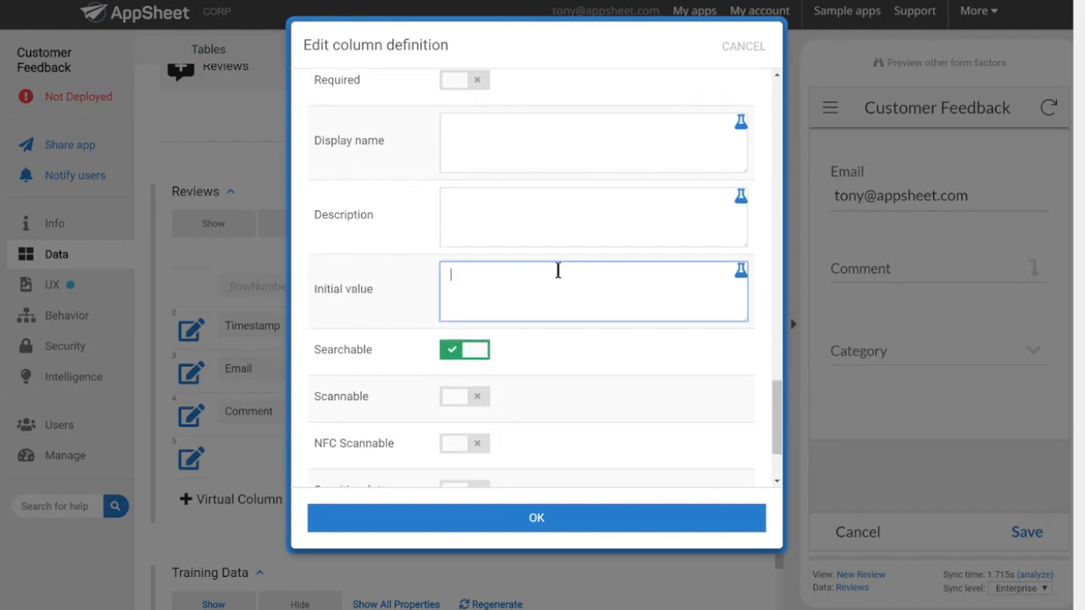
text(PREDICT("Categorize"))
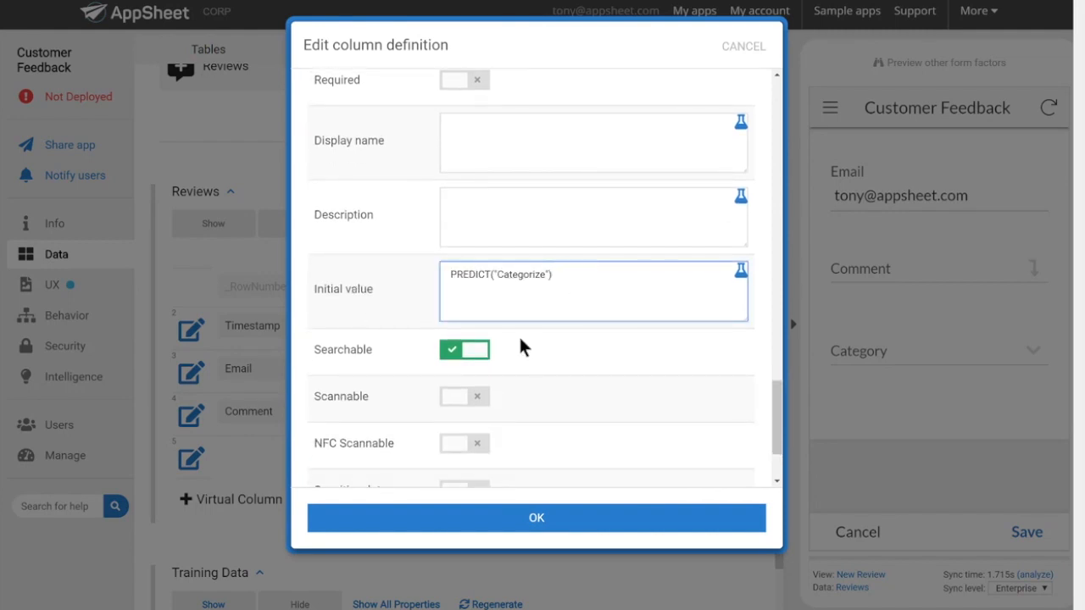
mouse_move(588, 352)
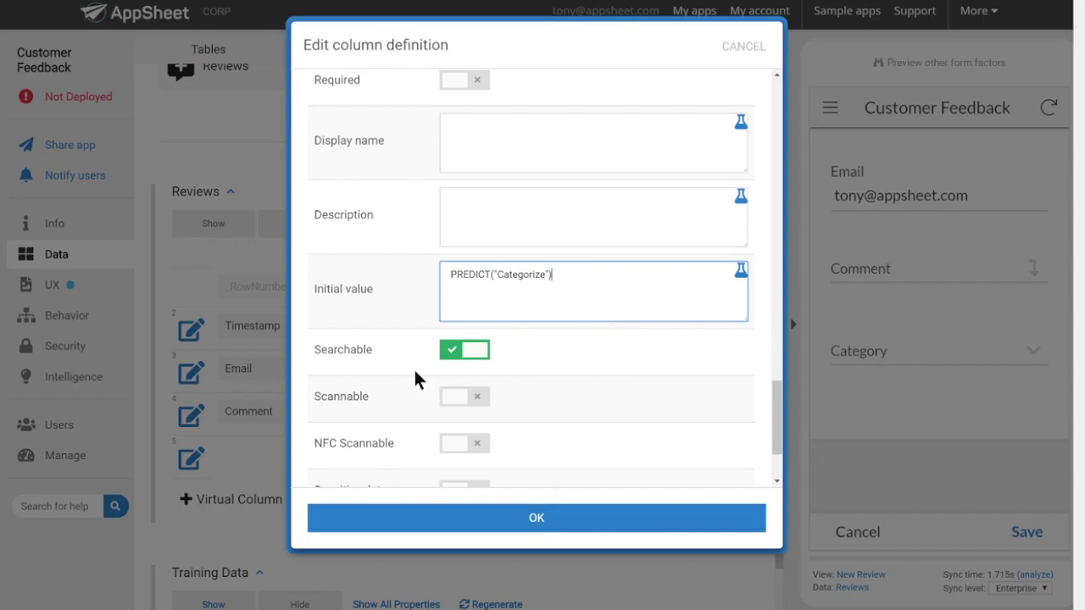
mouse_move(602, 518)
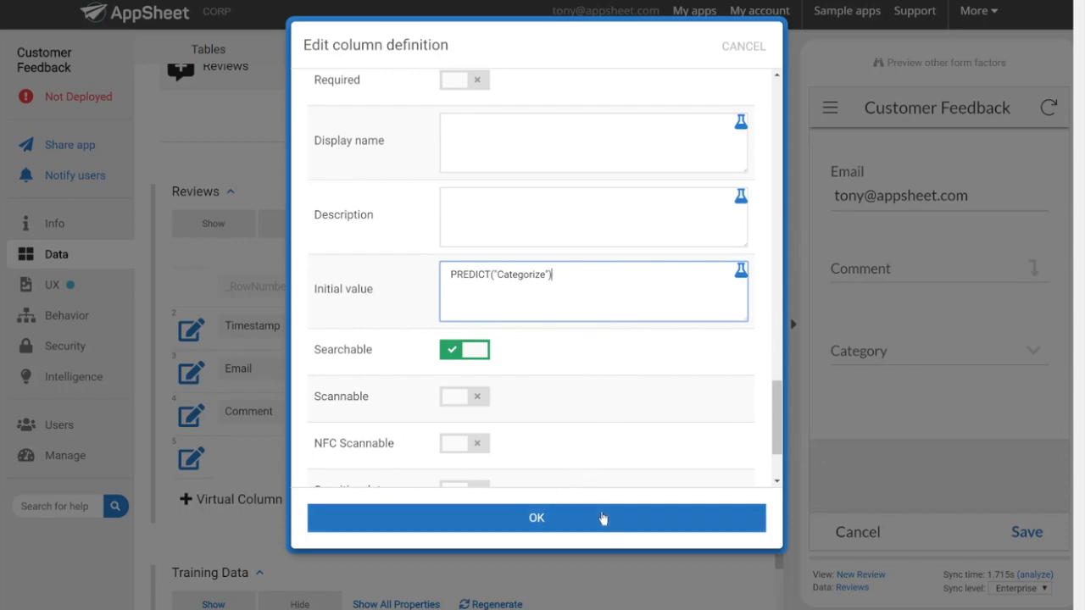
click(536, 517)
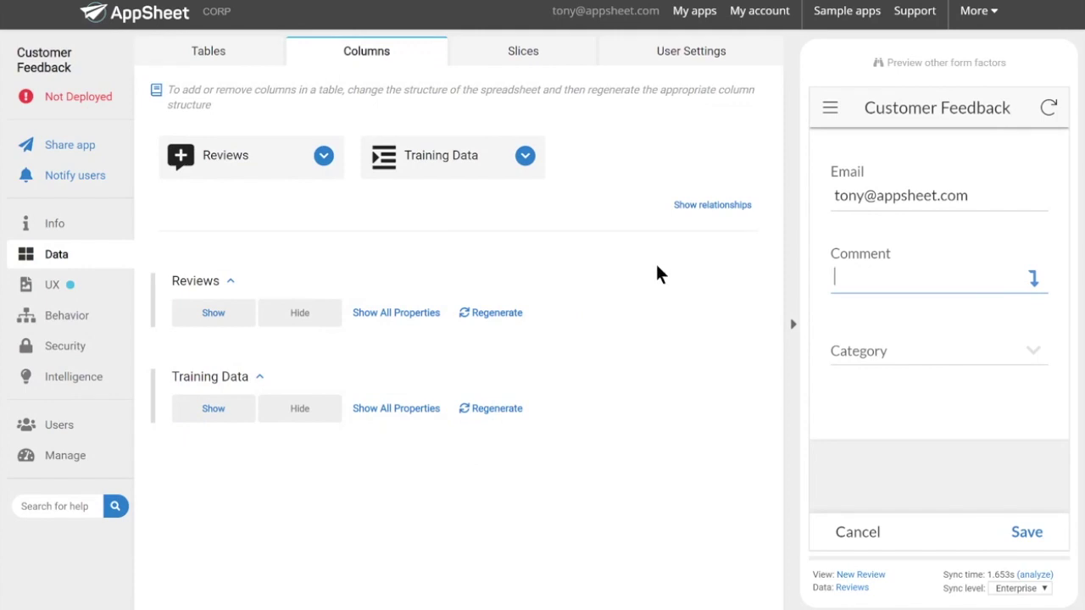
mouse_move(616, 312)
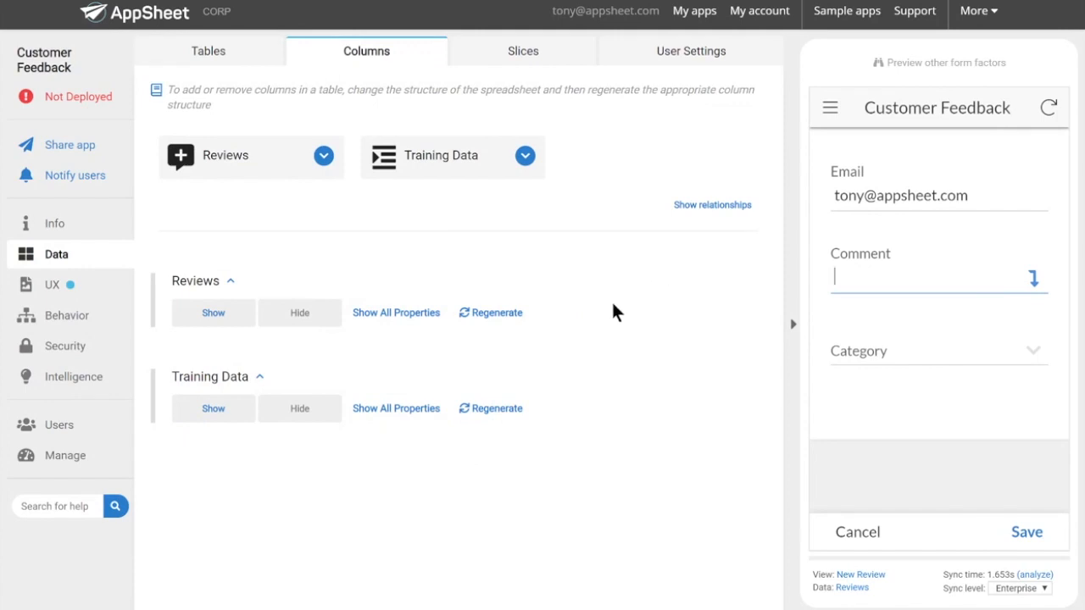
Step: Enter the comment "Can you please give us more videos?" and see Category predict "more videos"
text(Can you please give u)
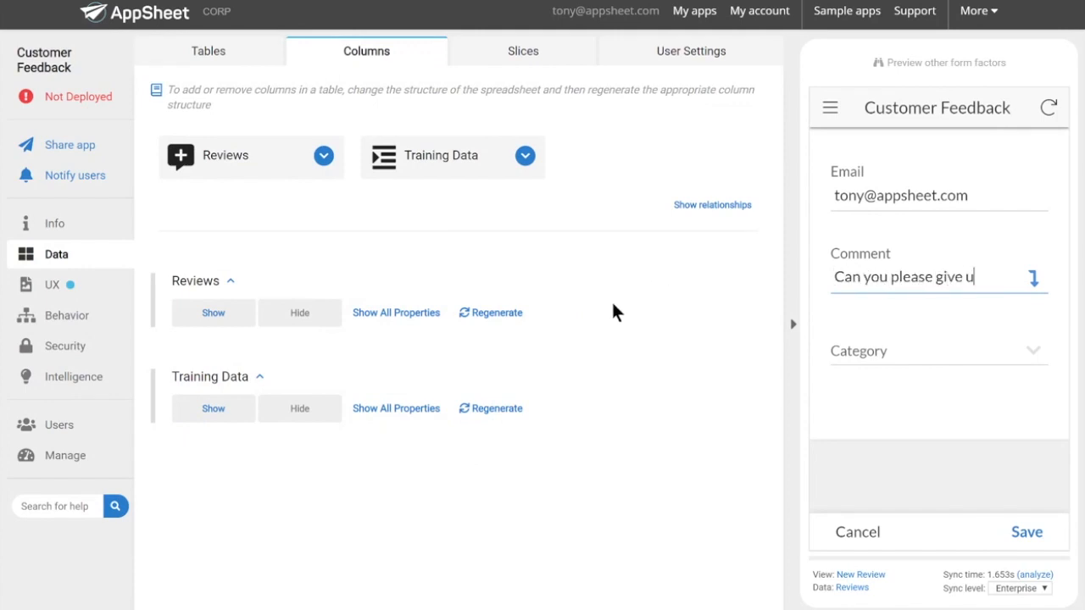
text(s more videos?)
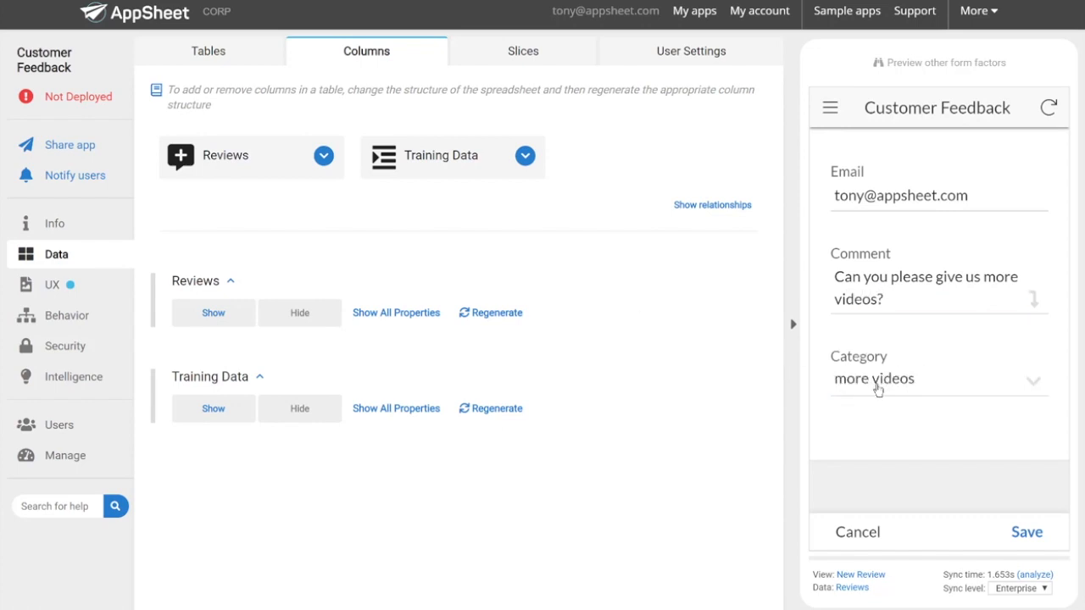
mouse_move(901, 392)
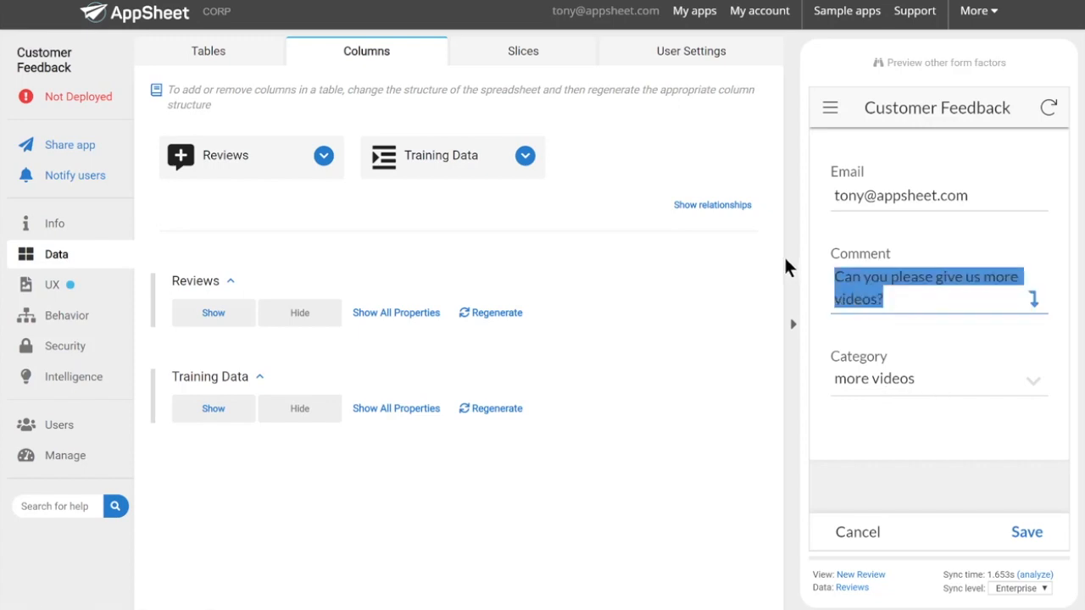
Step: Enter the comment "I love appsheet, you're great!" and see Category predict kudos
text(I love appsh)
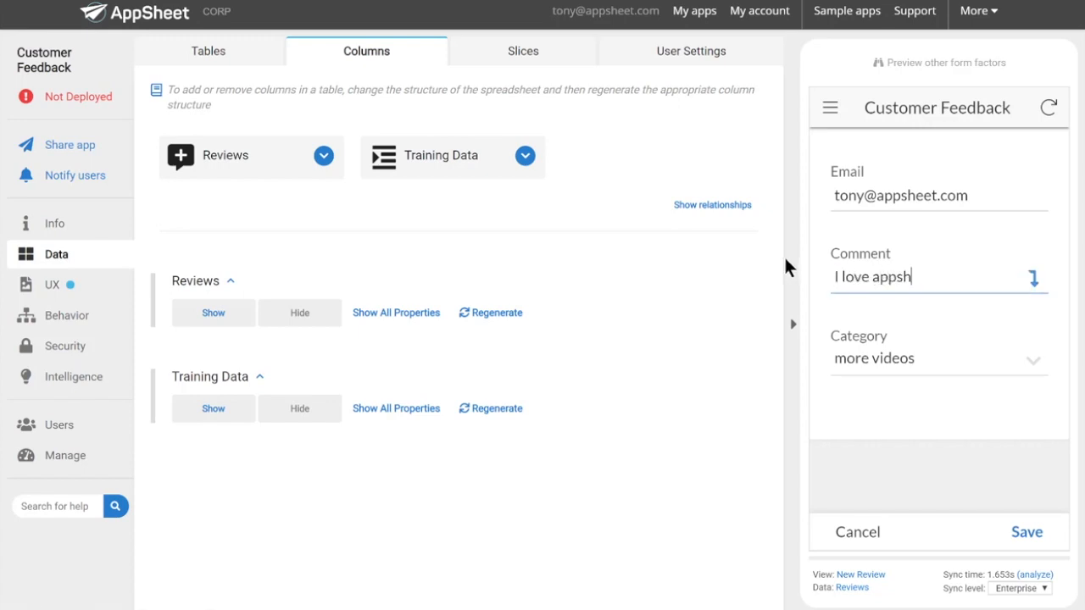
text(eet, you're great!)
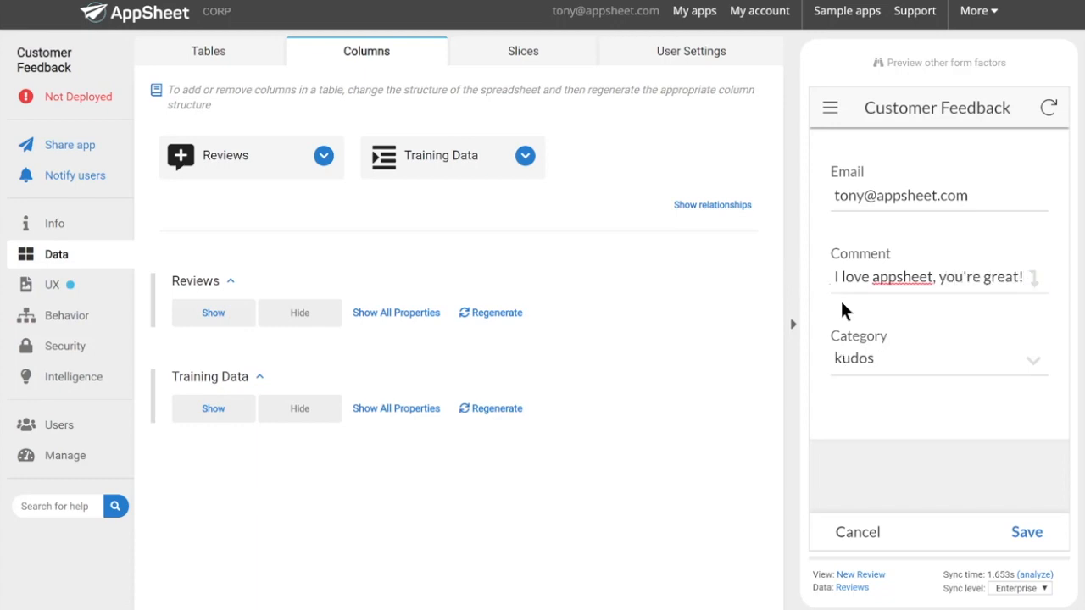
mouse_move(862, 389)
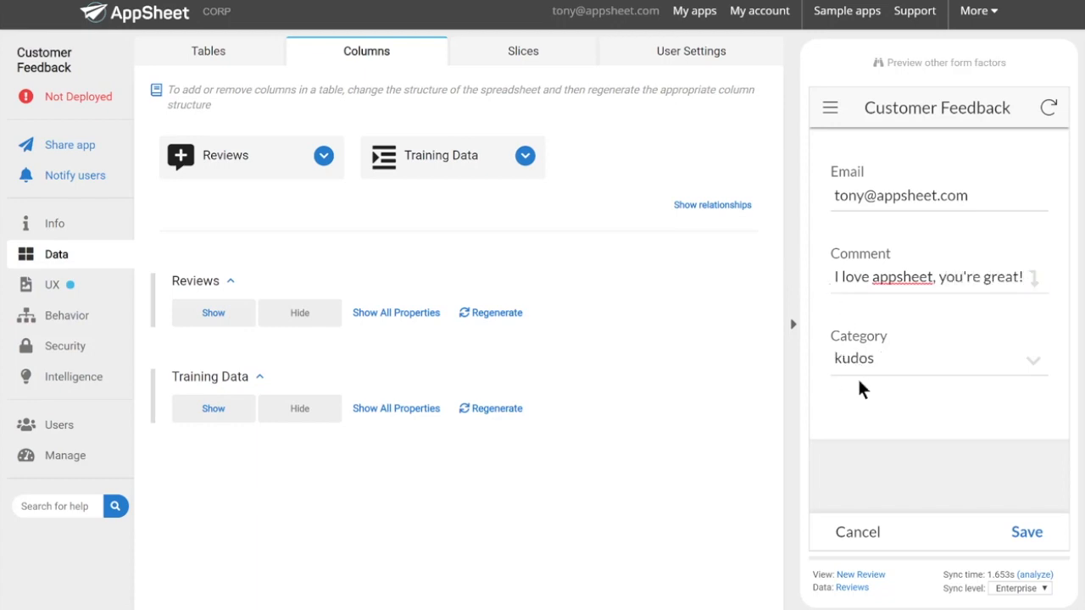
mouse_move(593, 354)
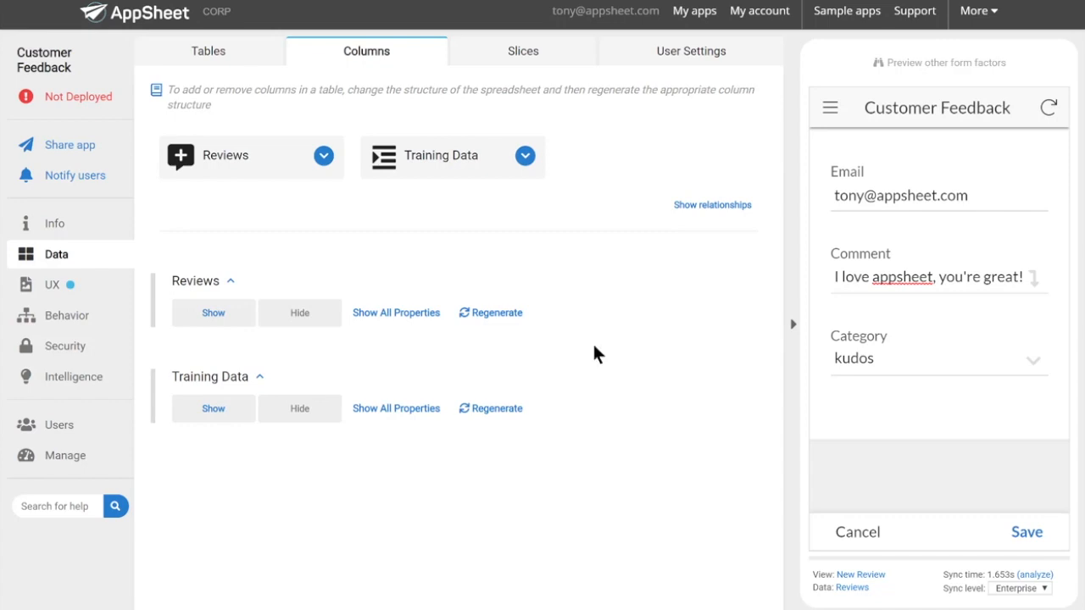